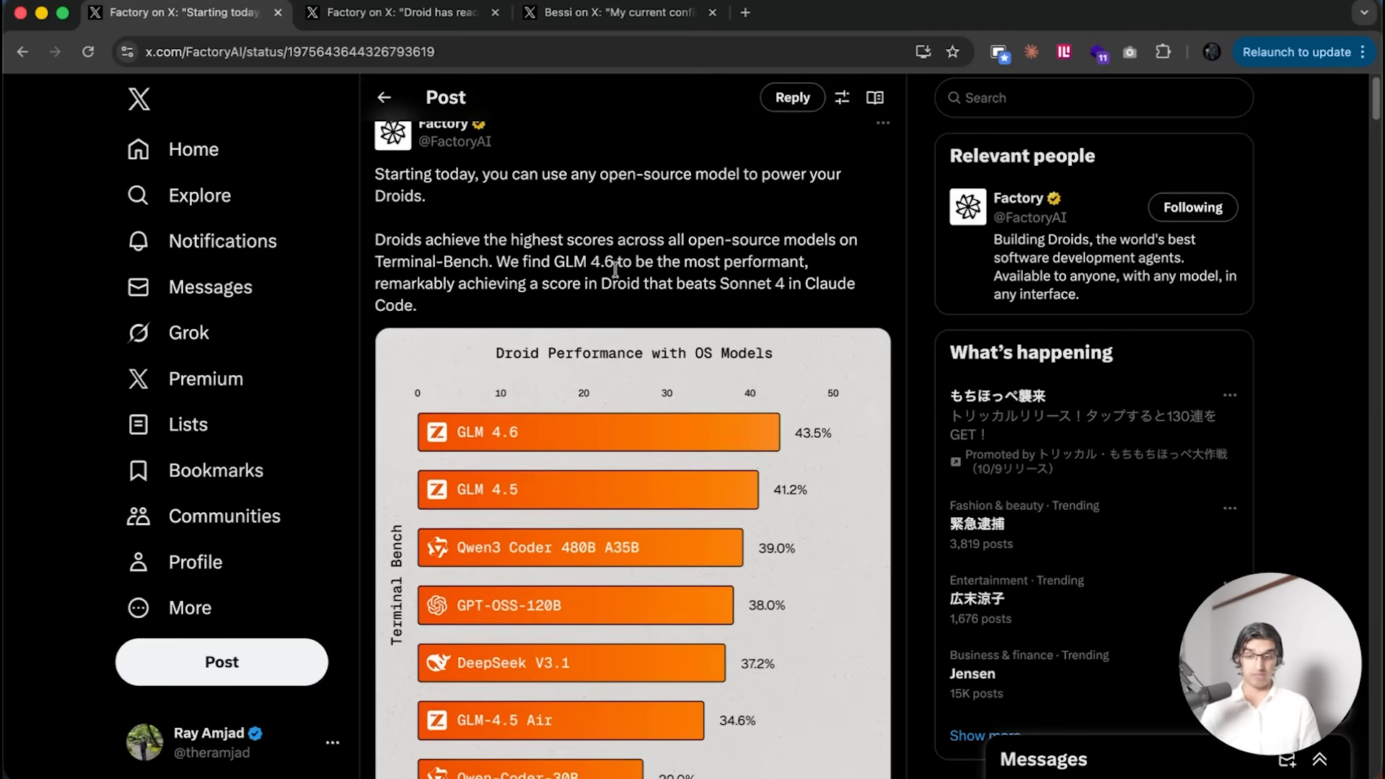
Step: Scroll Factory's Droid thread and open the Bring Your Own Key docs link in a new tab
scroll(down, 3)
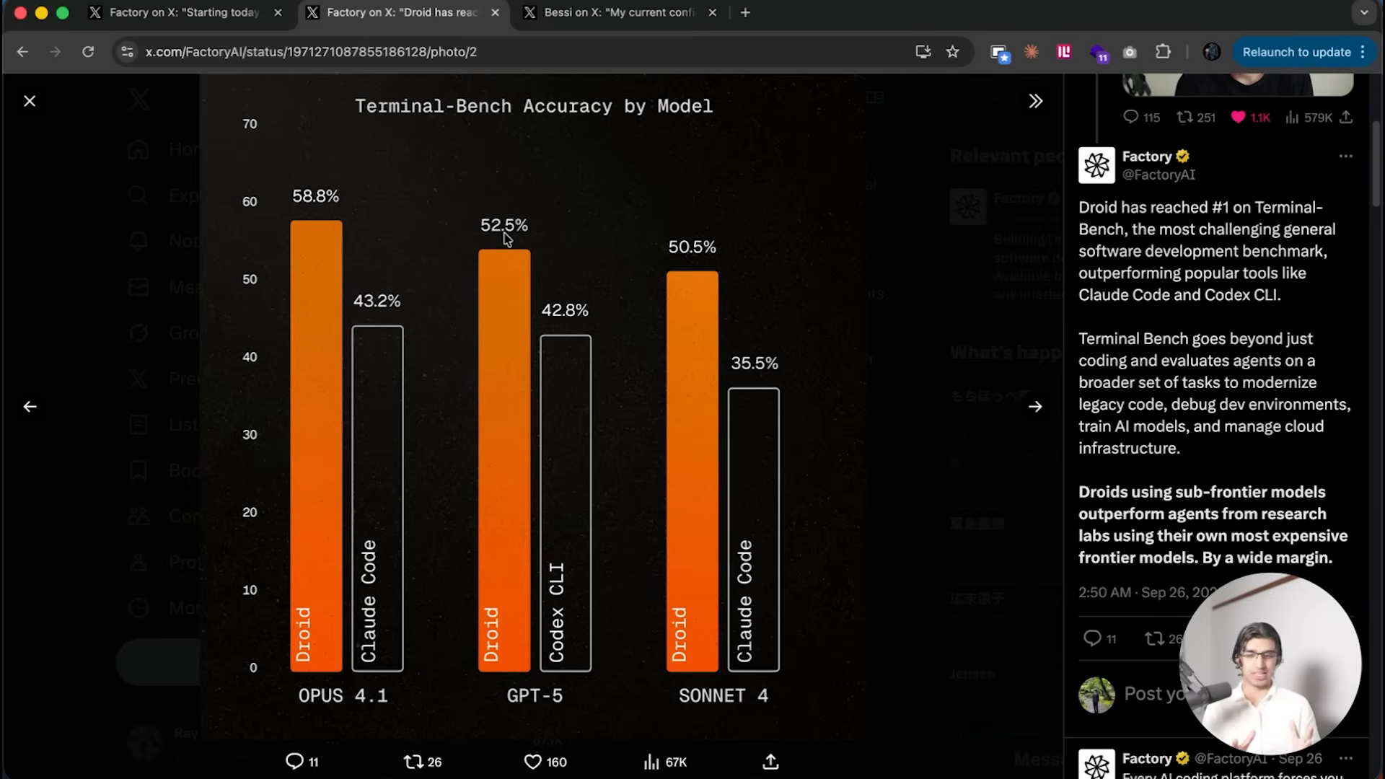
mouse_move(457, 577)
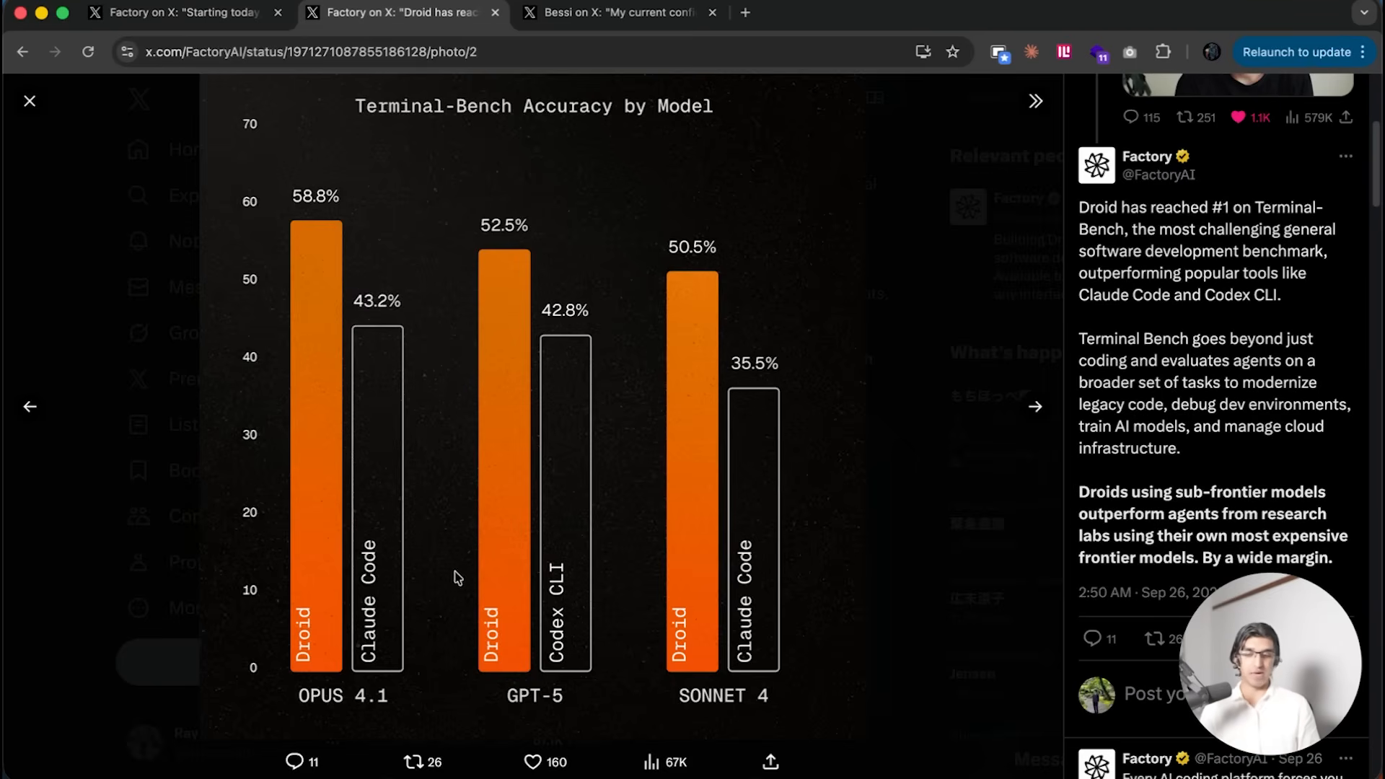
mouse_move(395, 644)
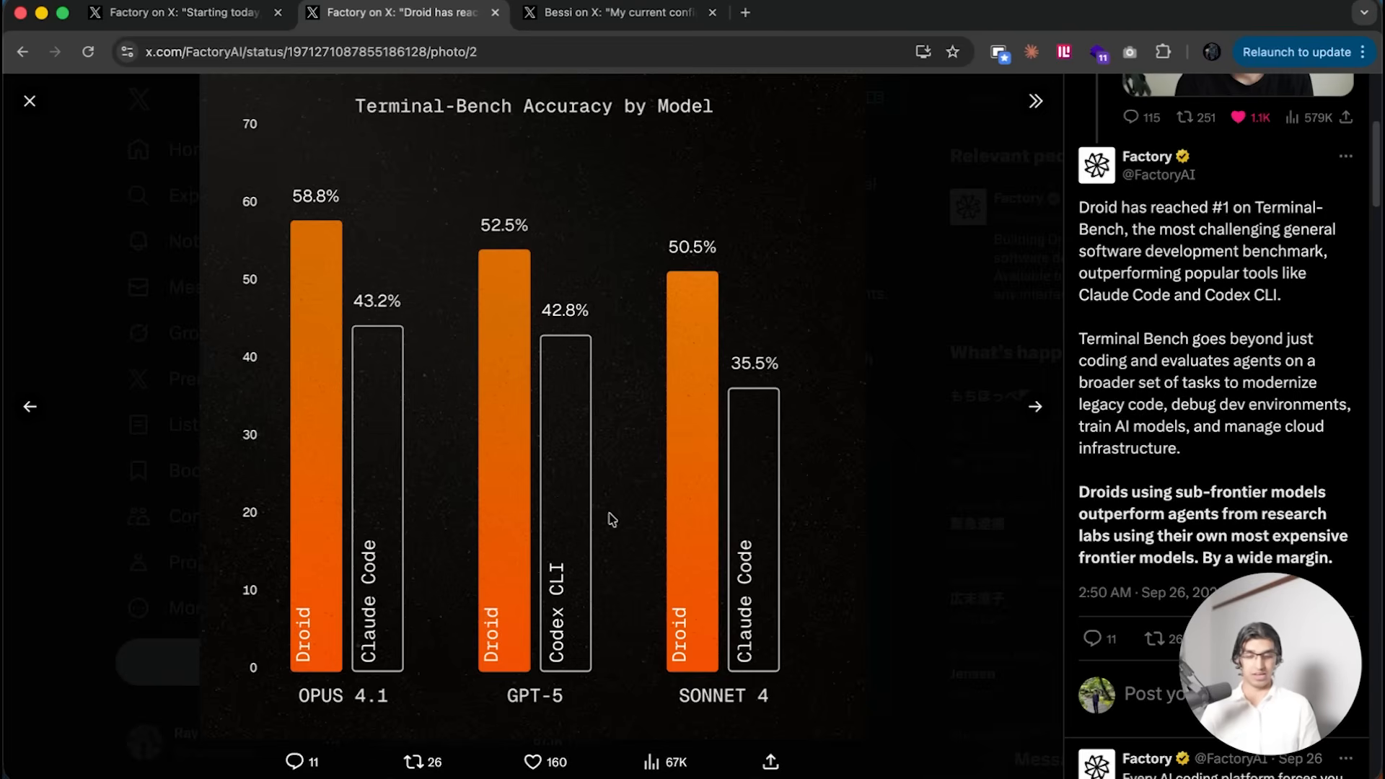
mouse_move(316, 609)
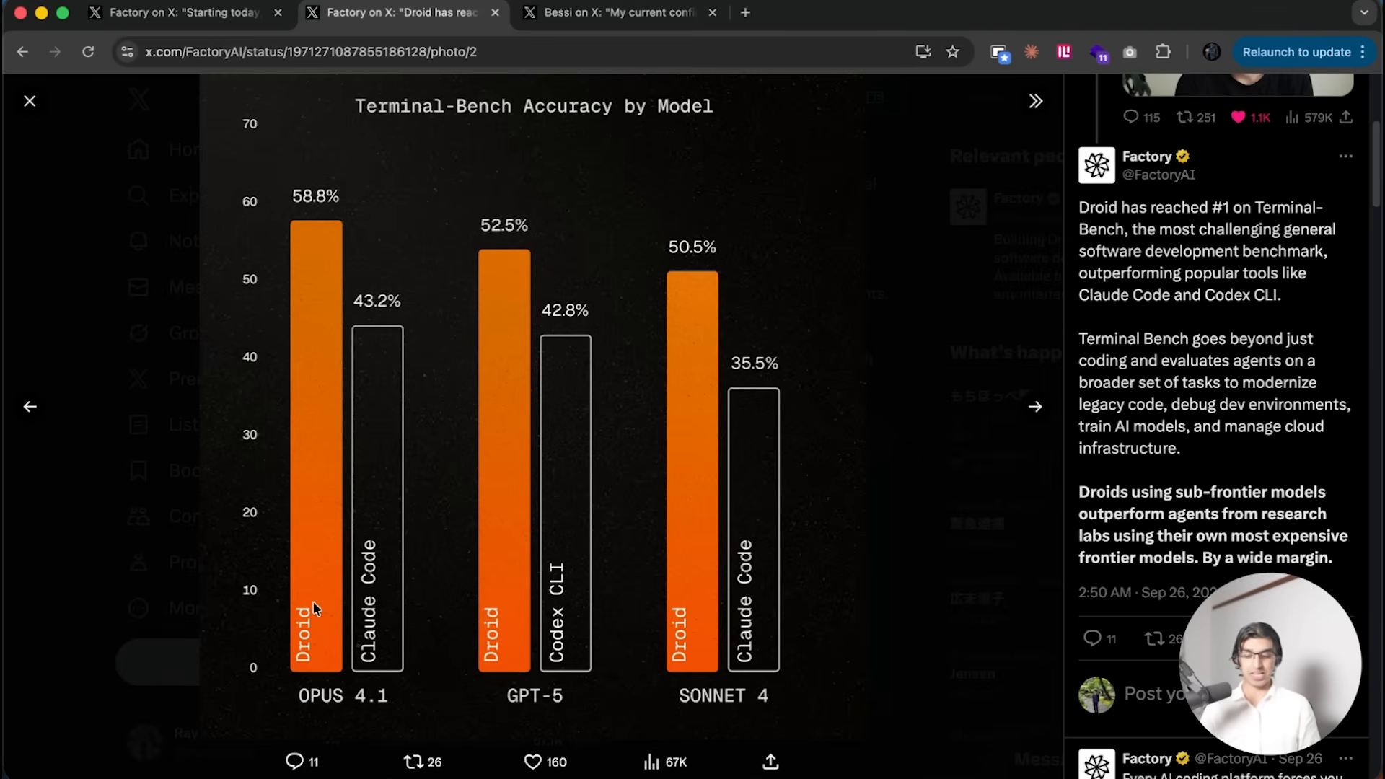
mouse_move(530, 572)
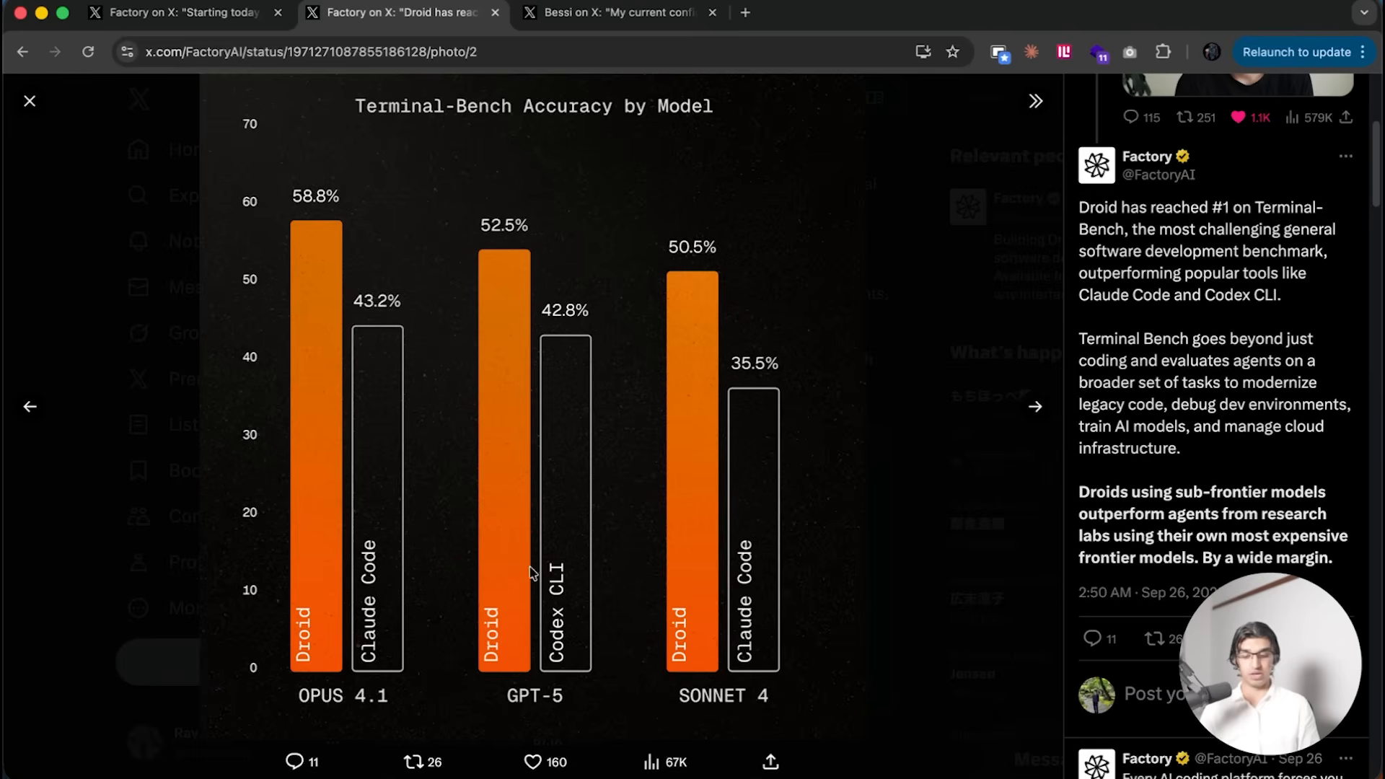
mouse_move(751, 477)
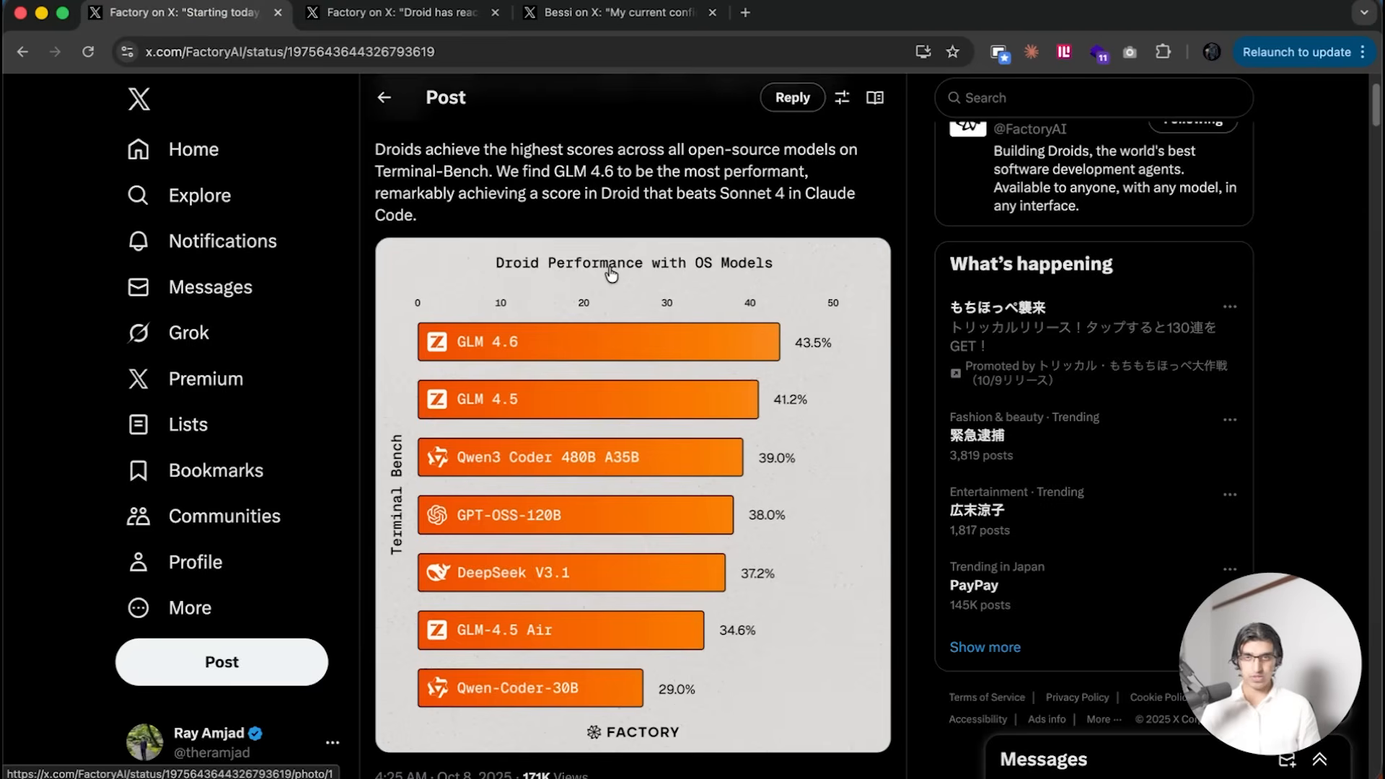
mouse_move(605, 281)
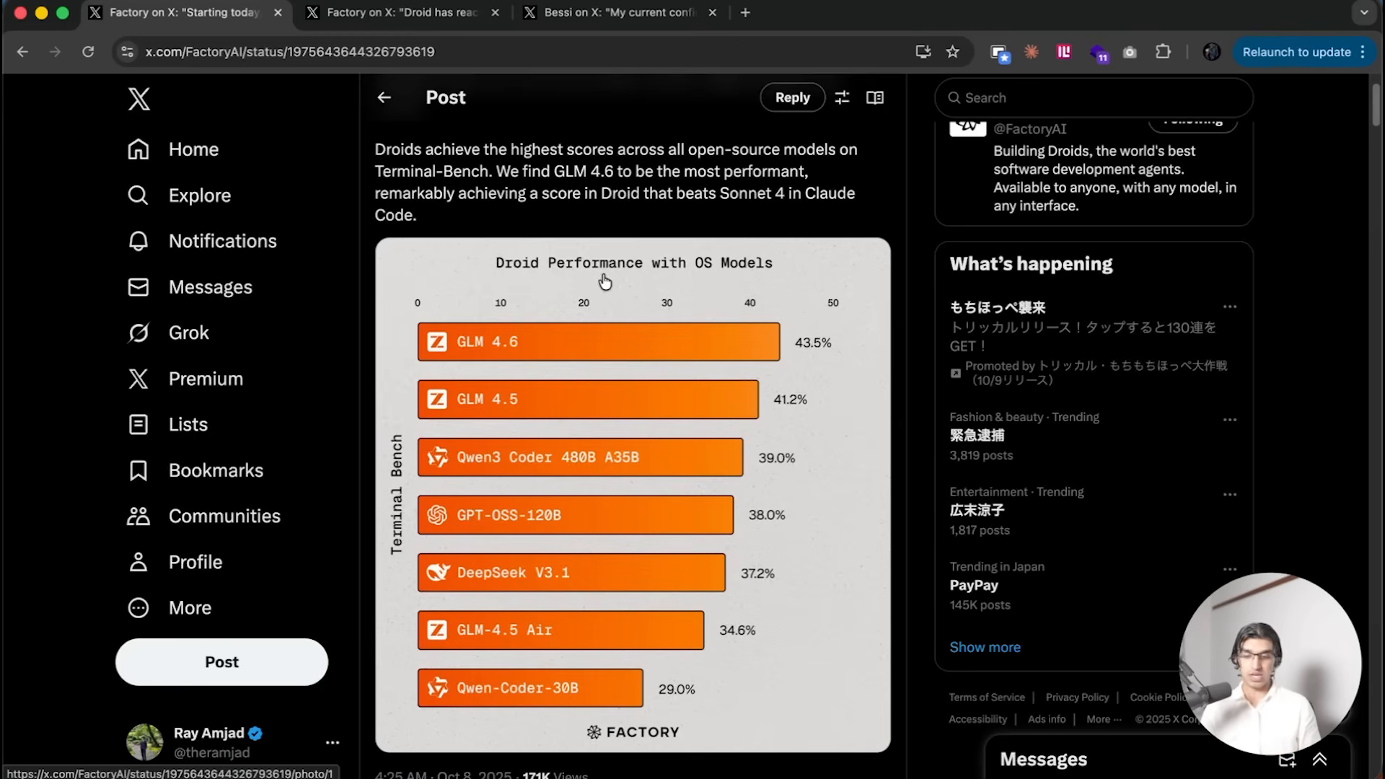
click(402, 12)
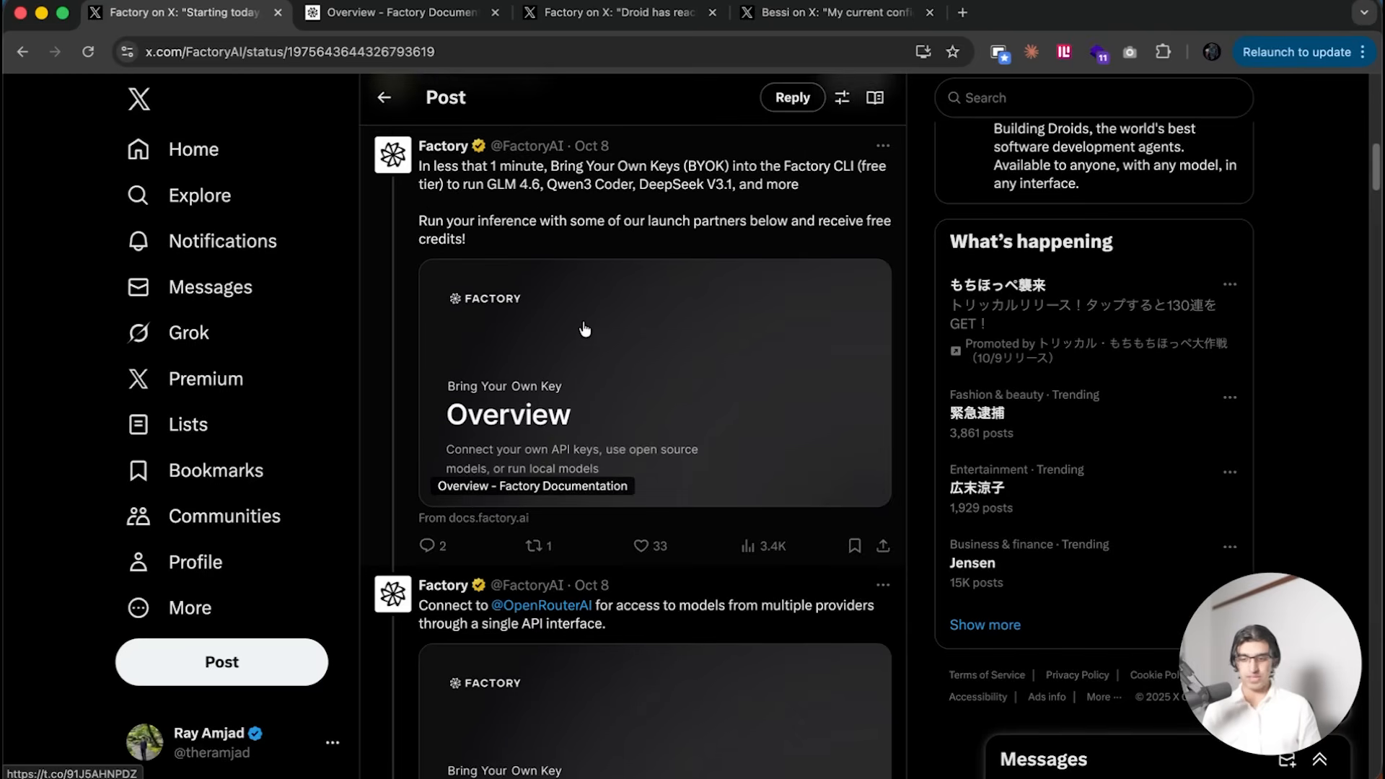
Step: Read the BYOK overview through Configuration Reference and Troubleshooting, then return to the Terminal-Bench chart post
click(402, 11)
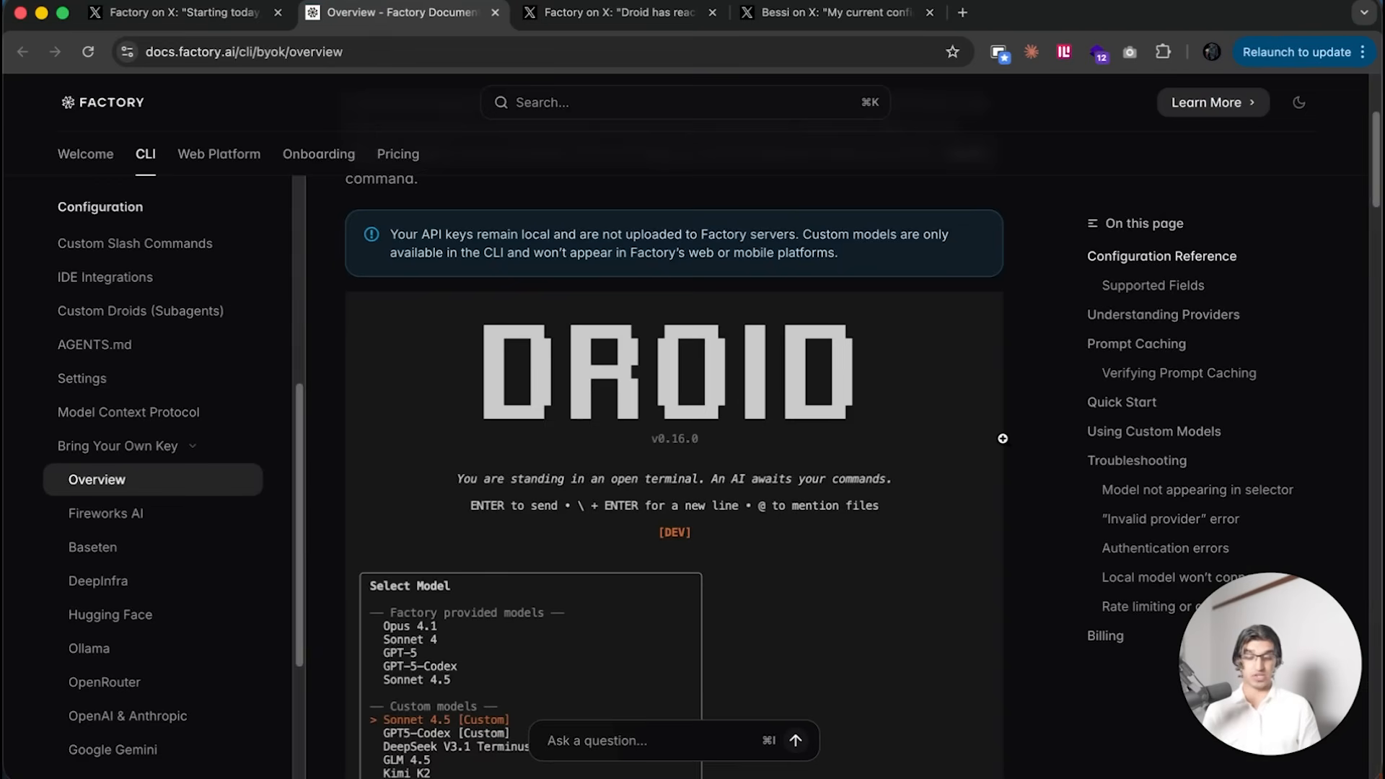
scroll(down, 3)
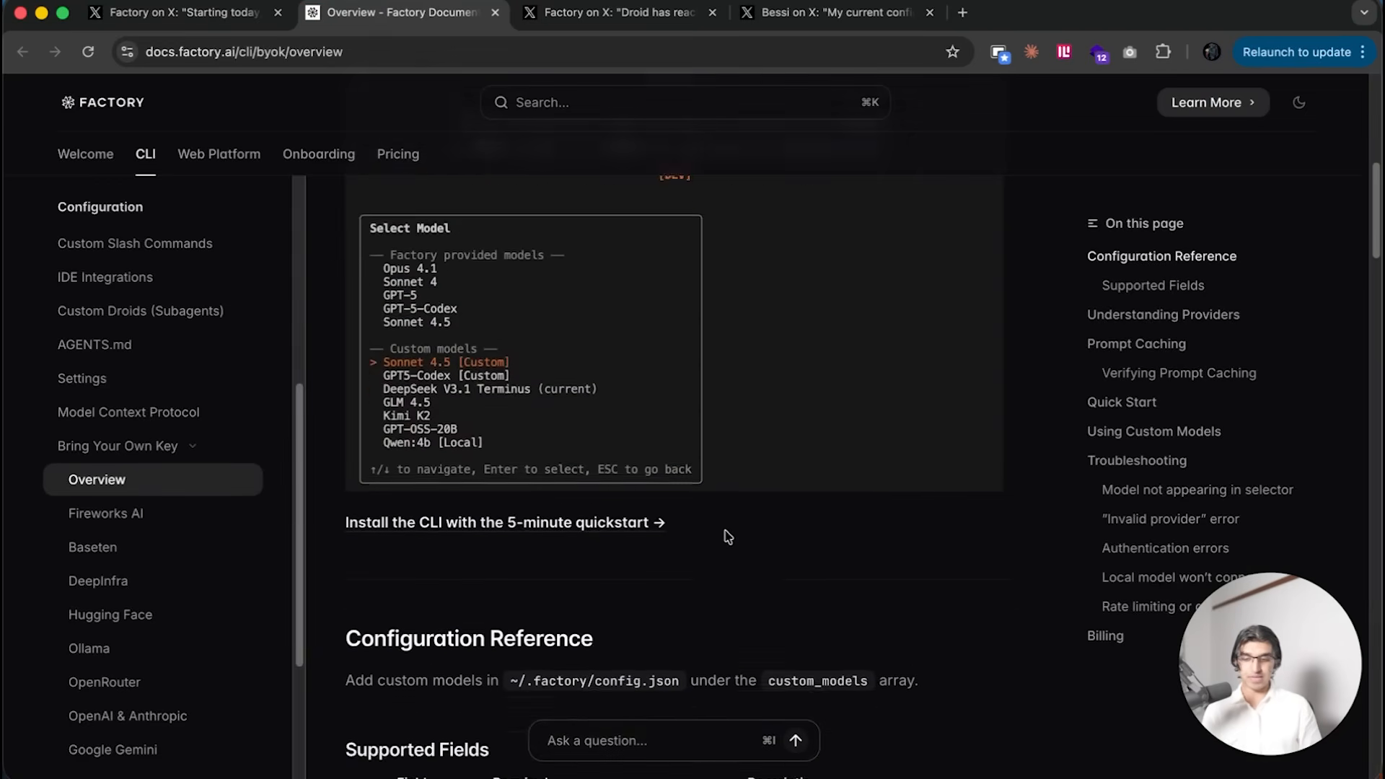
scroll(down, 3)
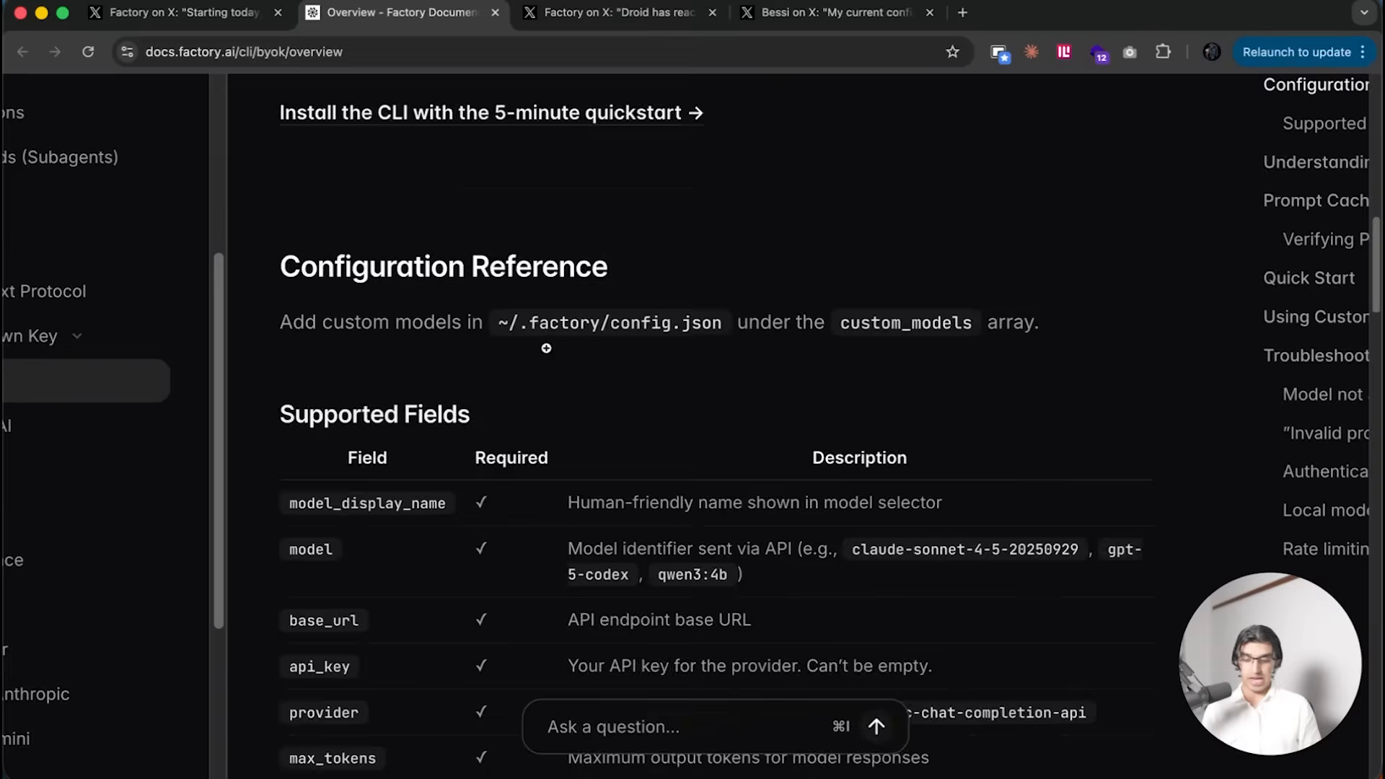
scroll(down, 3)
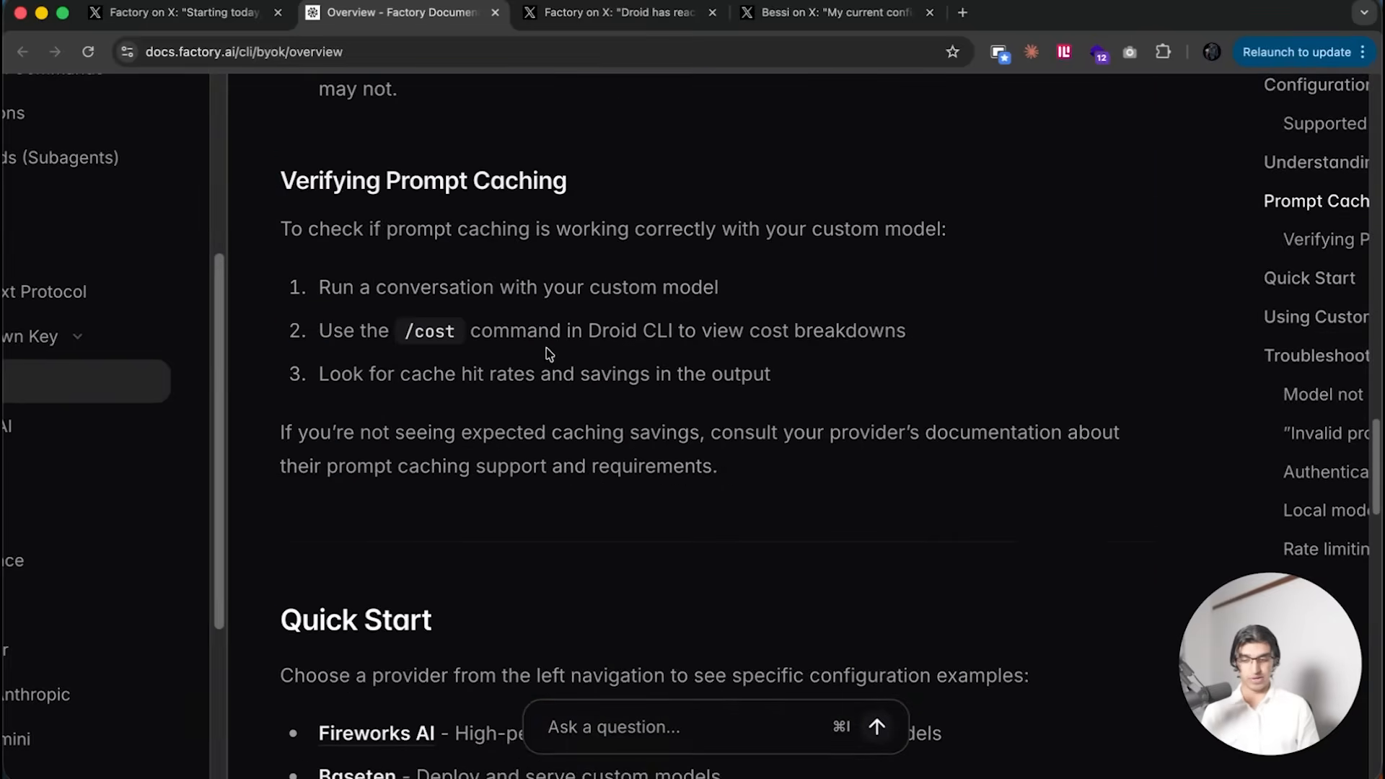
scroll(down, 3)
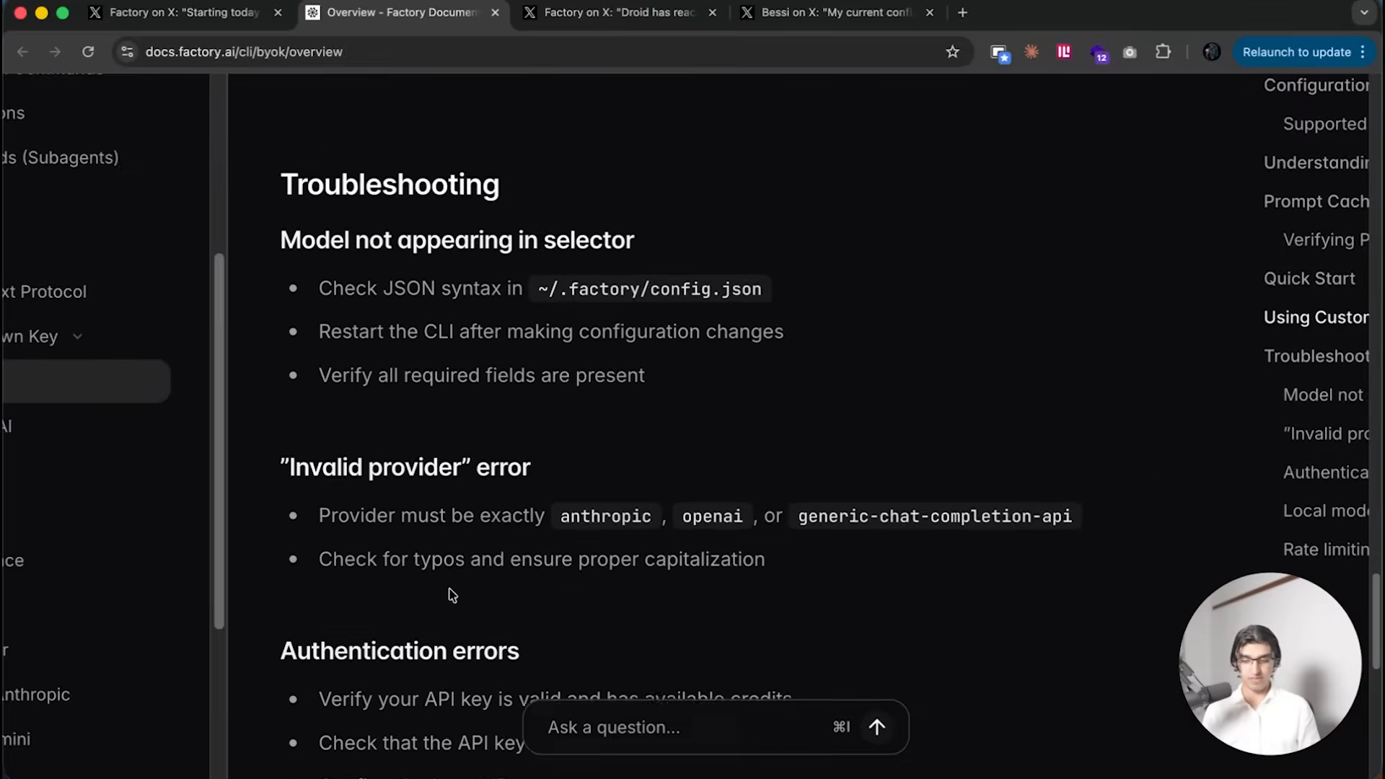
click(618, 12)
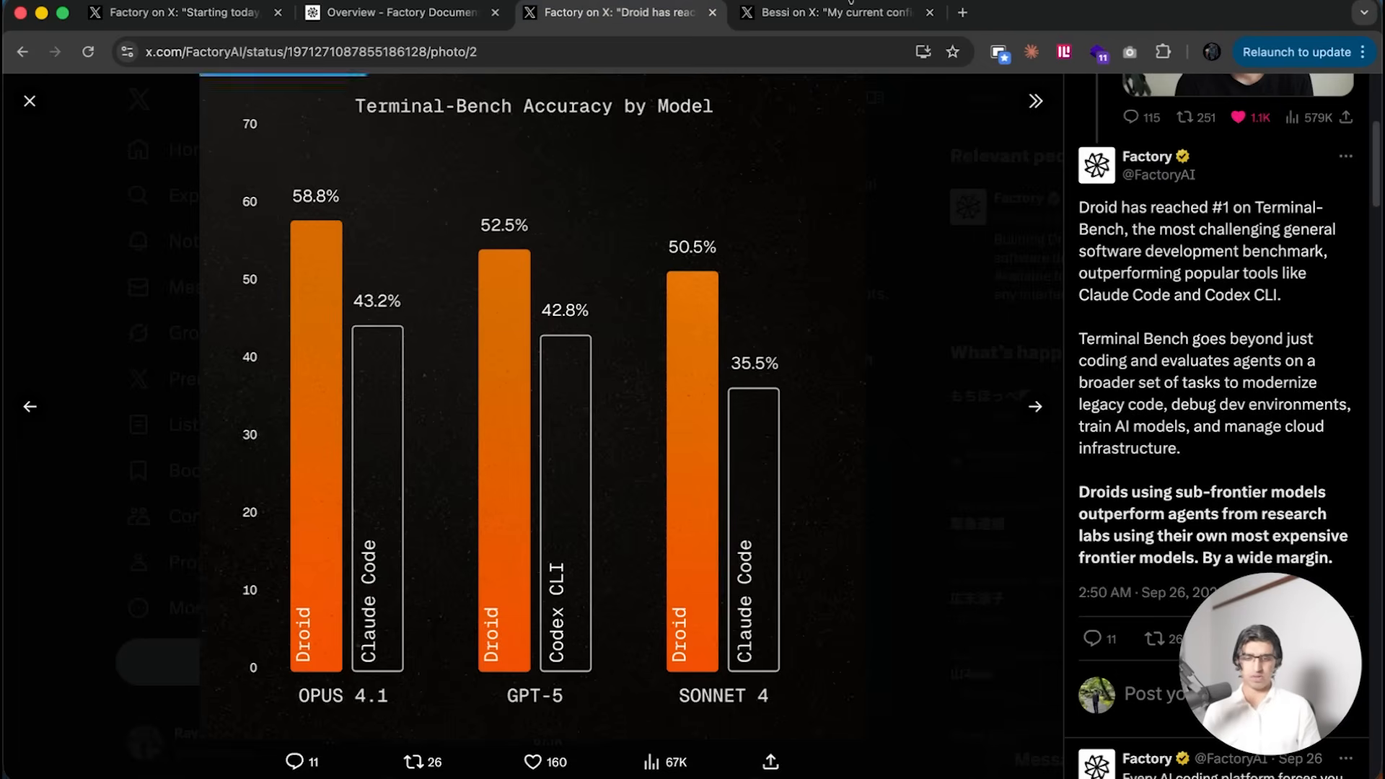
click(830, 12)
text(dro)
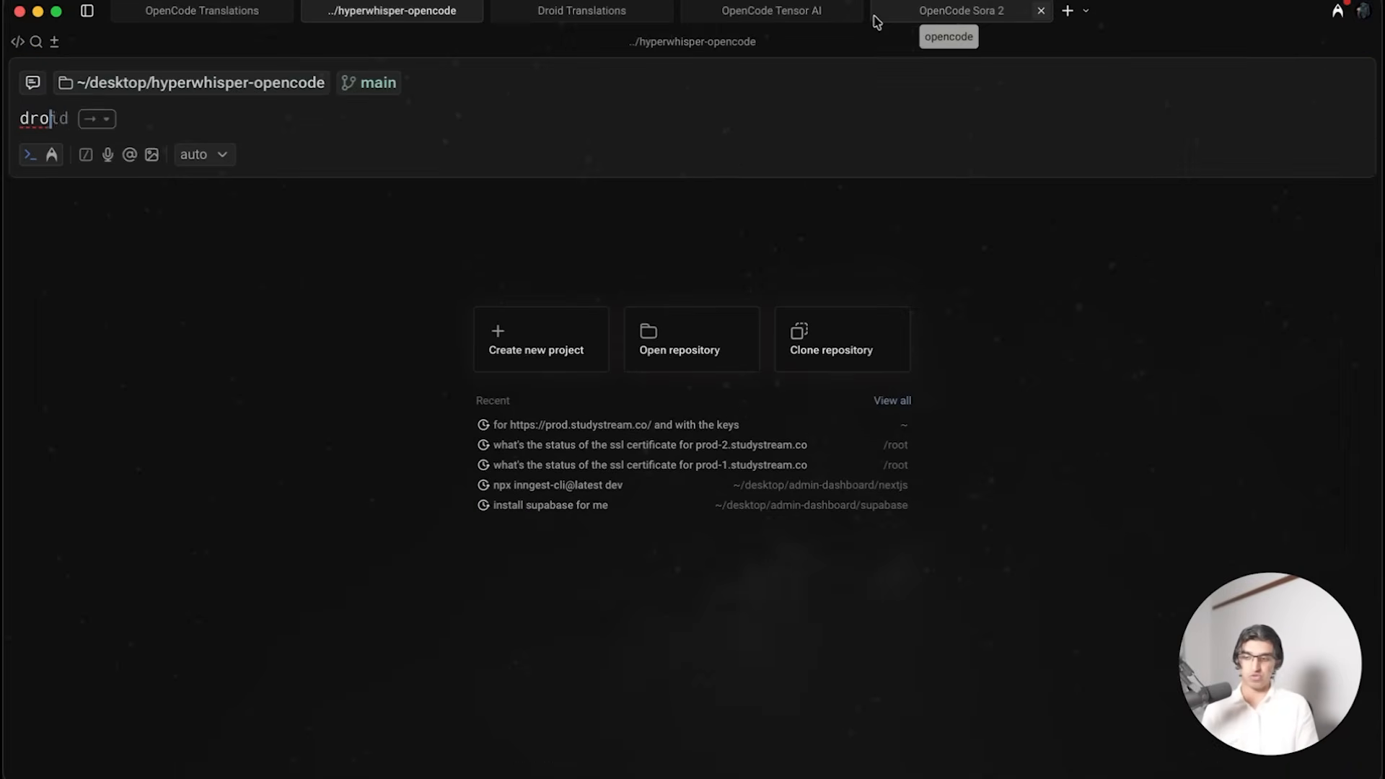
Step: Close the hyperwhisper-opencode tab and show the OpenCode Translations localization summary
text(/)
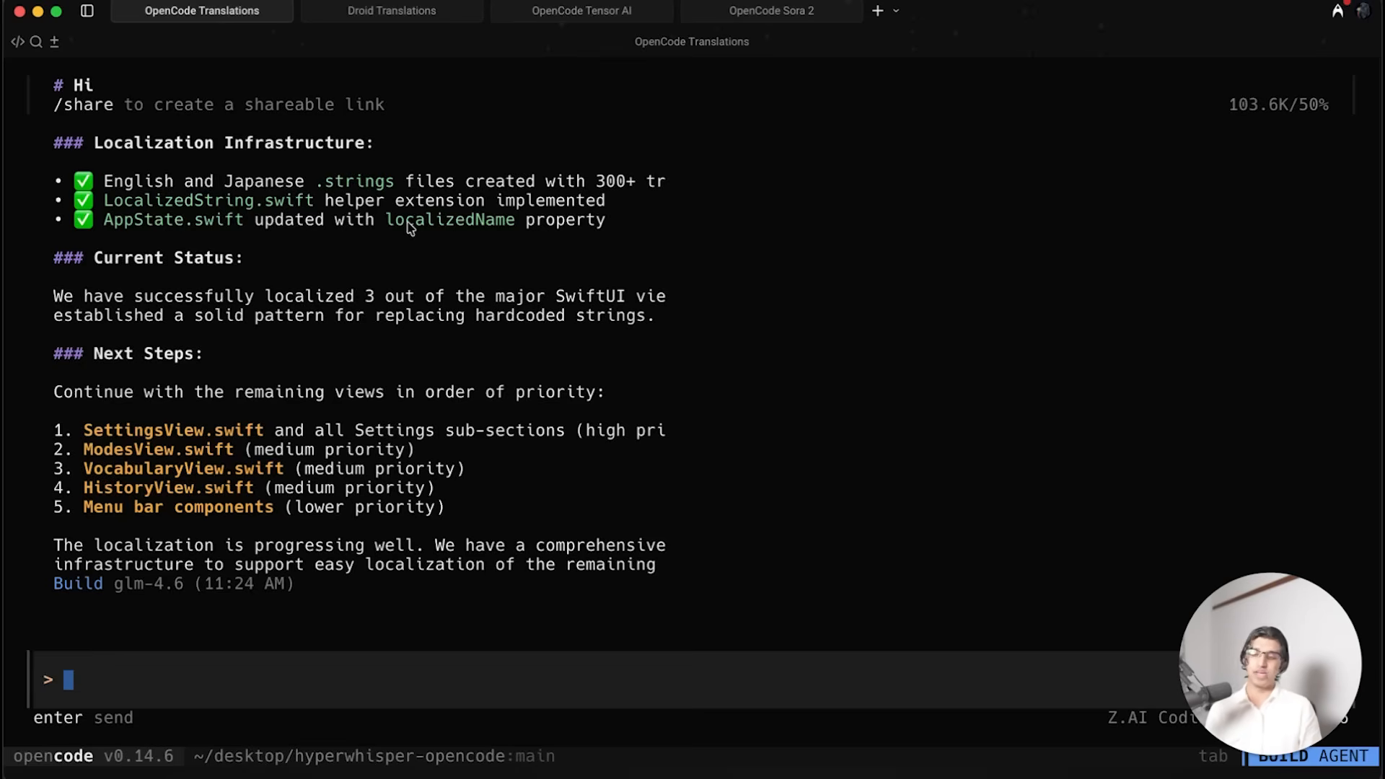
mouse_move(380, 284)
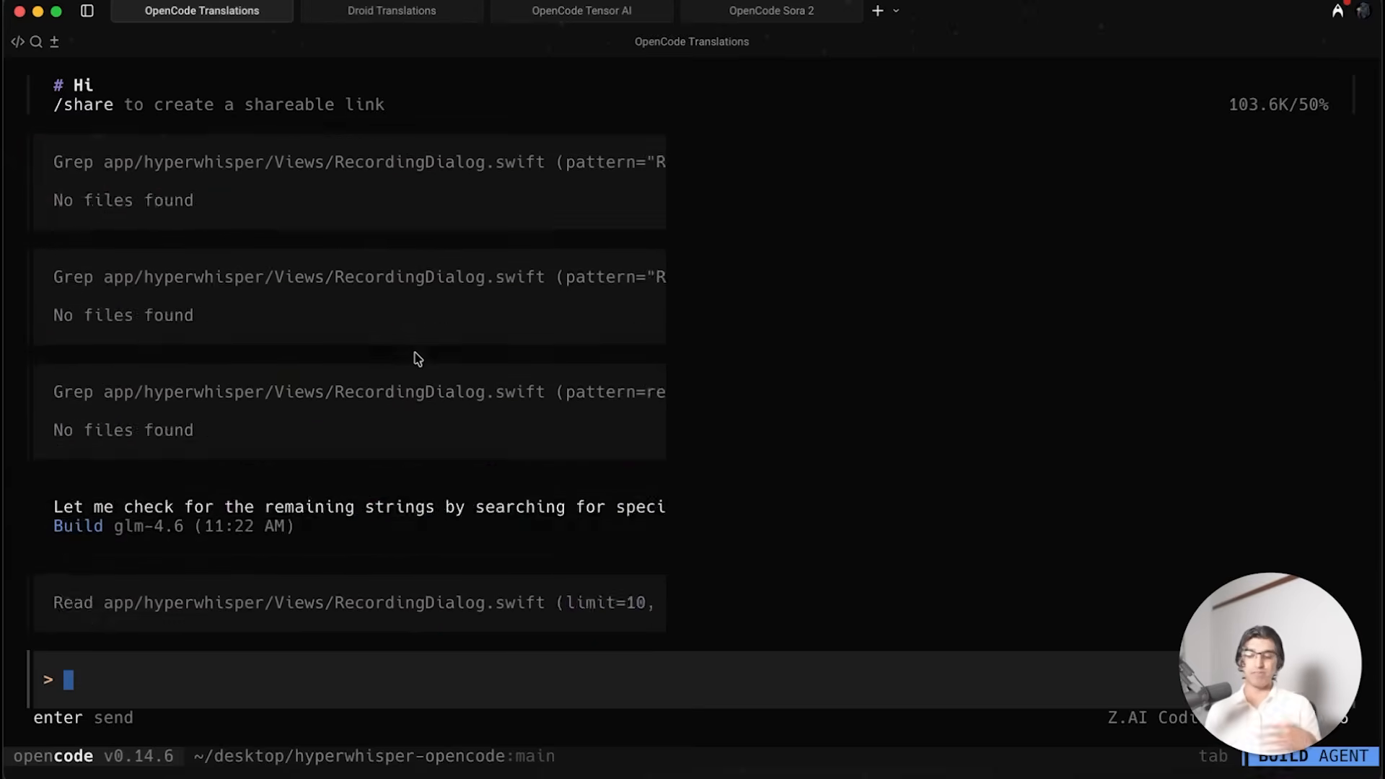
Step: Review OpenCode's 26-minute translation run, then switch to the Droid Translations session summary
scroll(down, 3)
text(10:58 AM -> 11:24 AM -> 26 minutes)
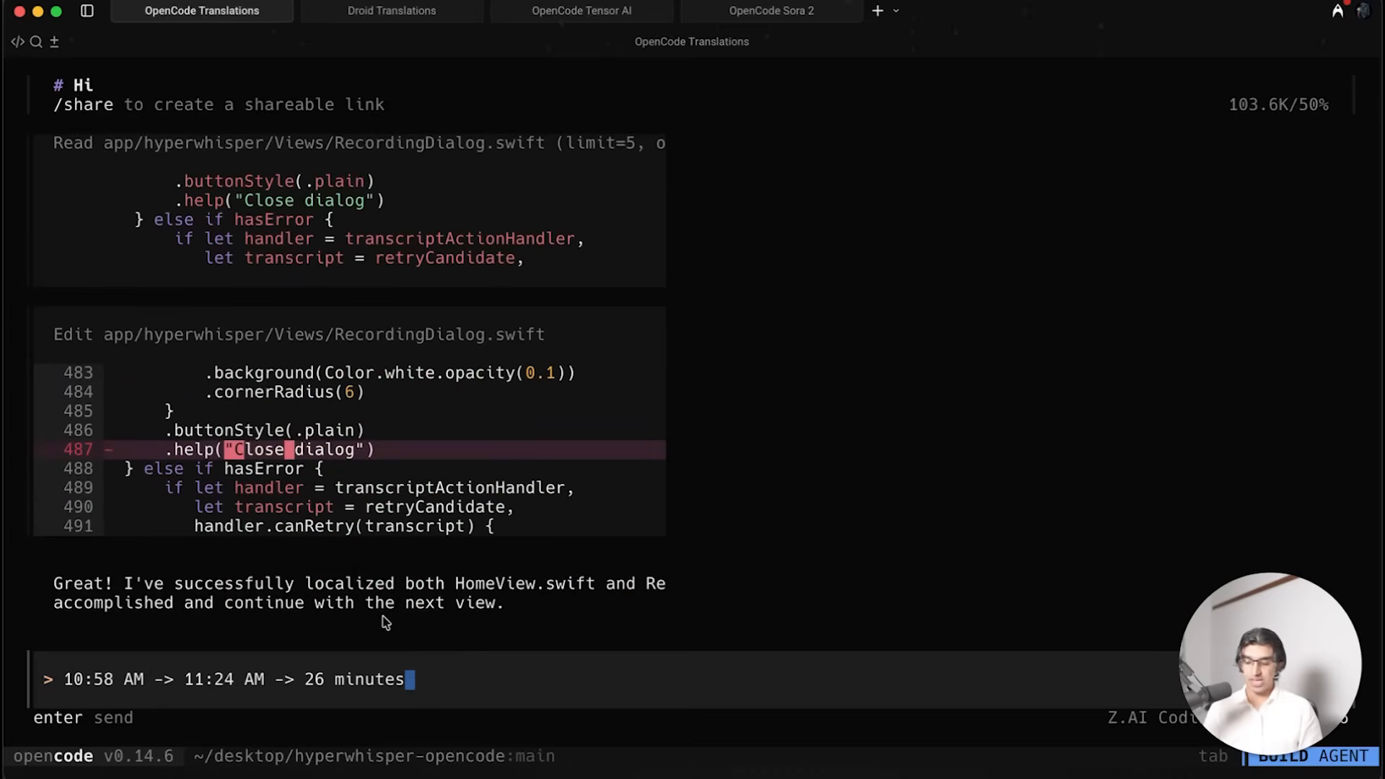
click(391, 11)
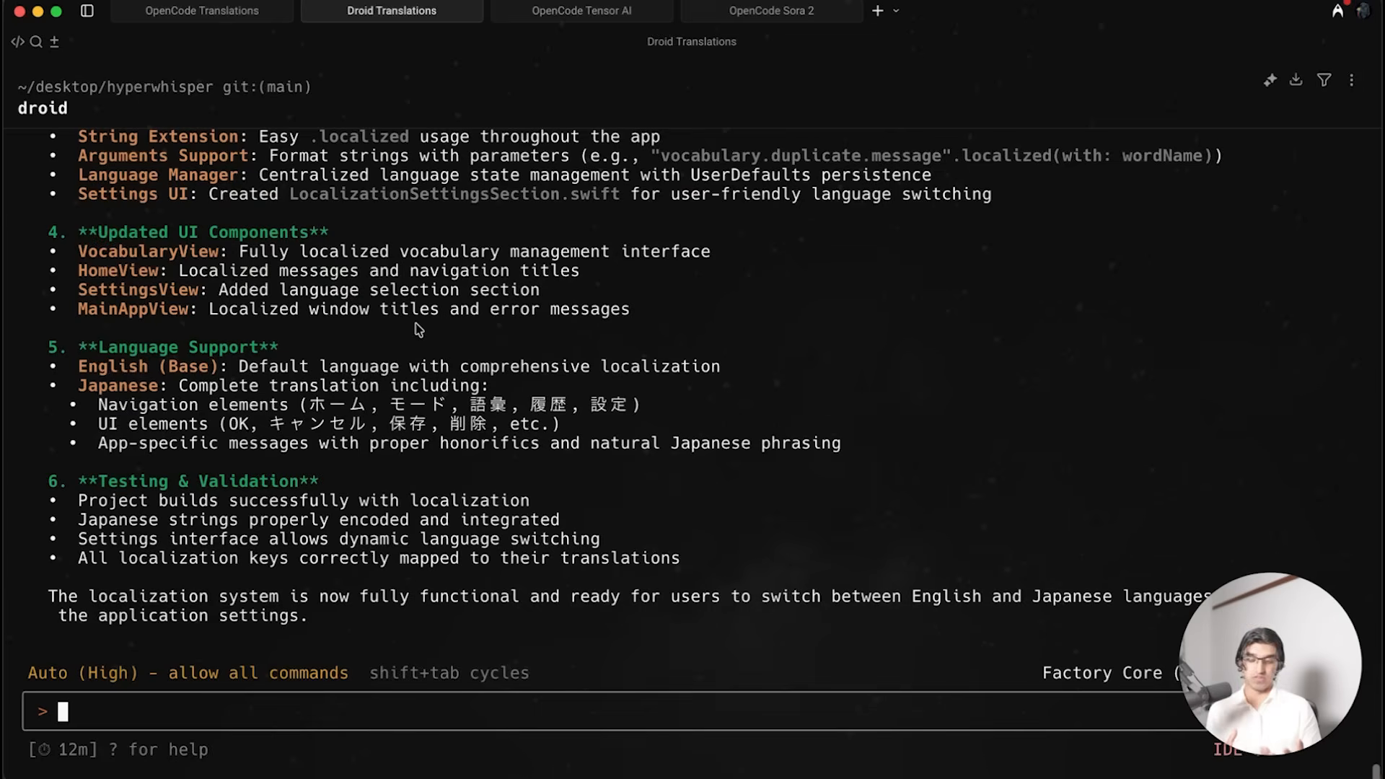
mouse_move(54, 758)
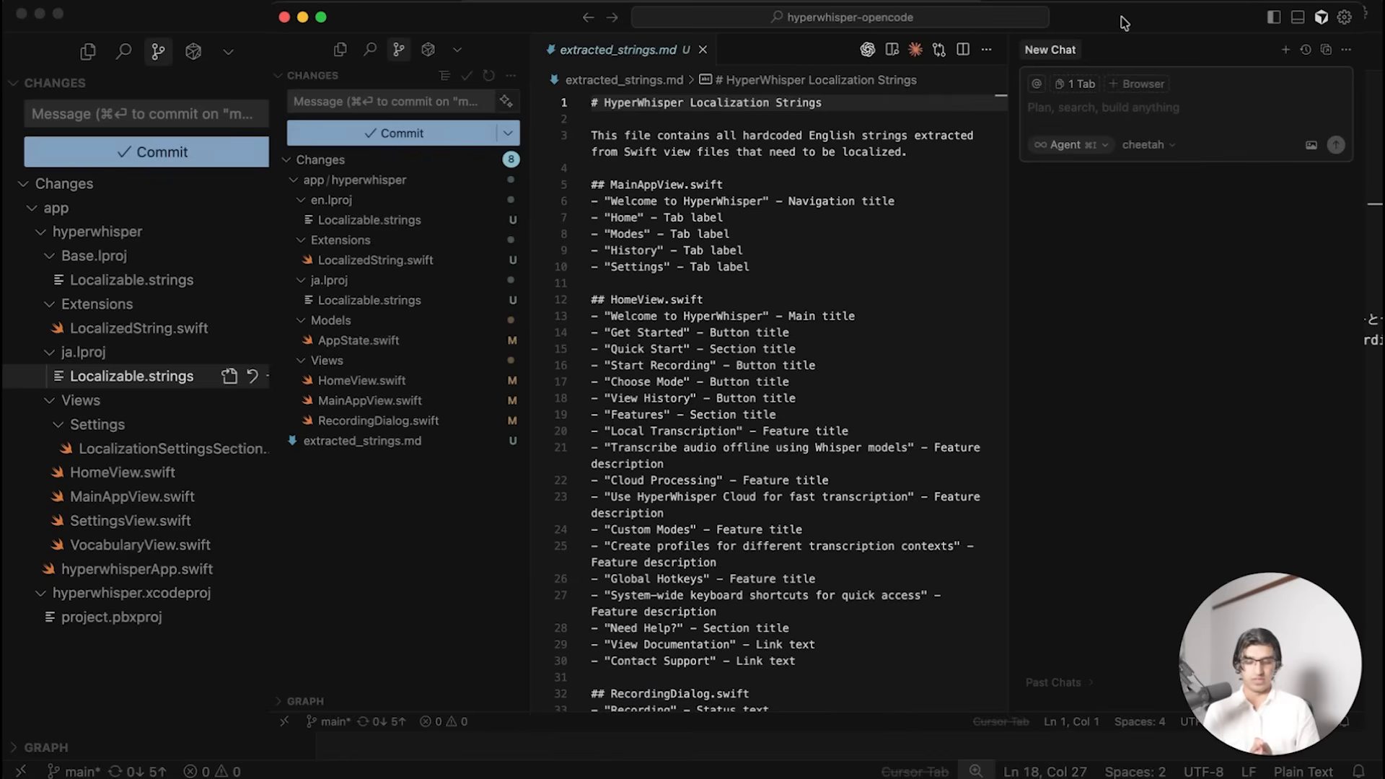
mouse_move(540, 263)
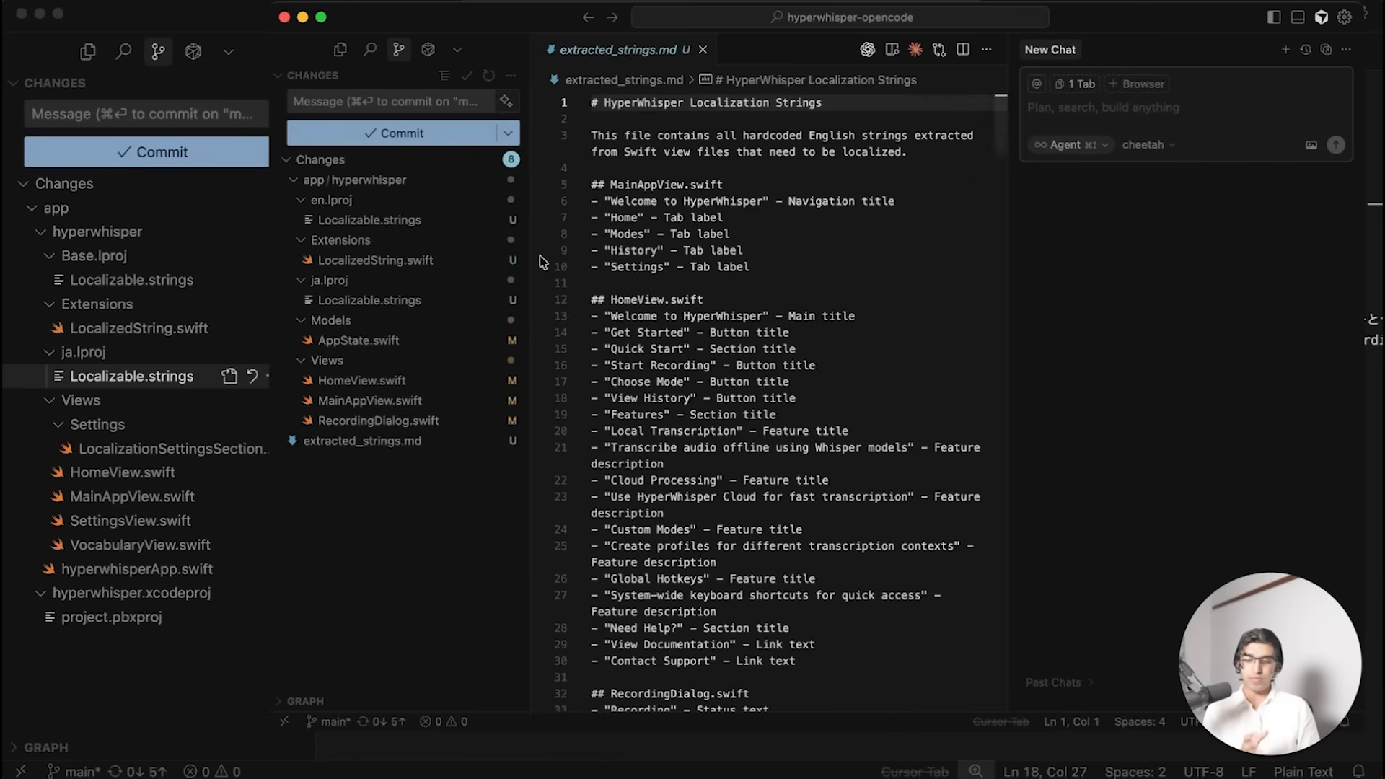
Step: Review the Japanese Localizable.strings file and the hyperwhisperApp.swift working tree diff
click(369, 220)
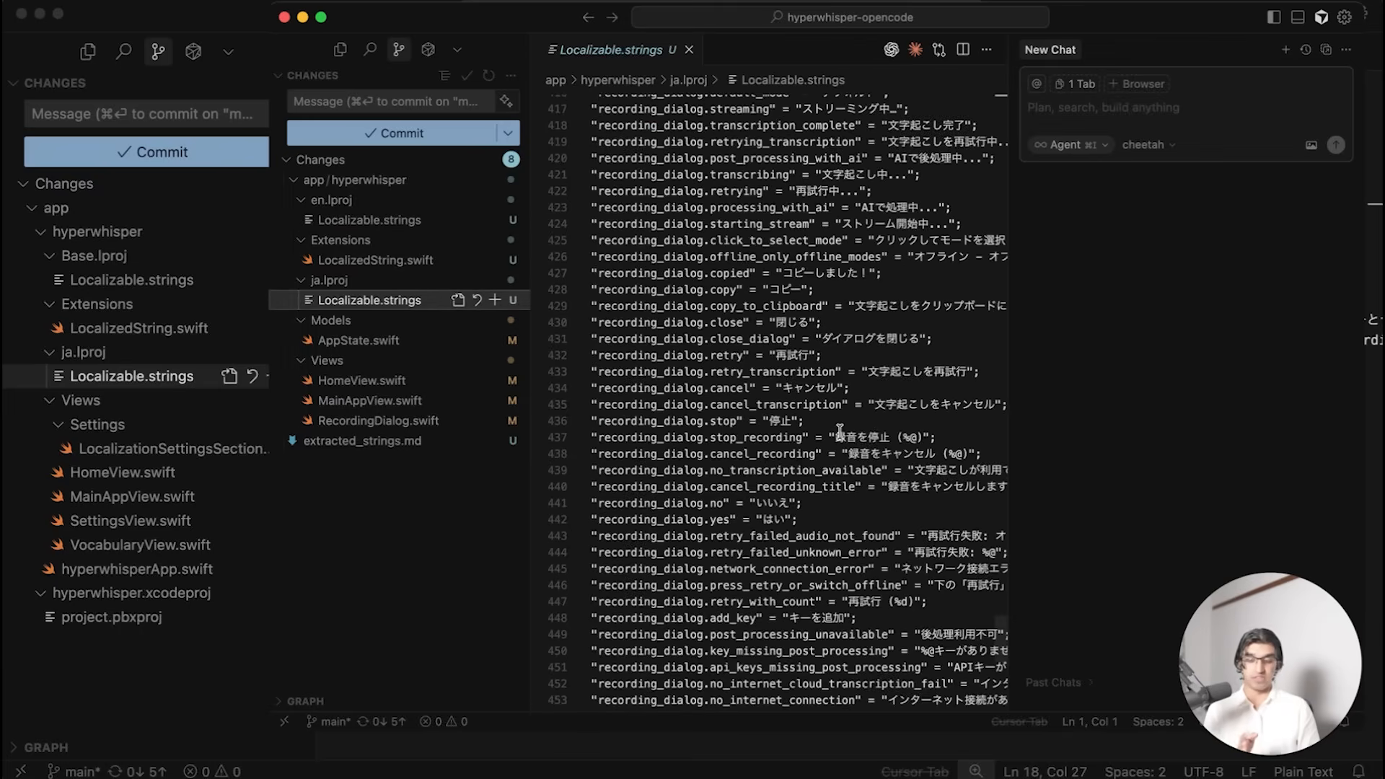
scroll(down, 3)
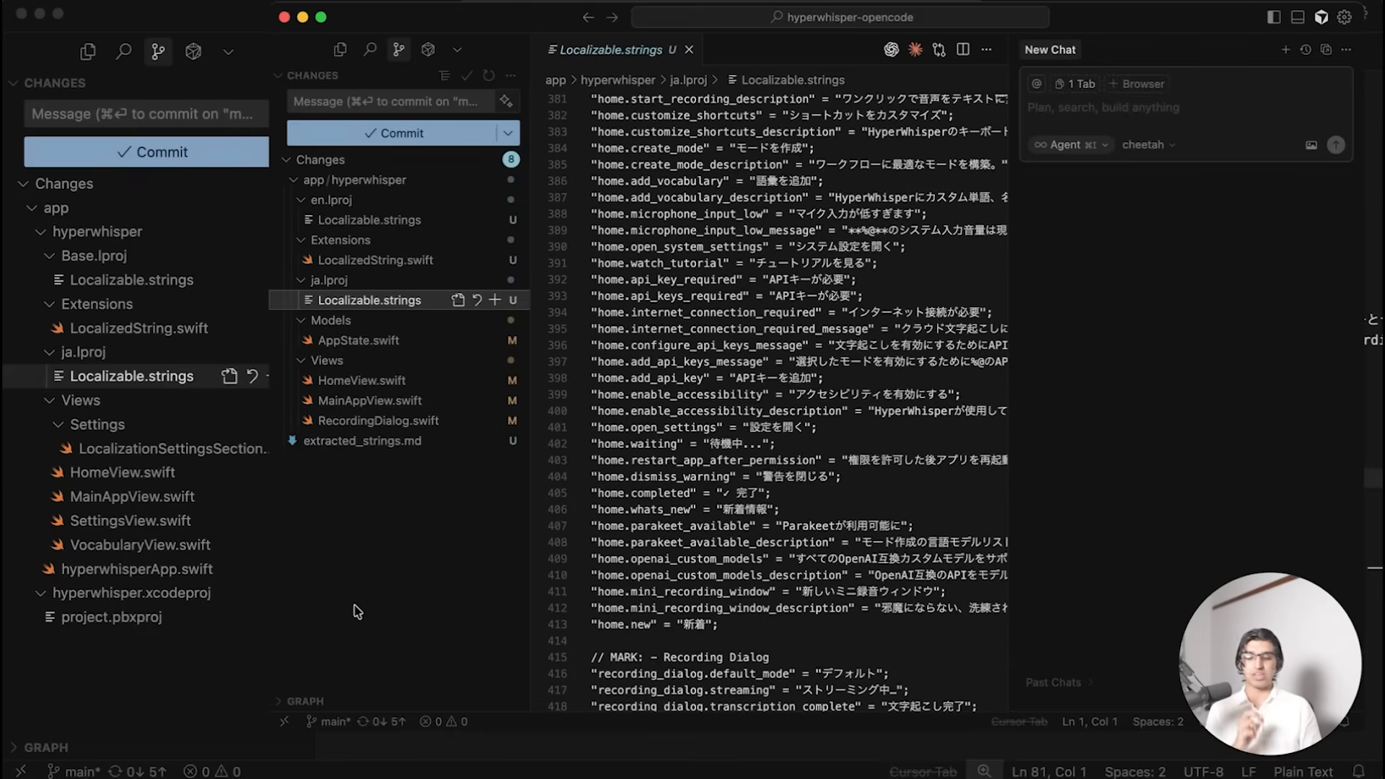
mouse_move(173, 477)
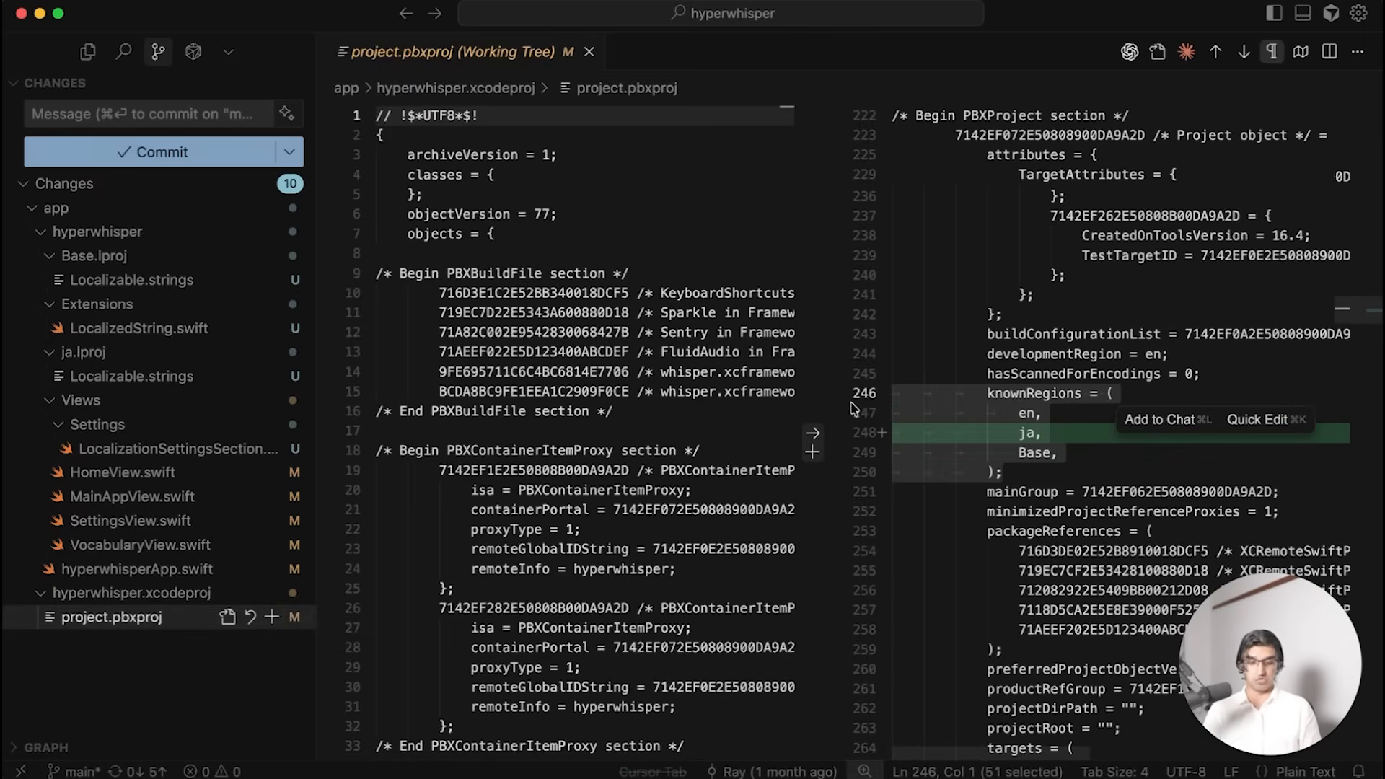
click(135, 569)
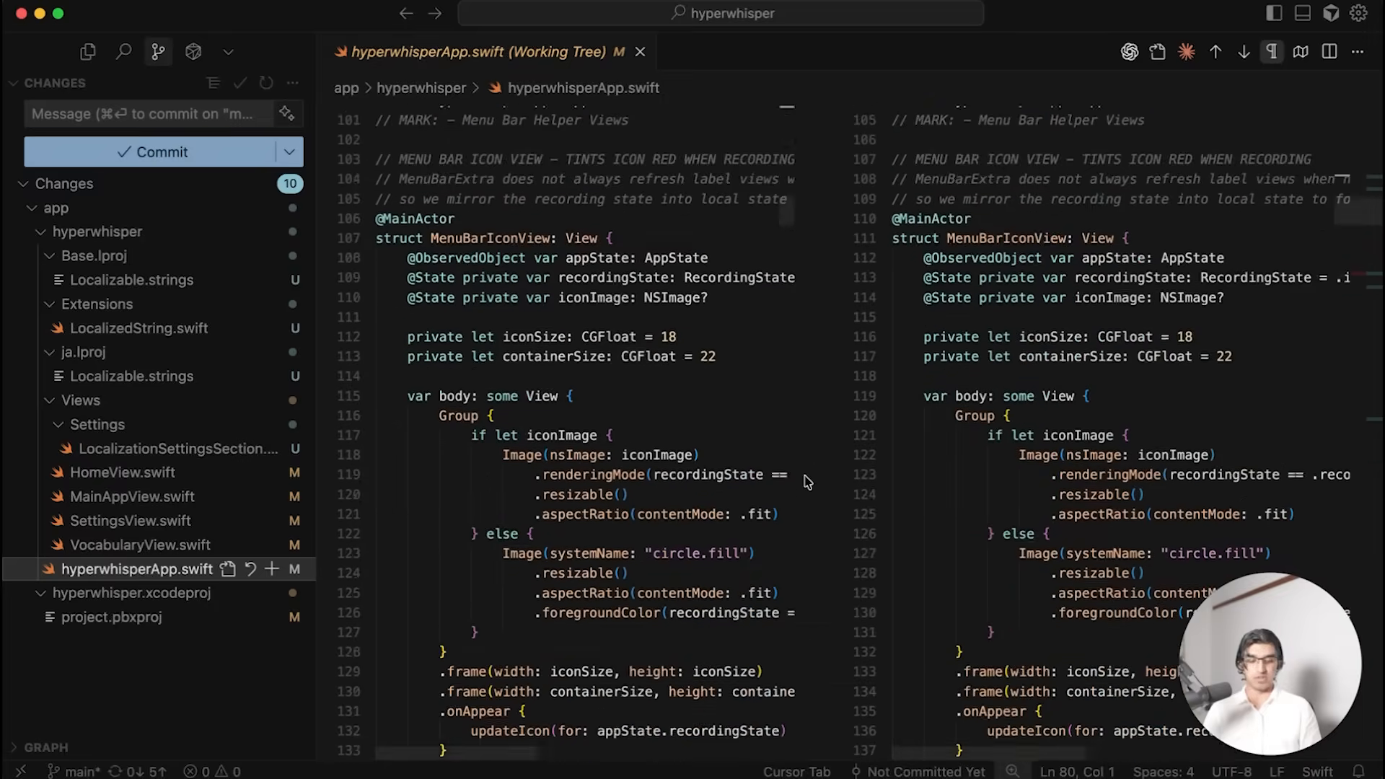
scroll(down, 3)
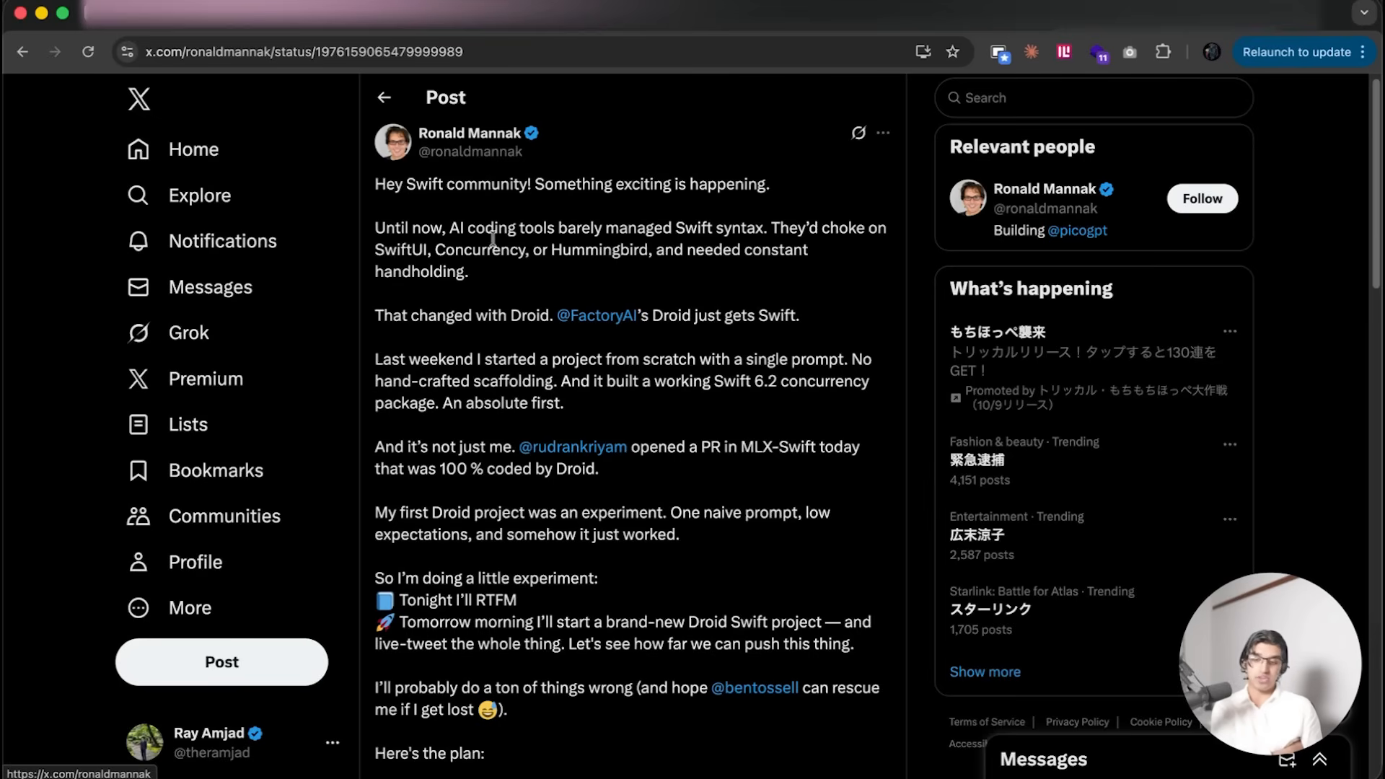
Step: Scroll the first post and open the linked post about the Swift SDK coded by Droid
scroll(down, 3)
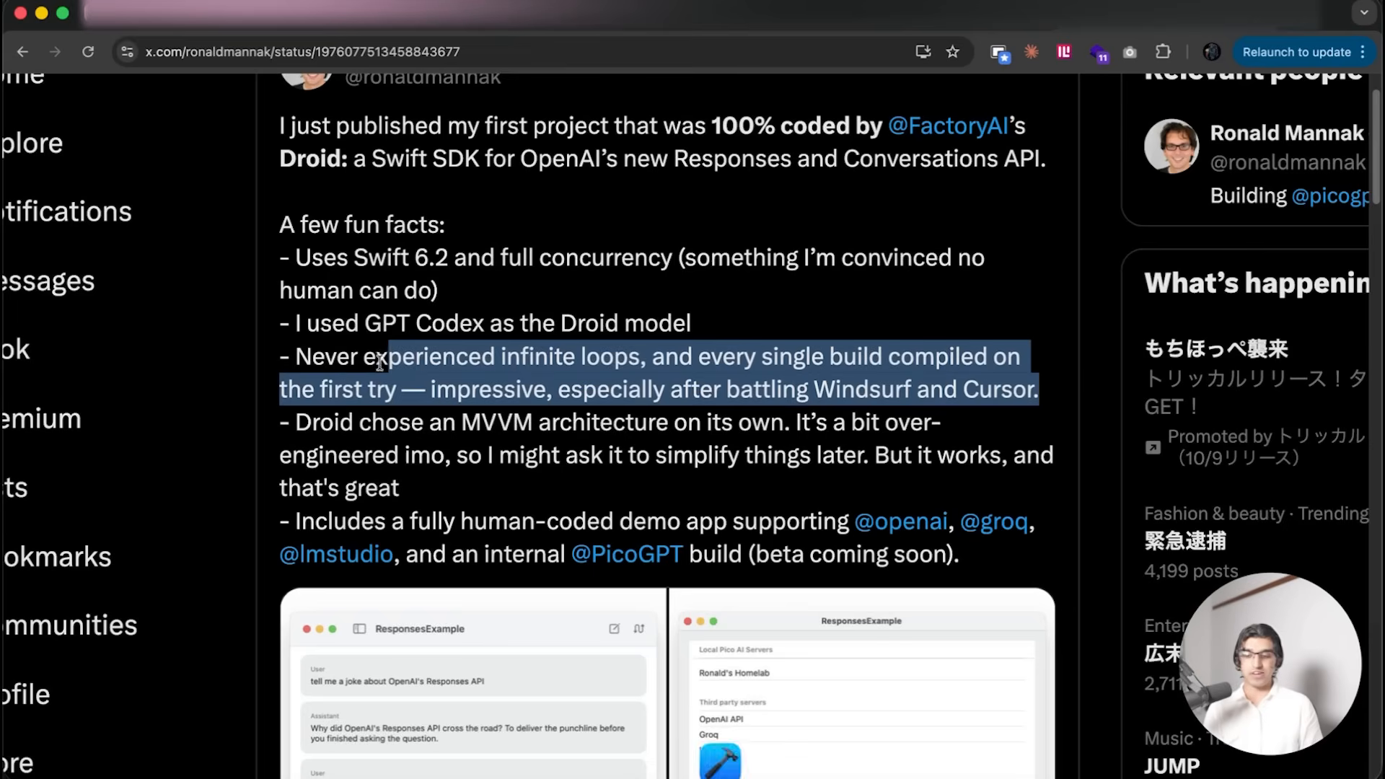
click(894, 305)
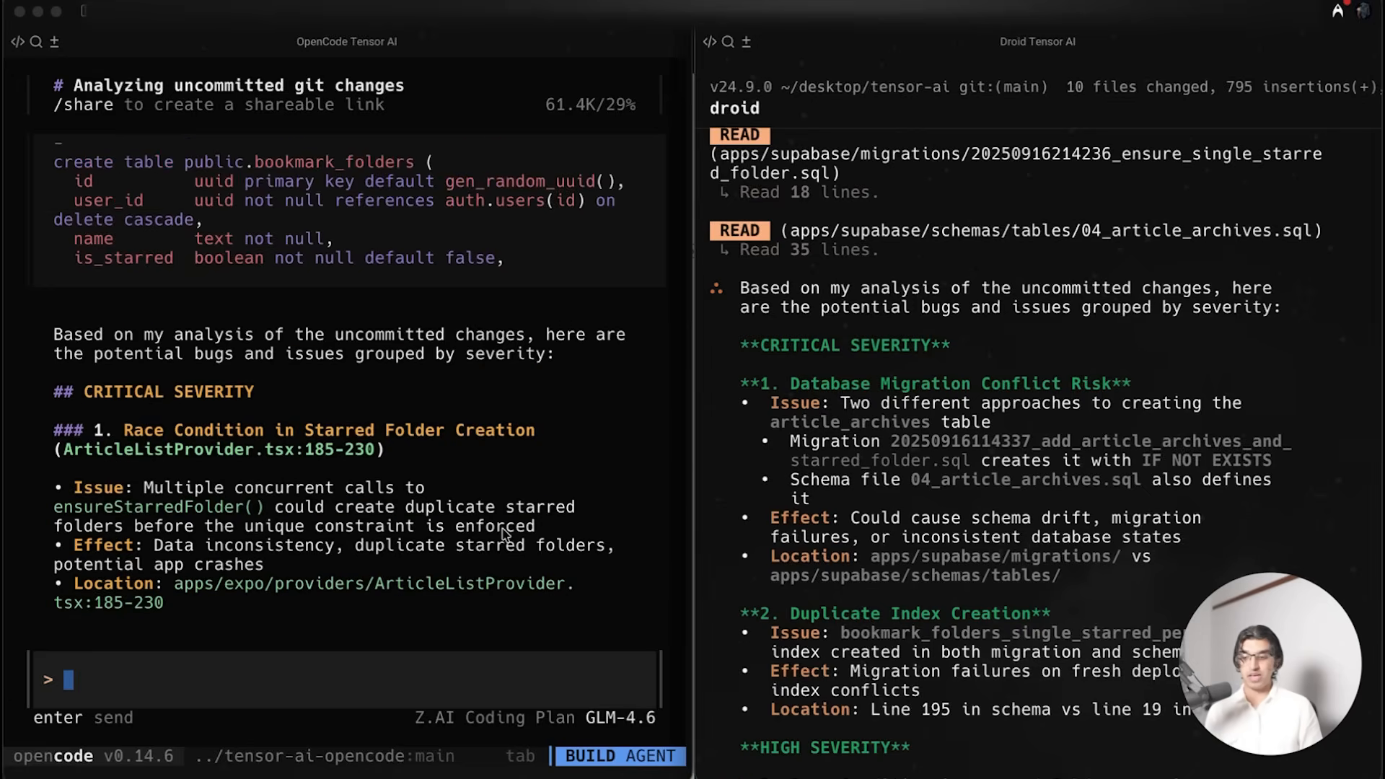
Step: Browse Tensor AI's Play Console five-star reviews and highlight the love-at-first-sight review text
scroll(down, 3)
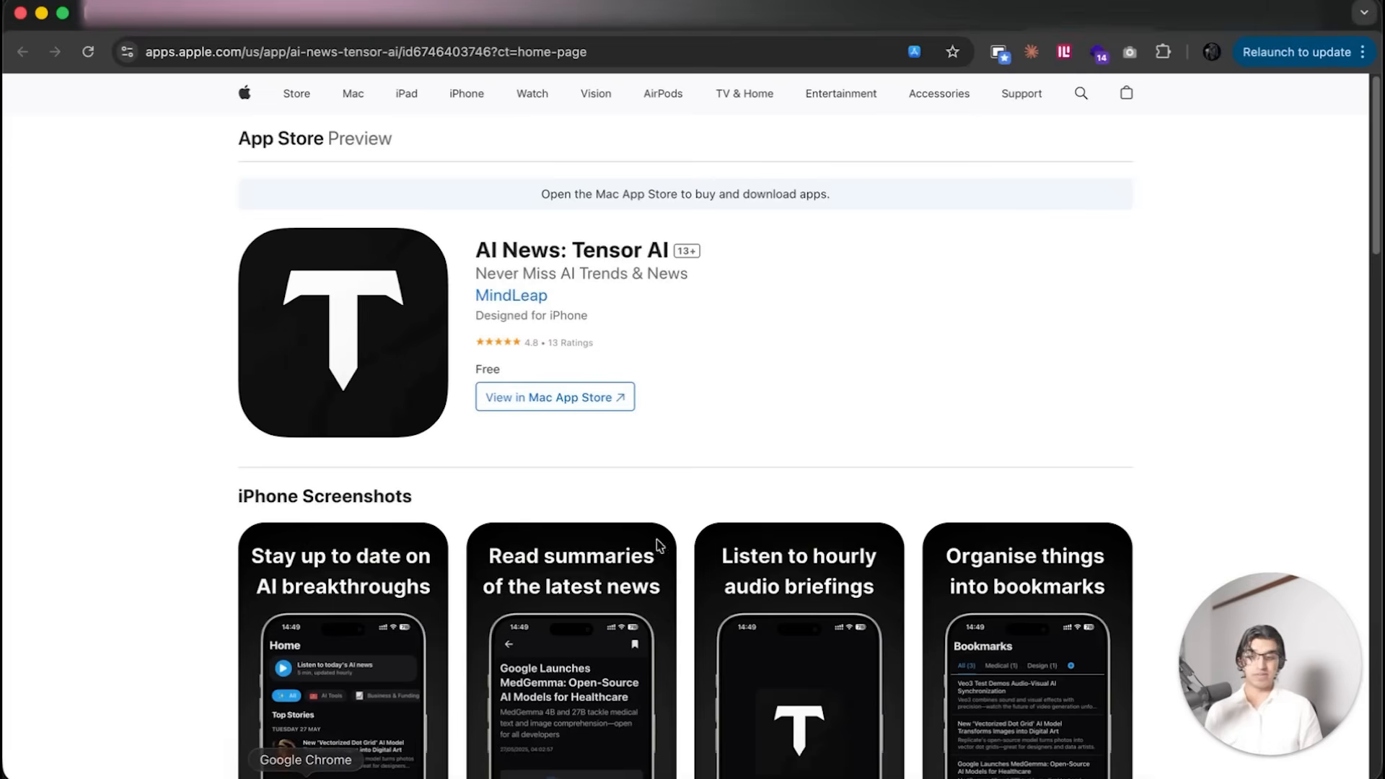
scroll(down, 3)
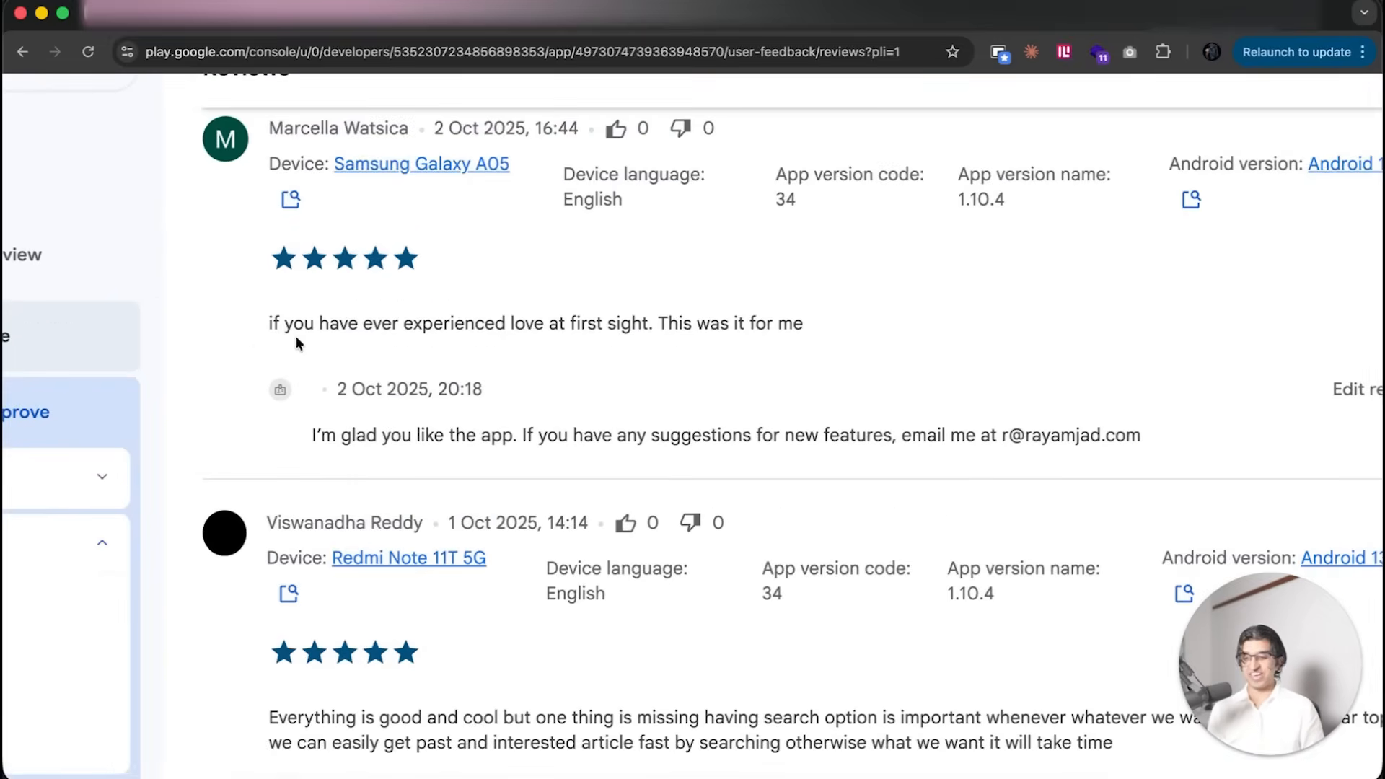
drag(268, 323, 779, 323)
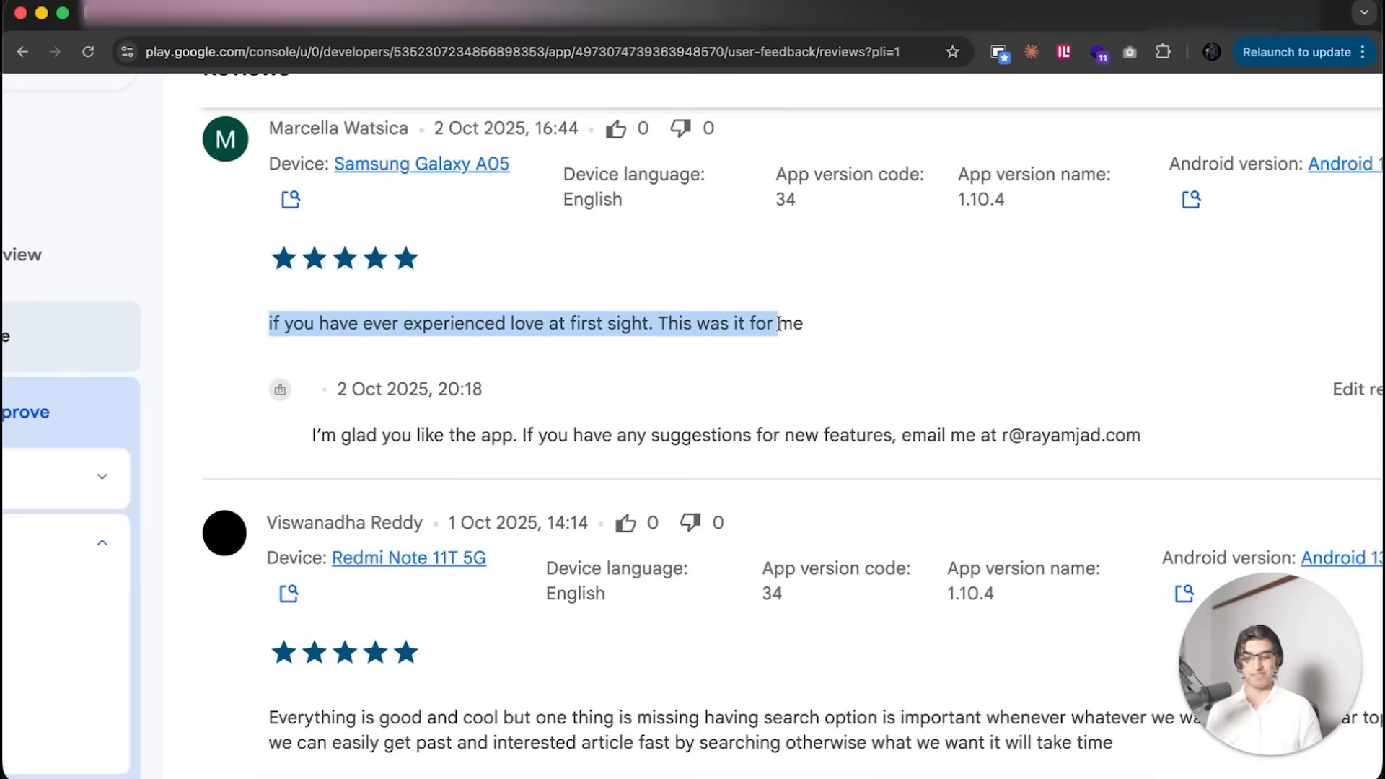
scroll(down, 3)
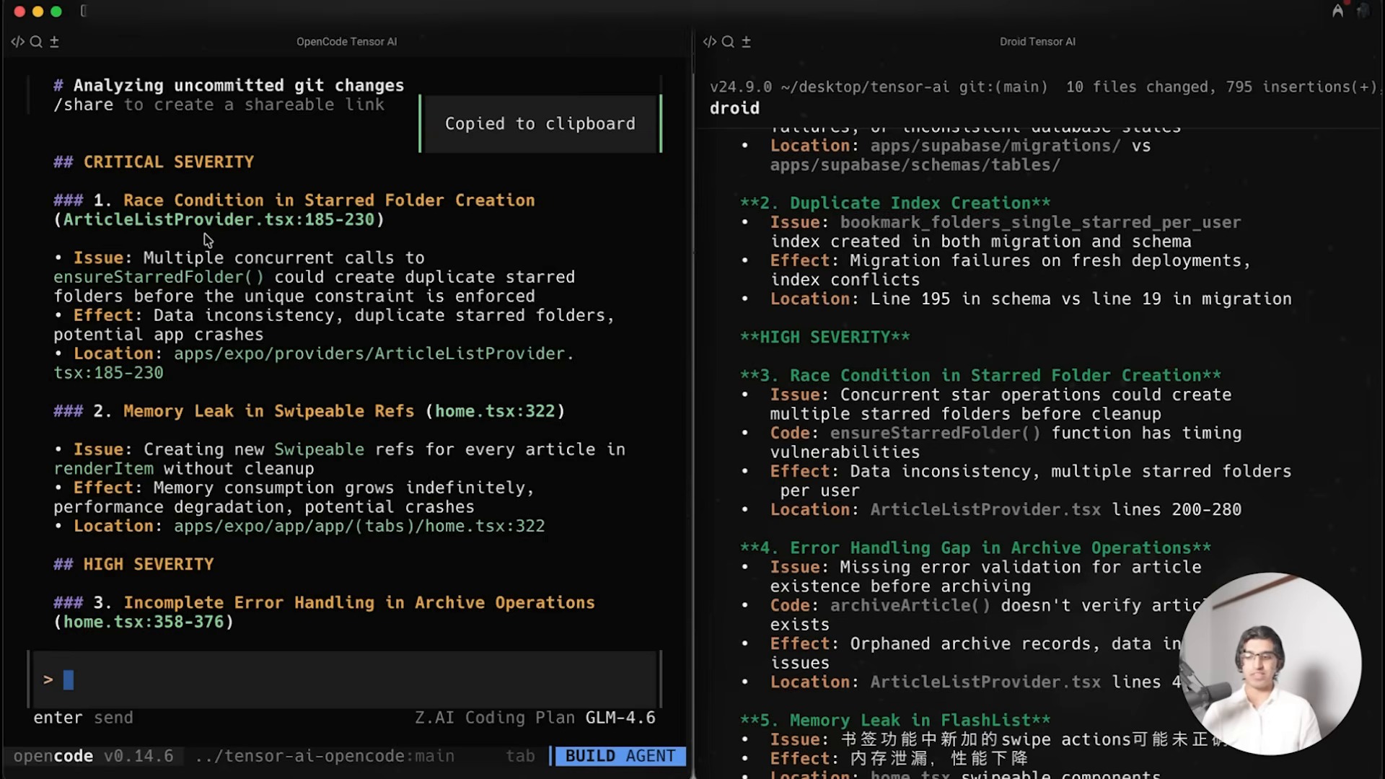
Step: Highlight Droid's race condition finding and scroll through both agents' severity-grouped bug lists
drag(55, 277, 152, 373)
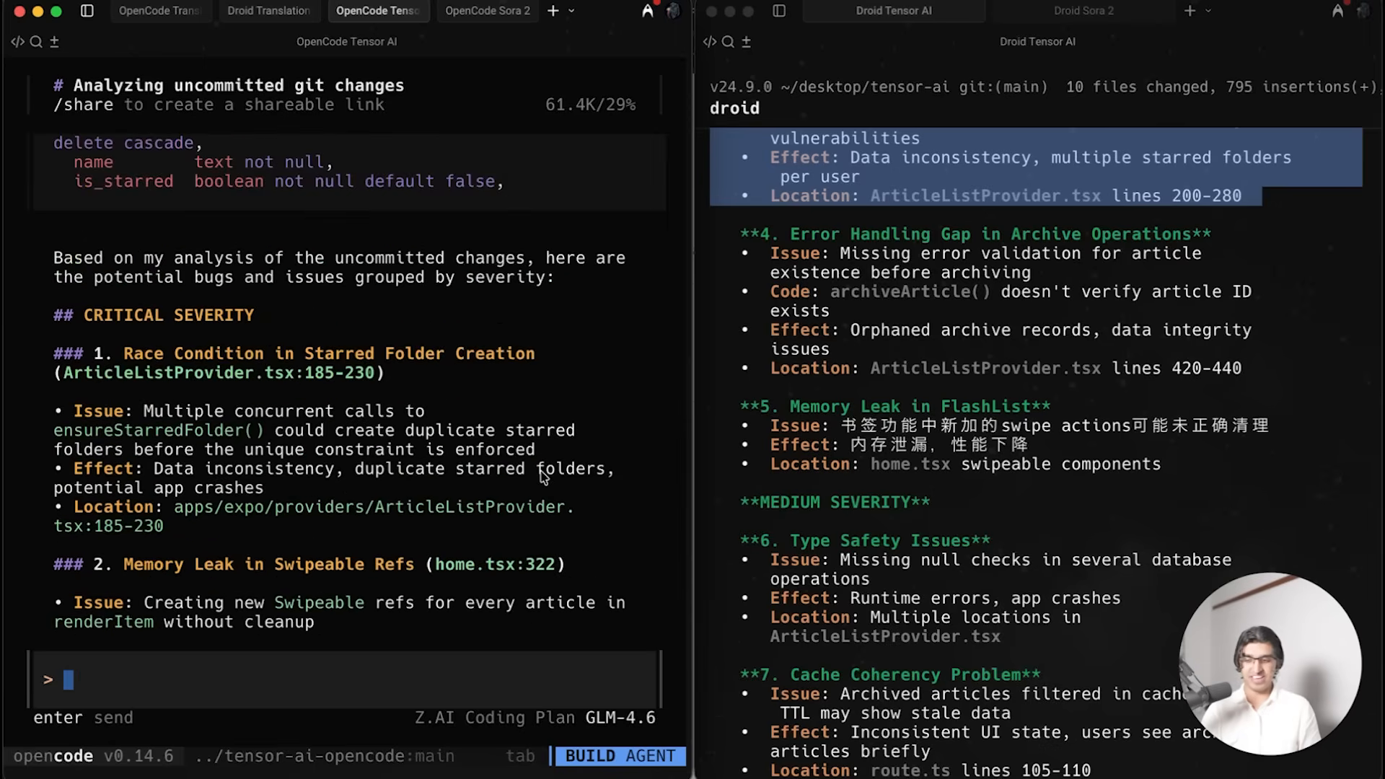
scroll(down, 3)
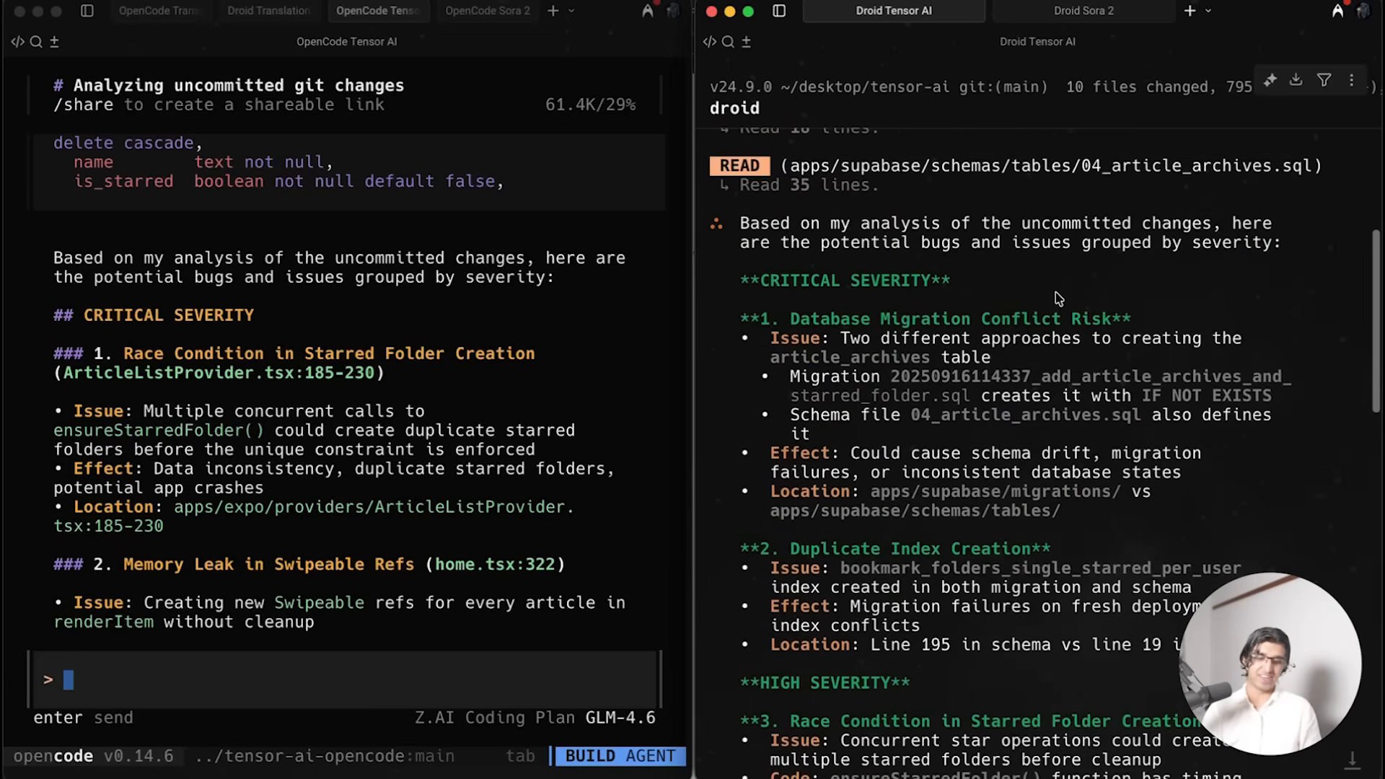
scroll(down, 3)
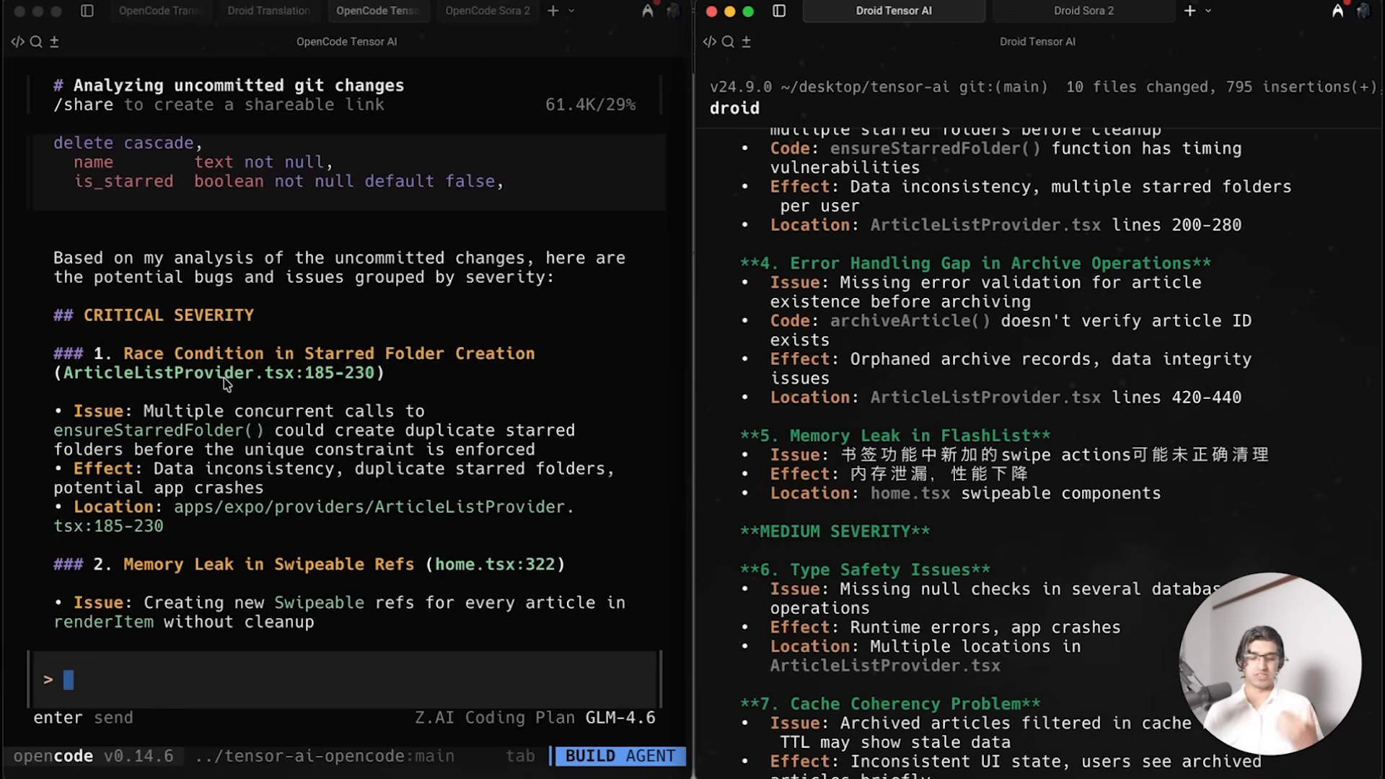
scroll(down, 3)
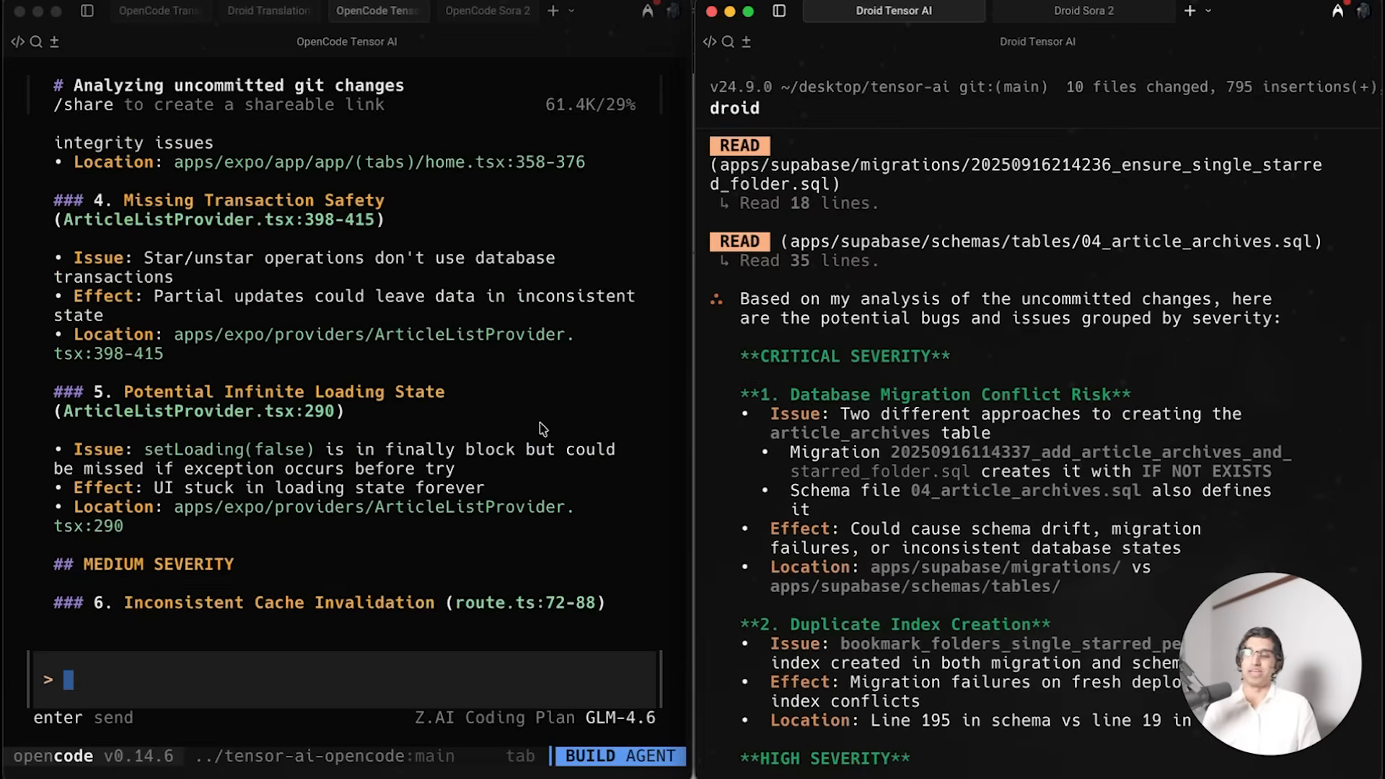
scroll(down, 3)
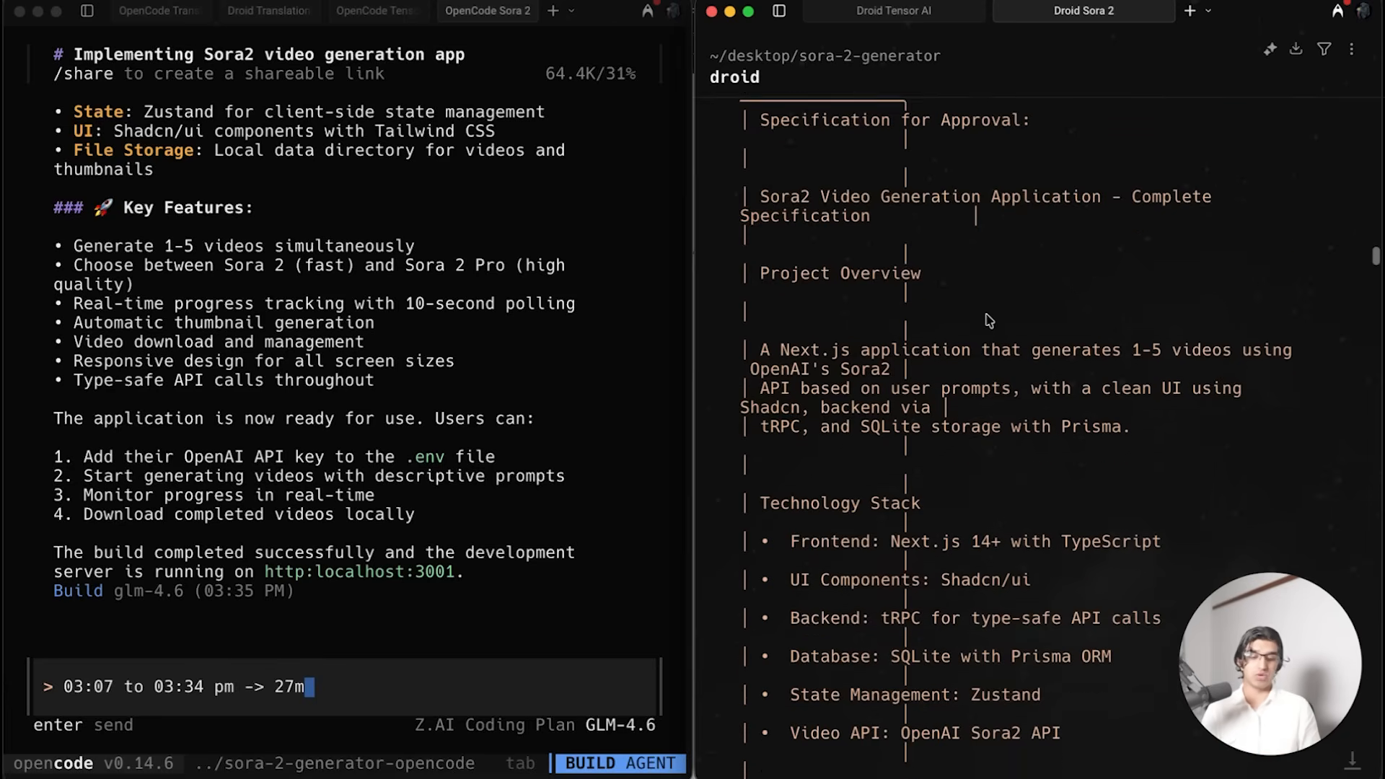
scroll(down, 3)
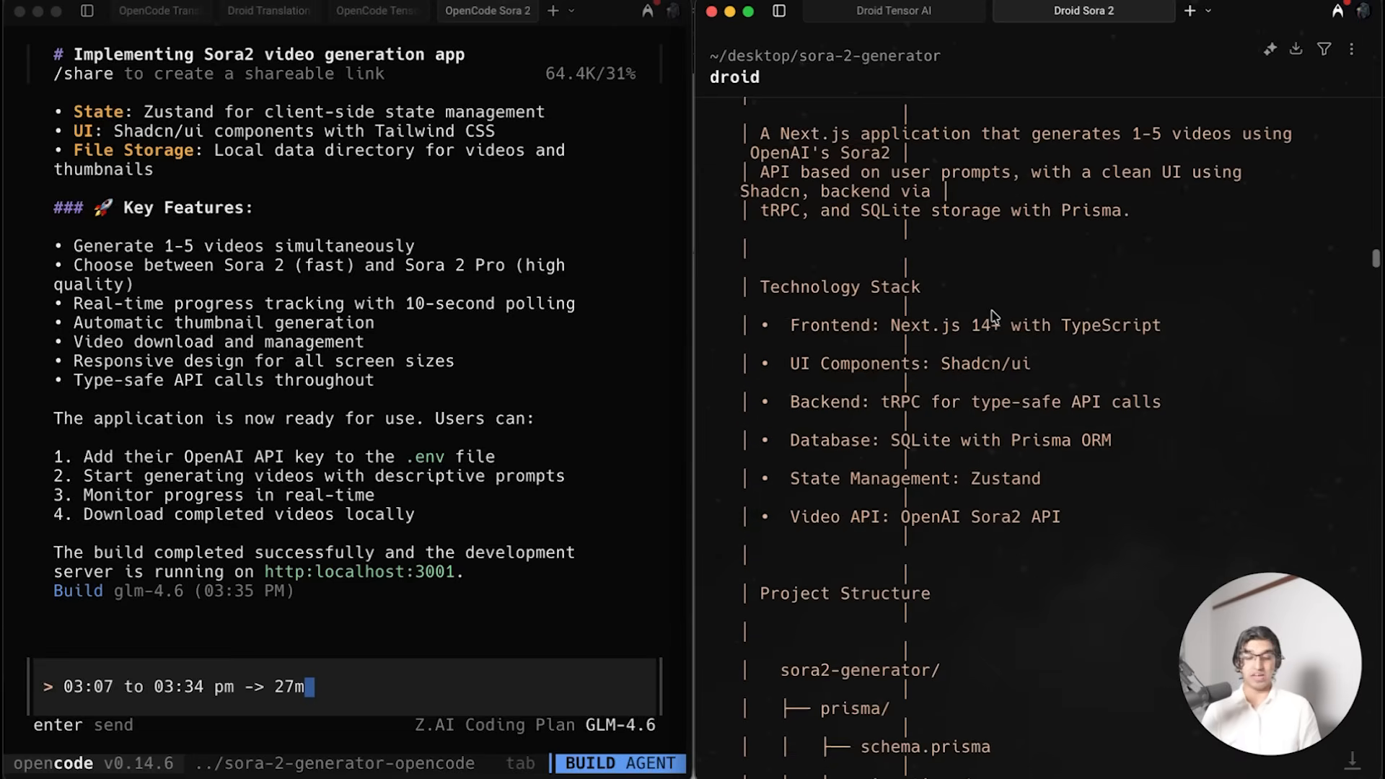
scroll(down, 3)
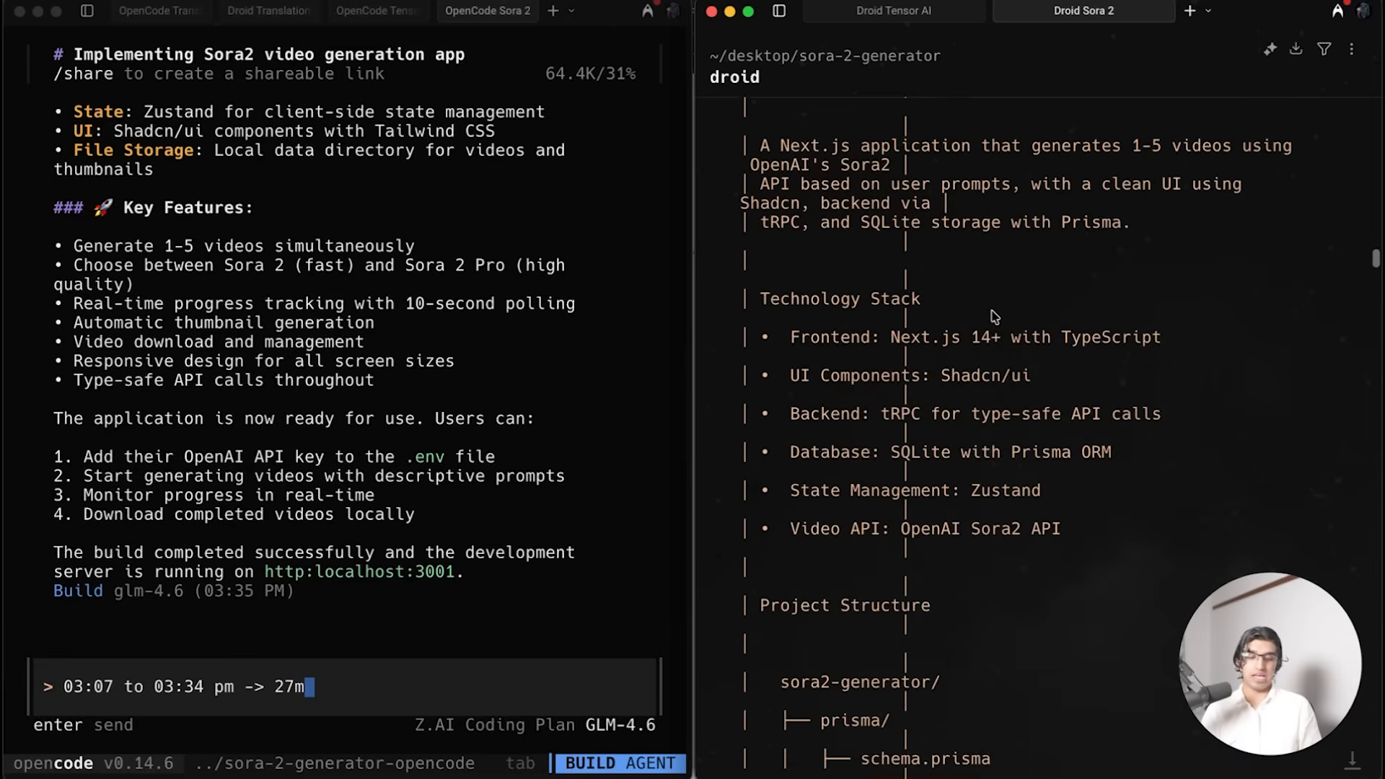
scroll(down, 3)
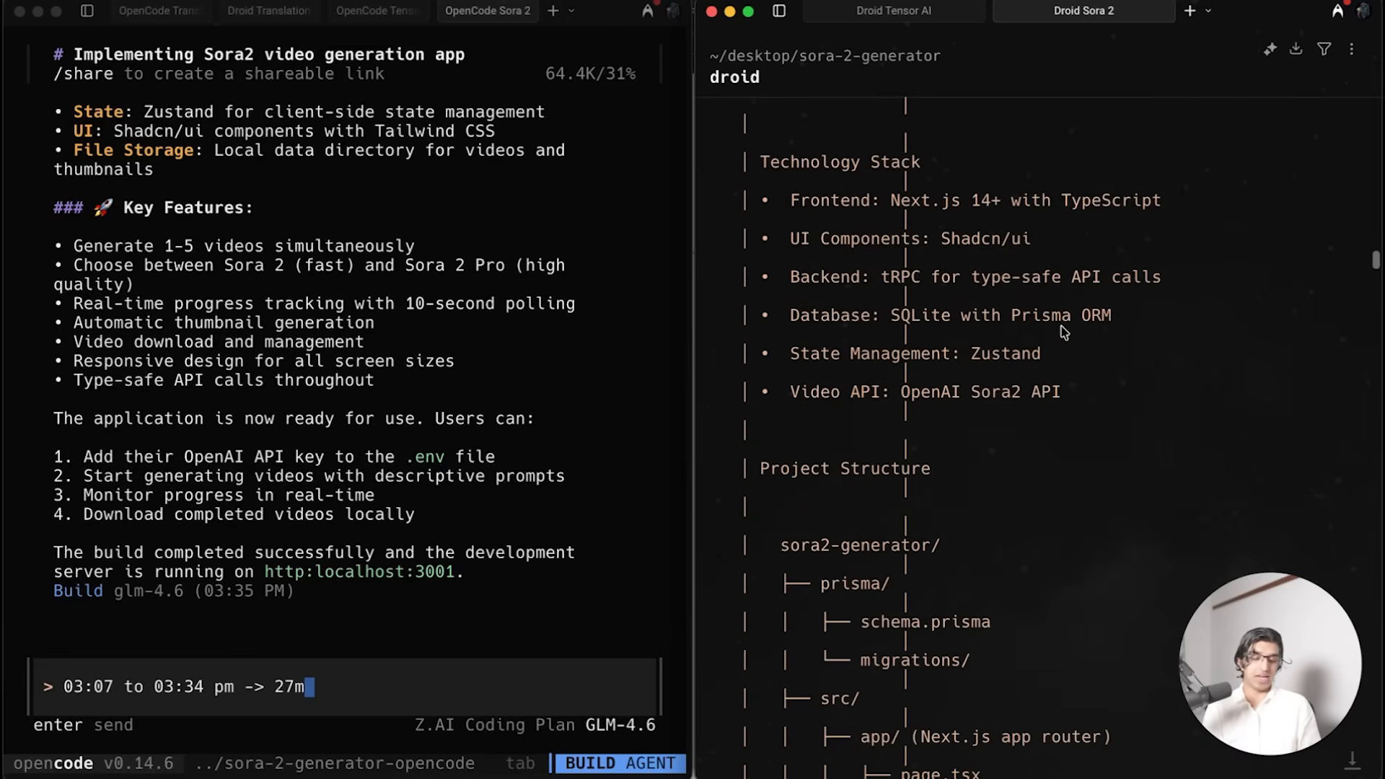
mouse_move(1006, 269)
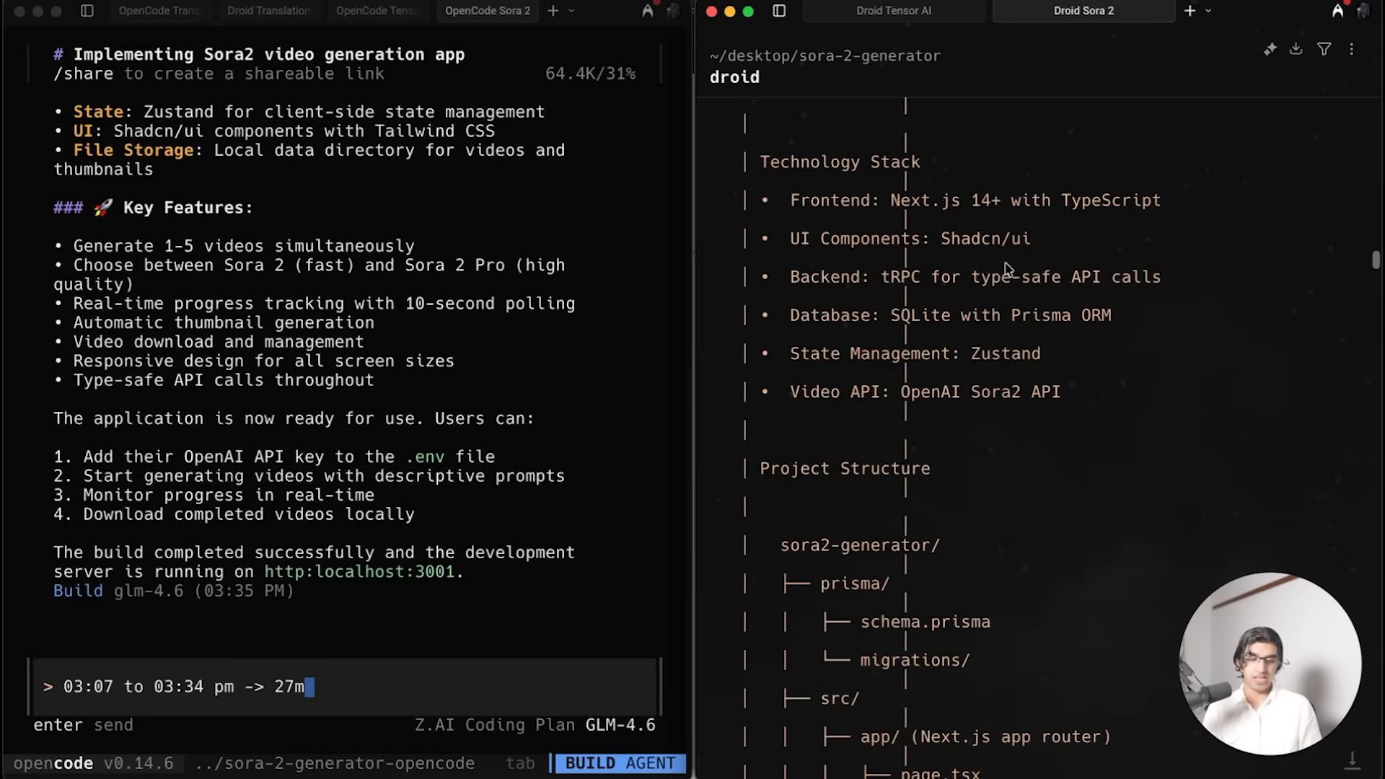
scroll(down, 3)
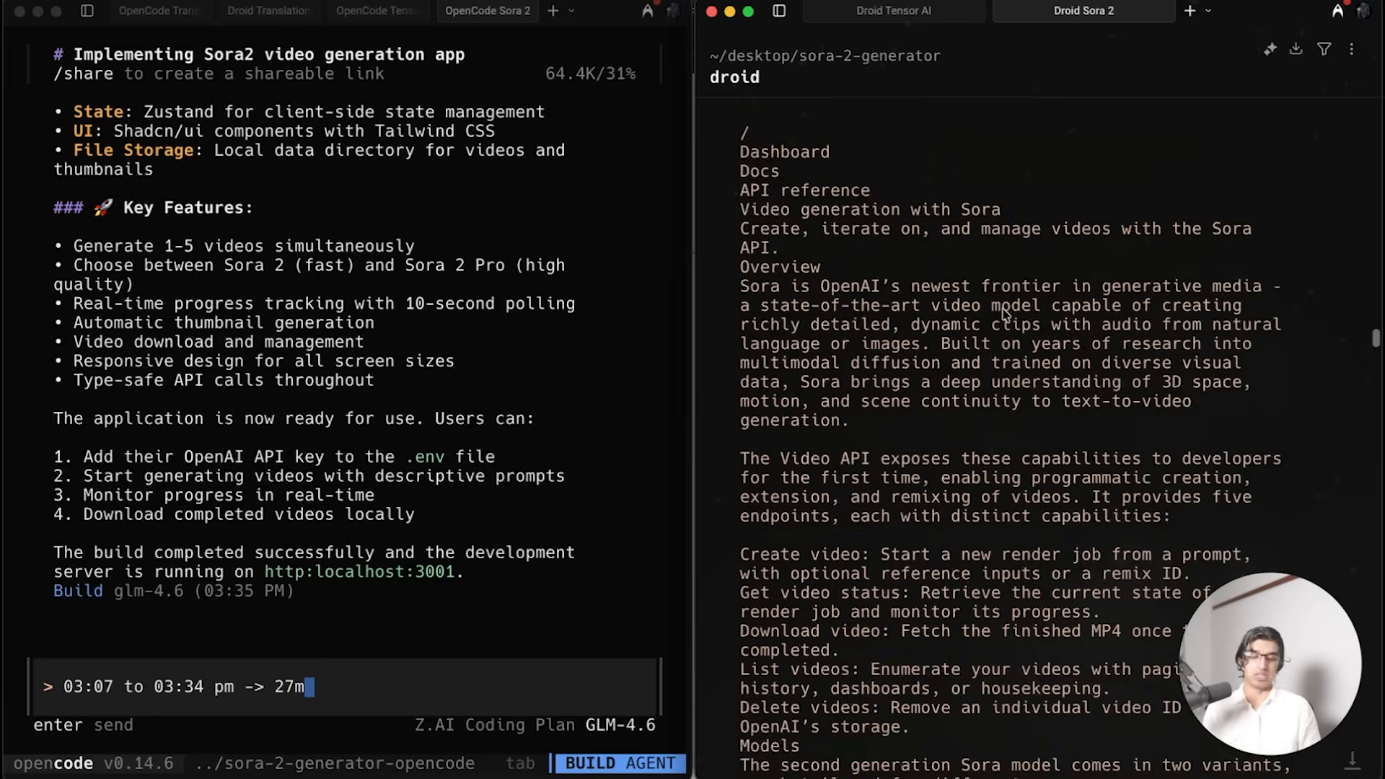
scroll(down, 3)
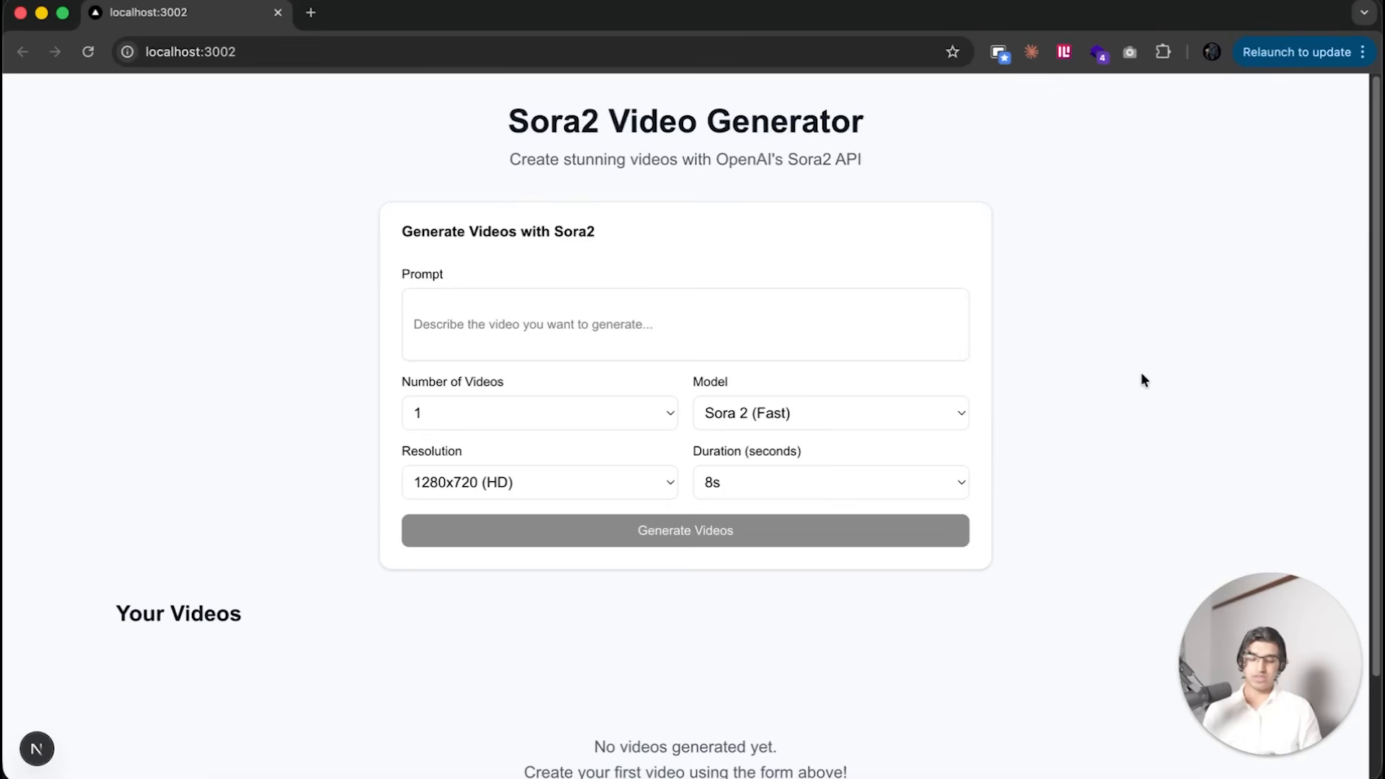
Step: Focus the Prompt field of the localhost:3002 Sora2 Video Generator form
click(685, 324)
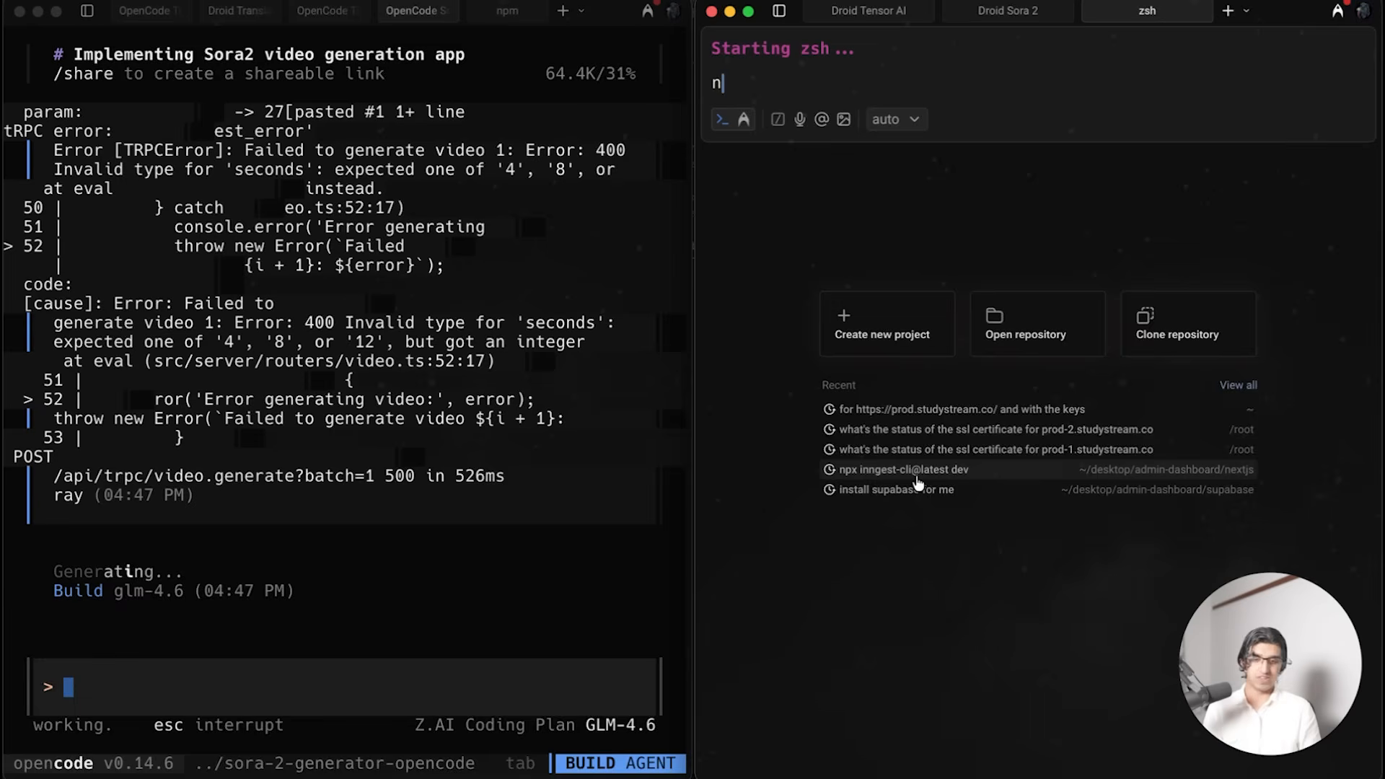
Step: Add a new zsh tab in the right pane beside OpenCode's failed video output
click(1146, 11)
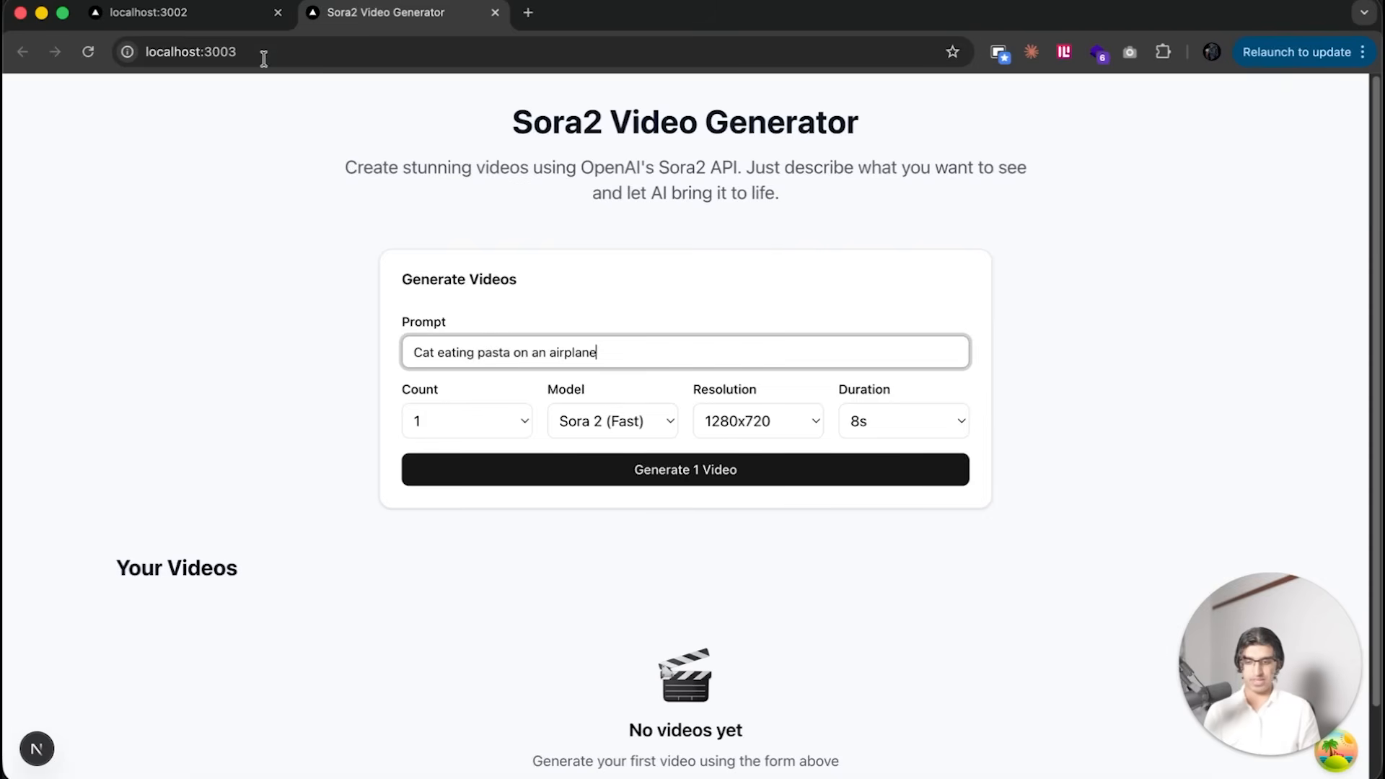
Step: Compare the localhost:3002 app with the 3003 one and queue the cat-eating-pasta video there
click(168, 12)
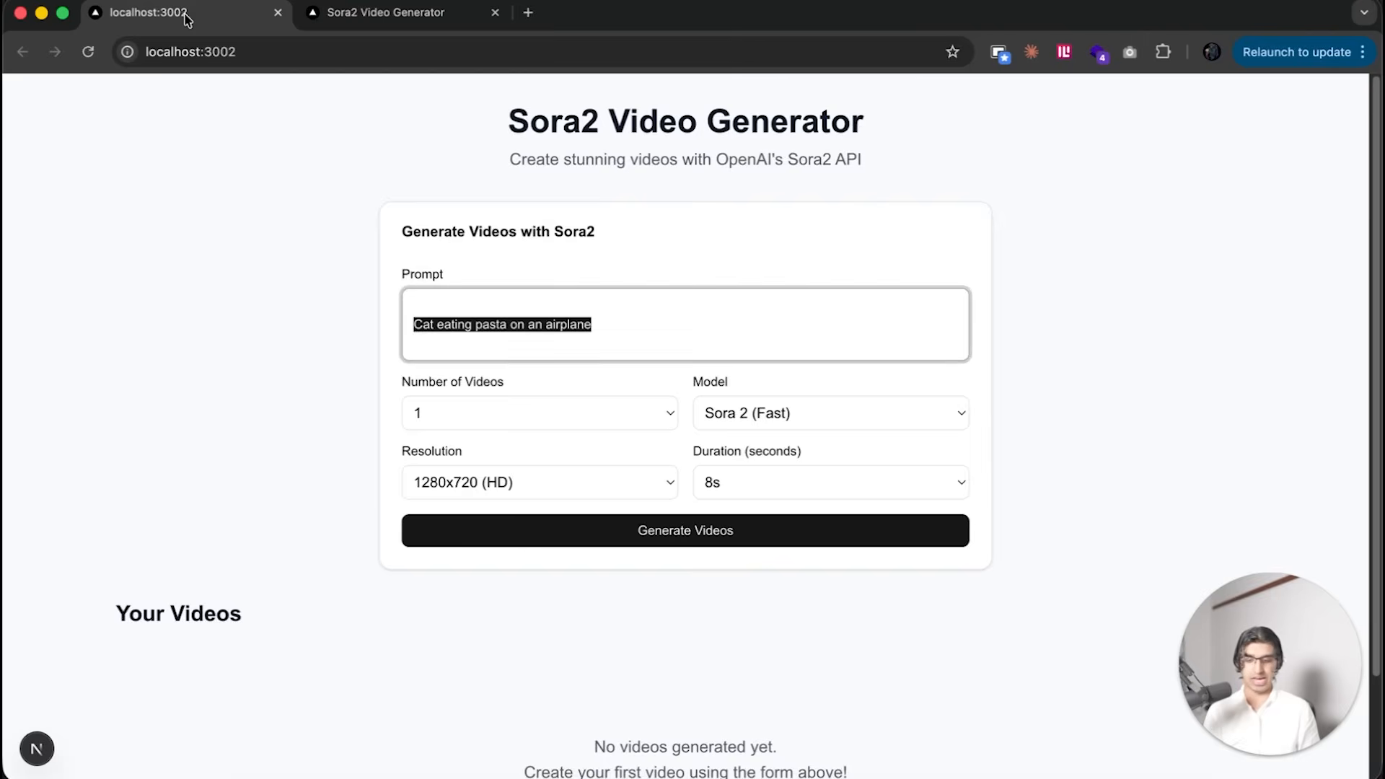
click(397, 12)
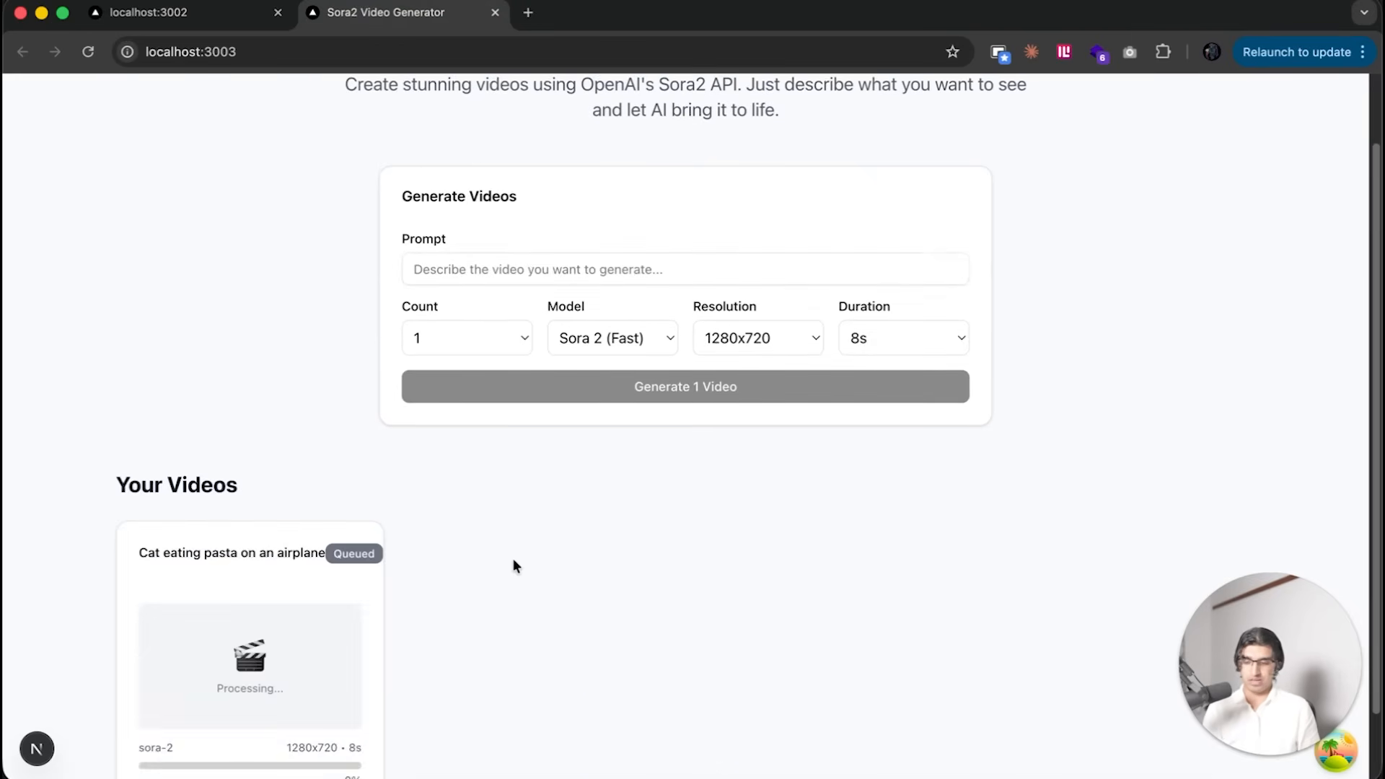
scroll(down, 3)
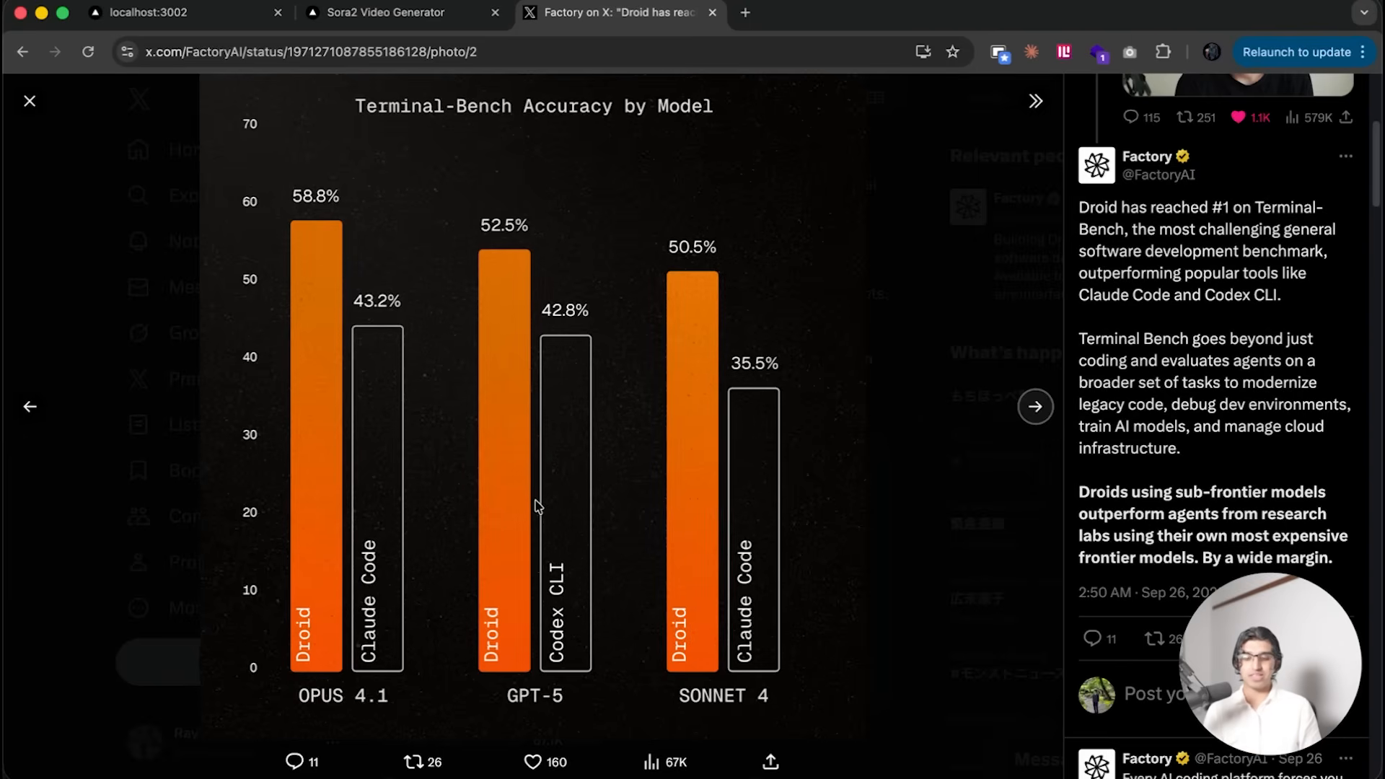
mouse_move(751, 697)
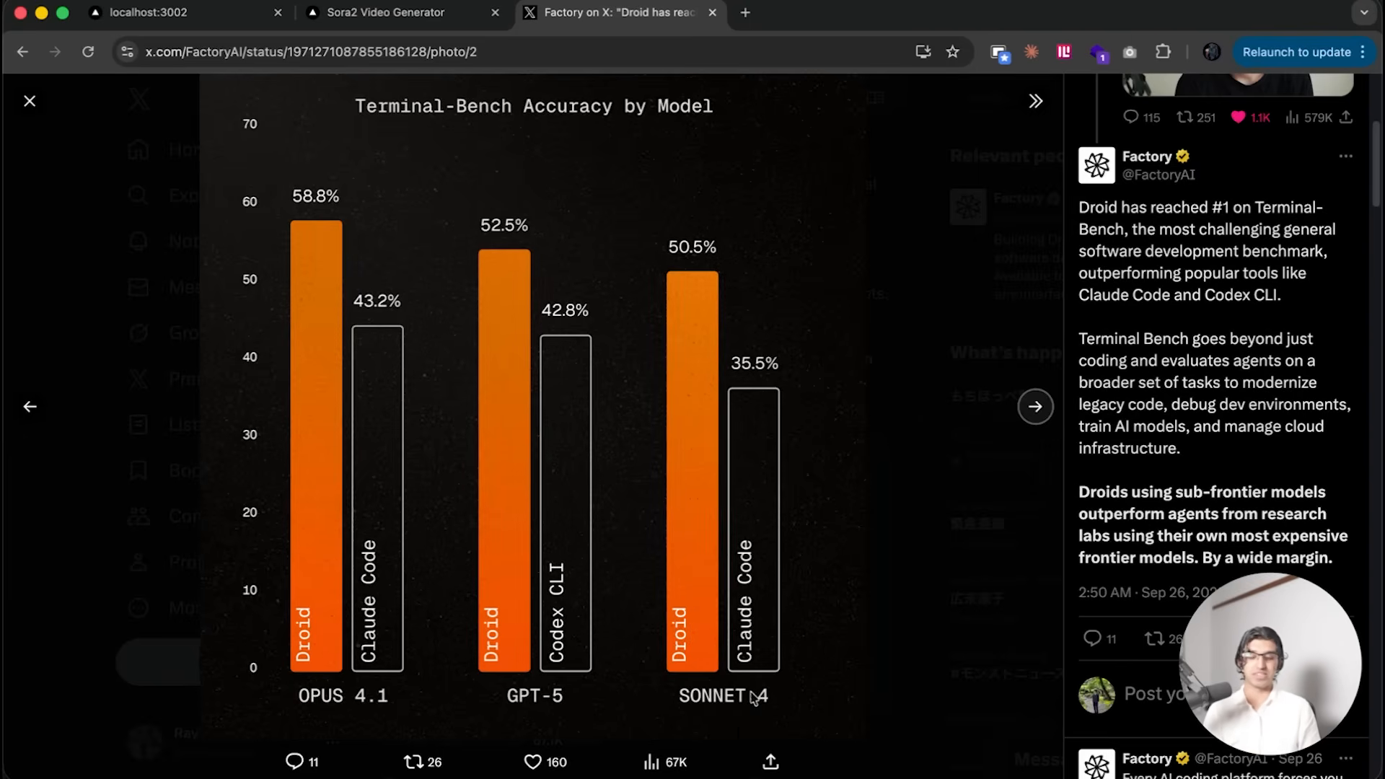
mouse_move(592, 618)
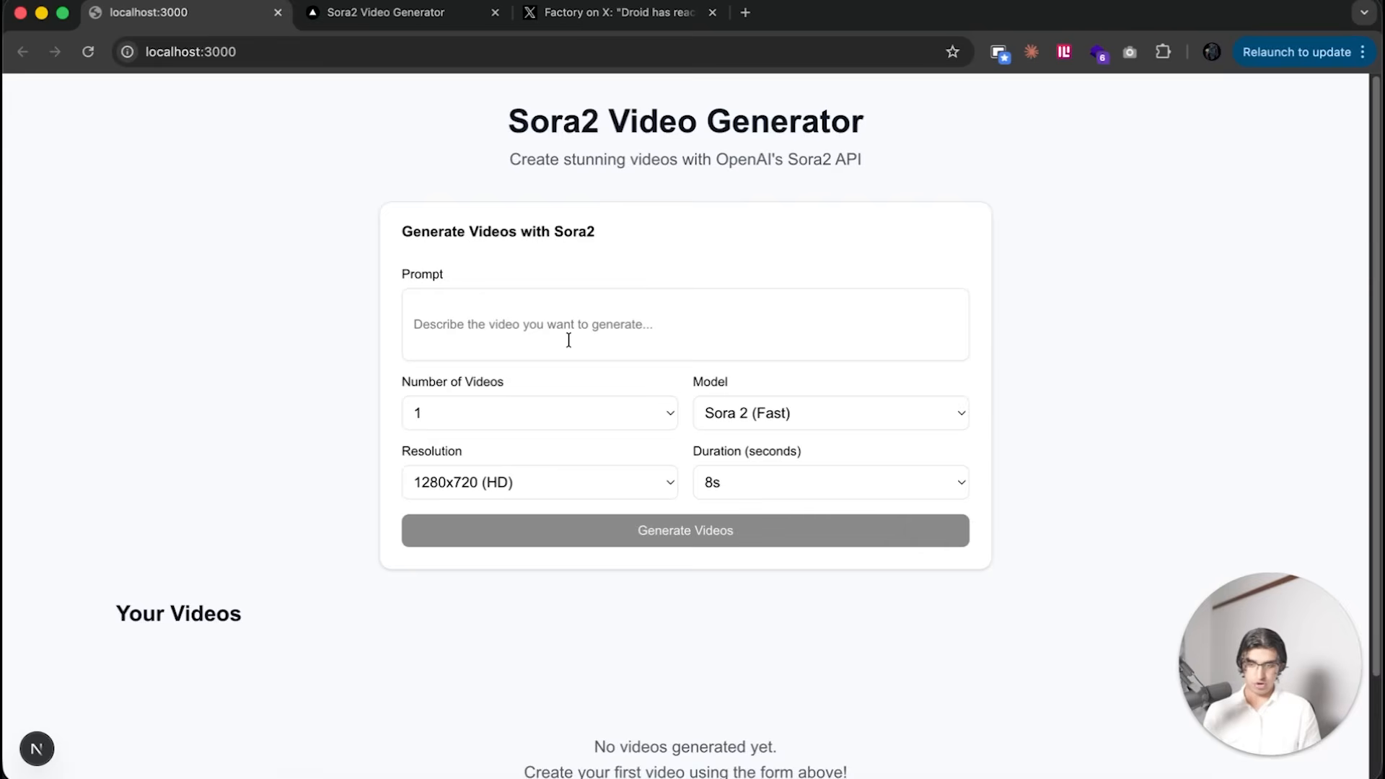
mouse_move(520, 522)
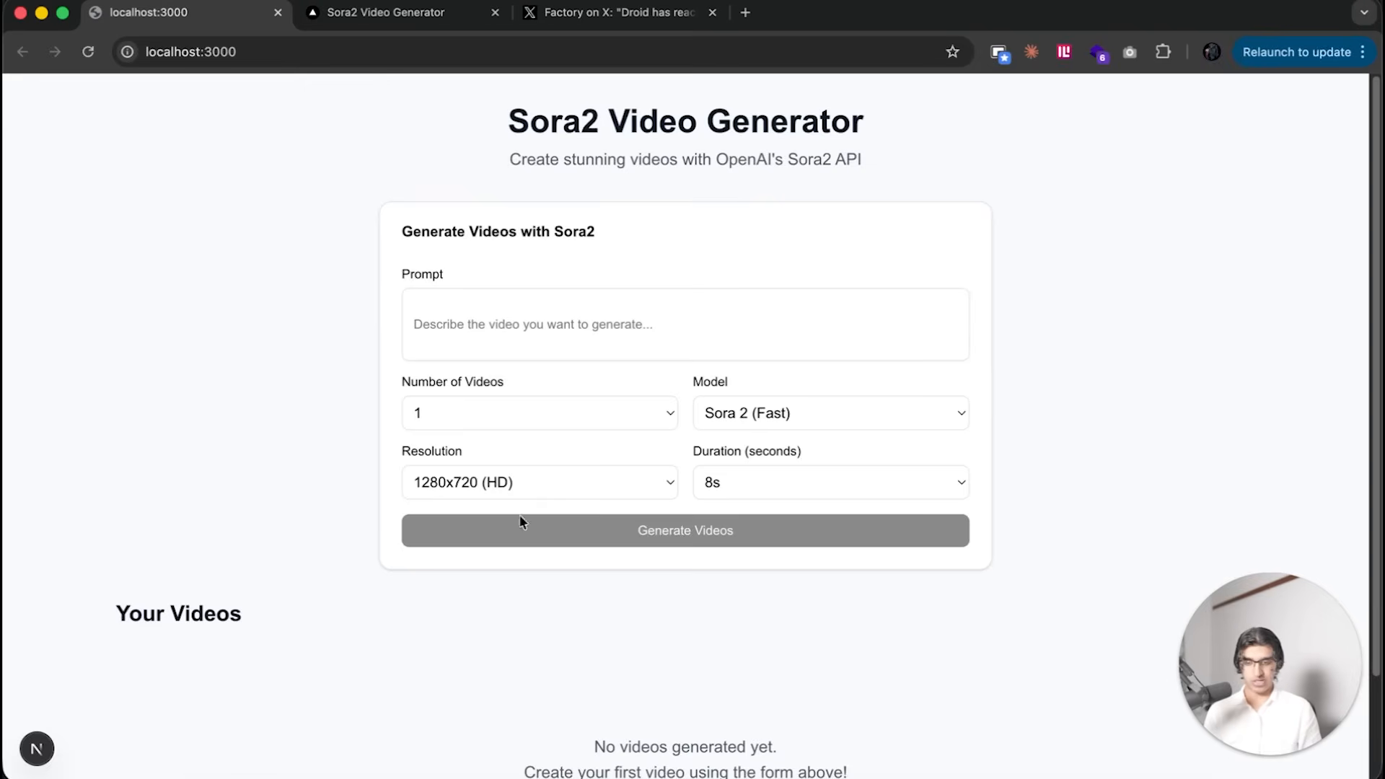
Step: Enter 'Cat eating pasta on an airplane' in the 3000 app, then view the completed video on 3001
text(Cat eating pasta on an airplane)
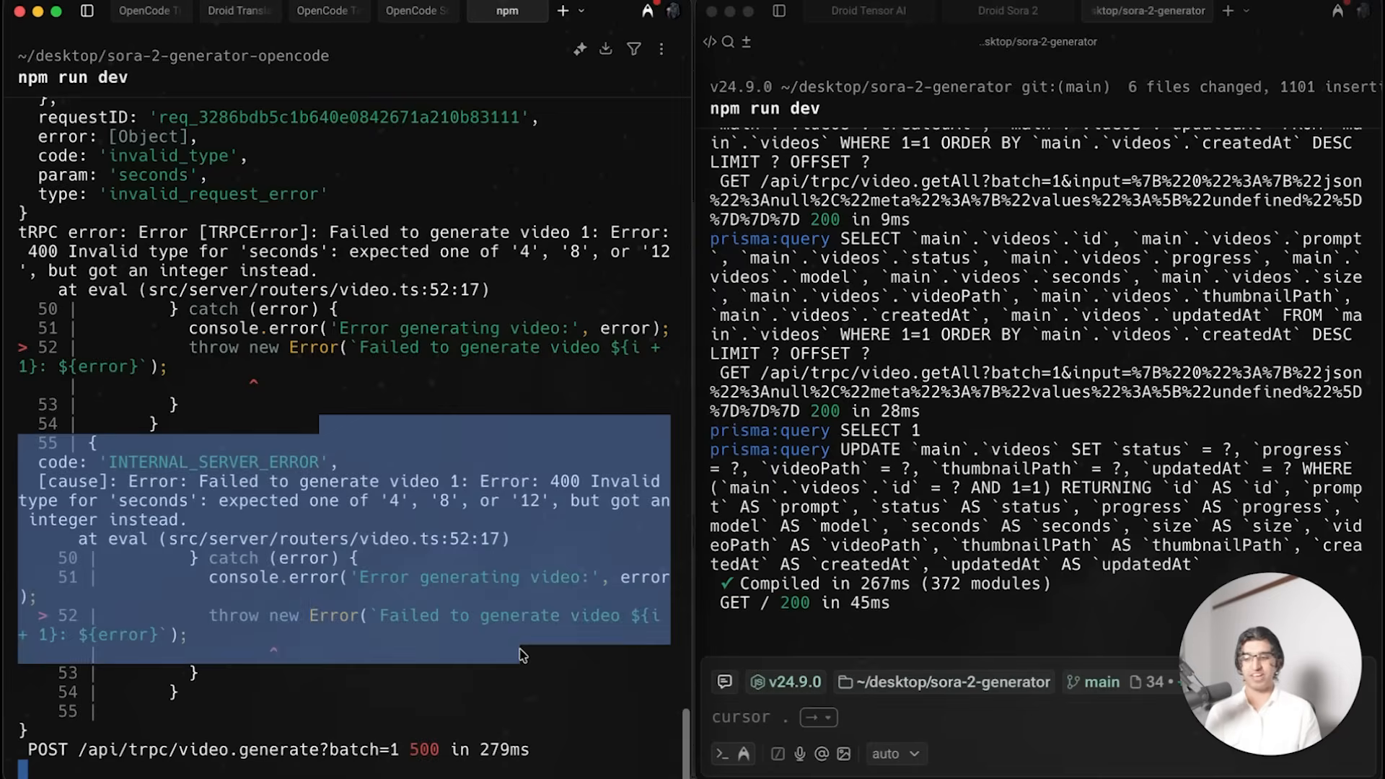
click(412, 10)
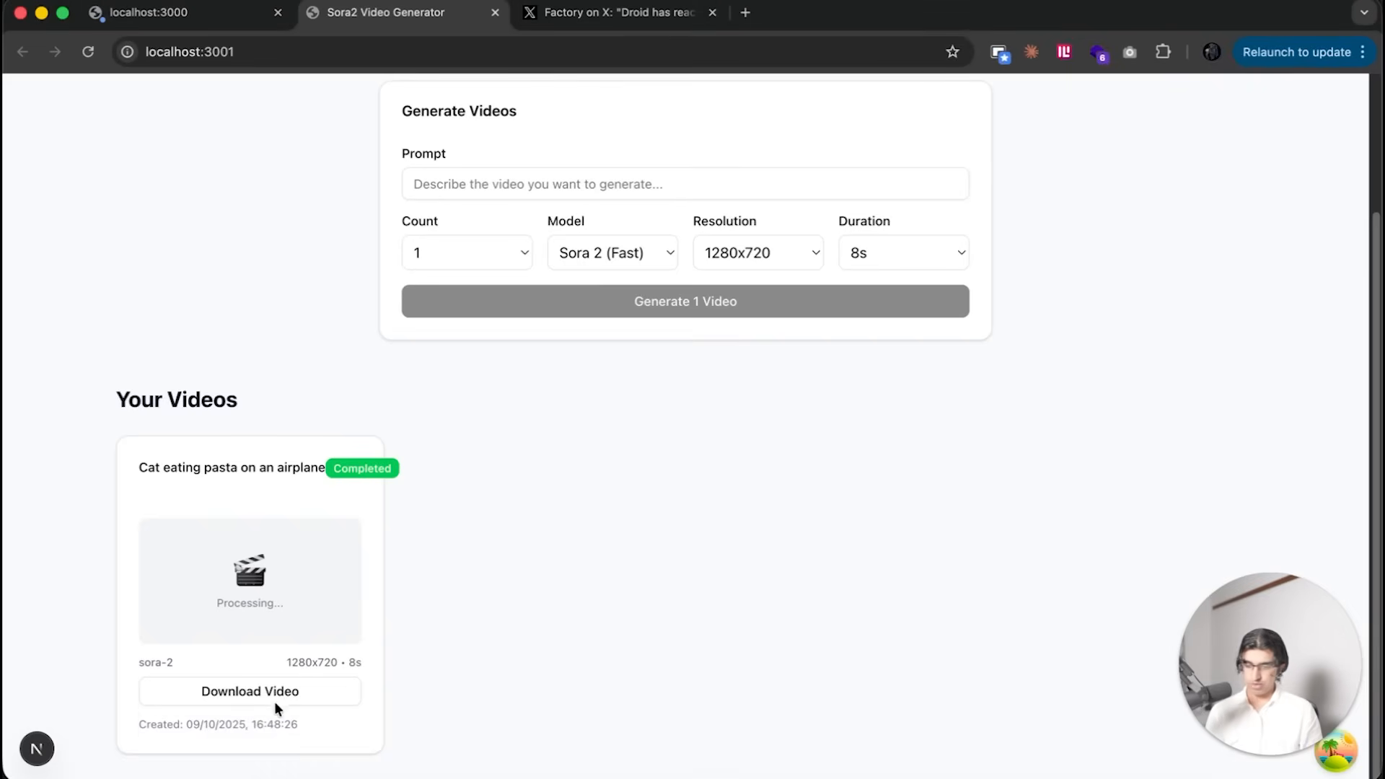
Step: Download the cat video to Downloads and play it back showing the cat eating spaghetti
click(249, 691)
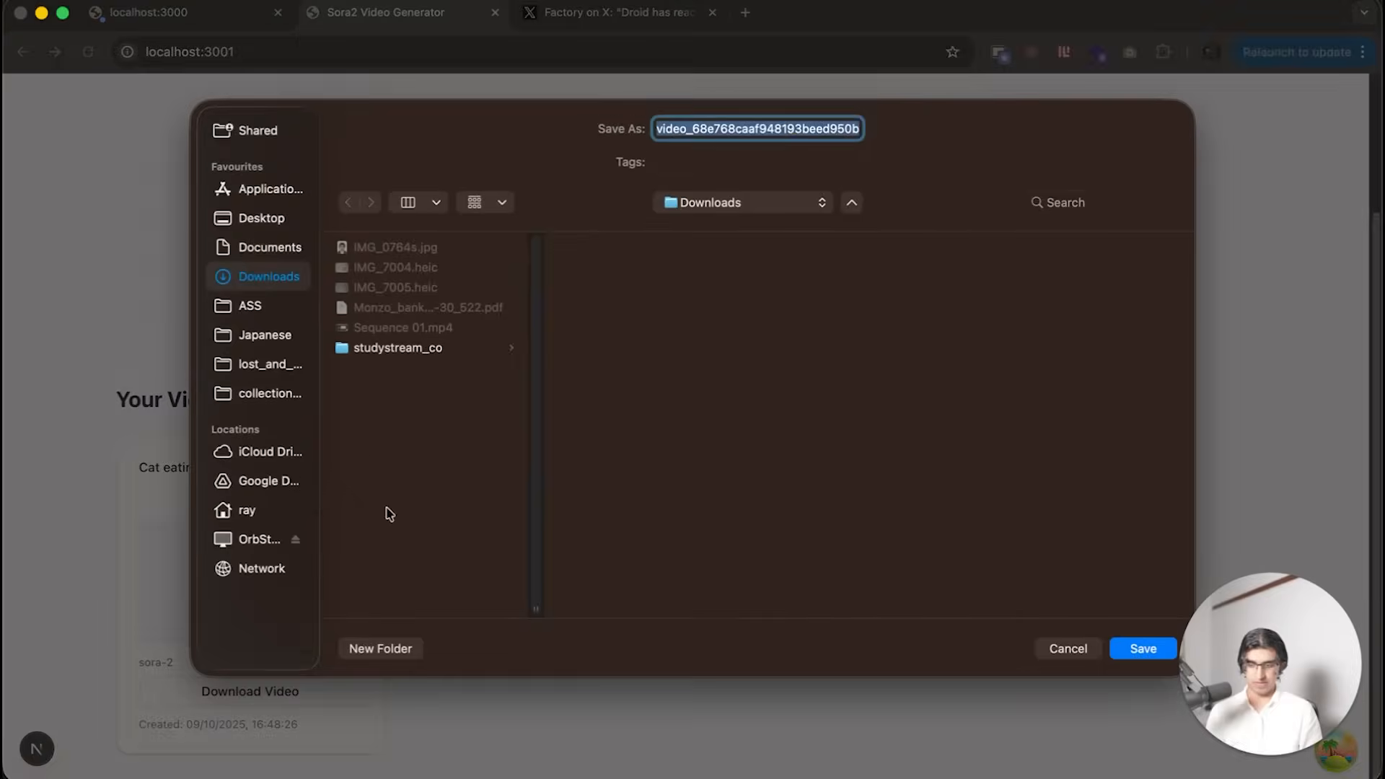
click(1142, 648)
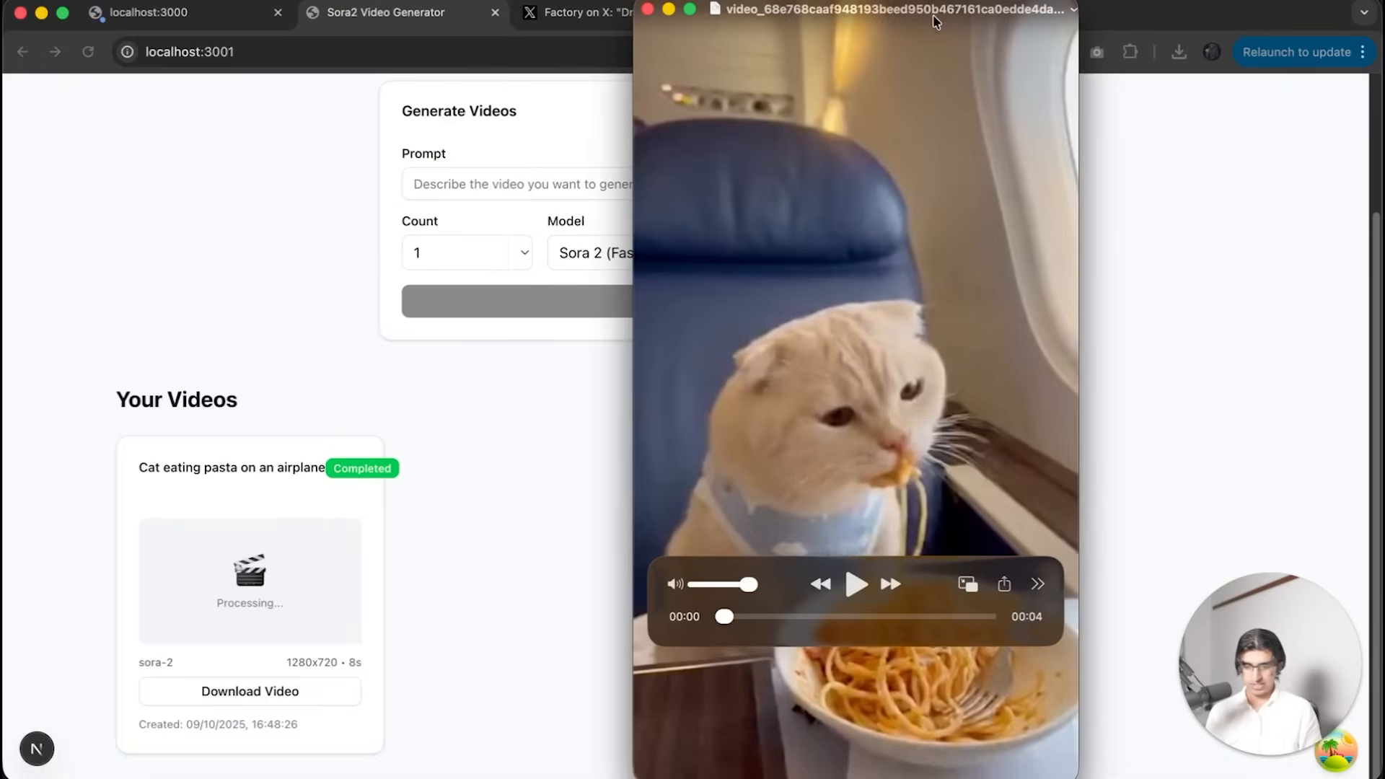
click(855, 584)
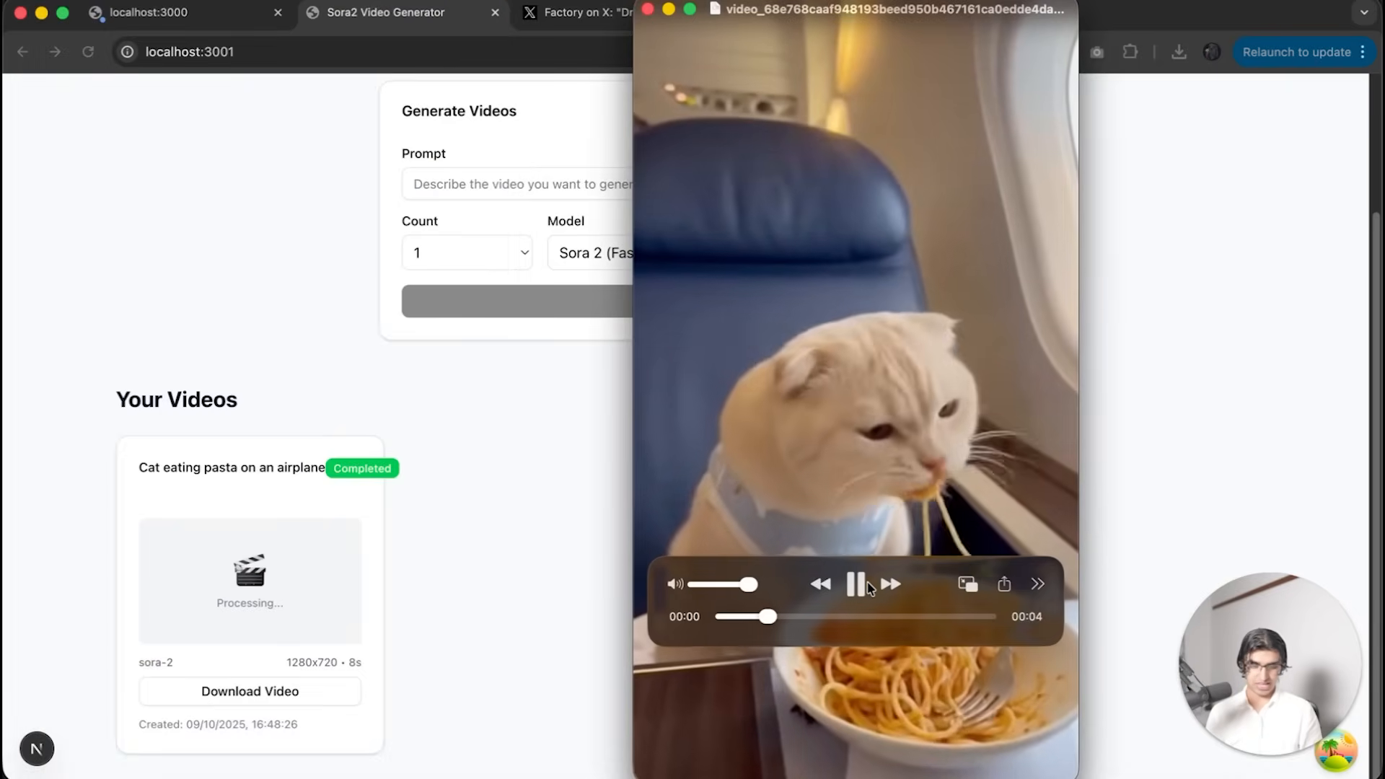
click(855, 583)
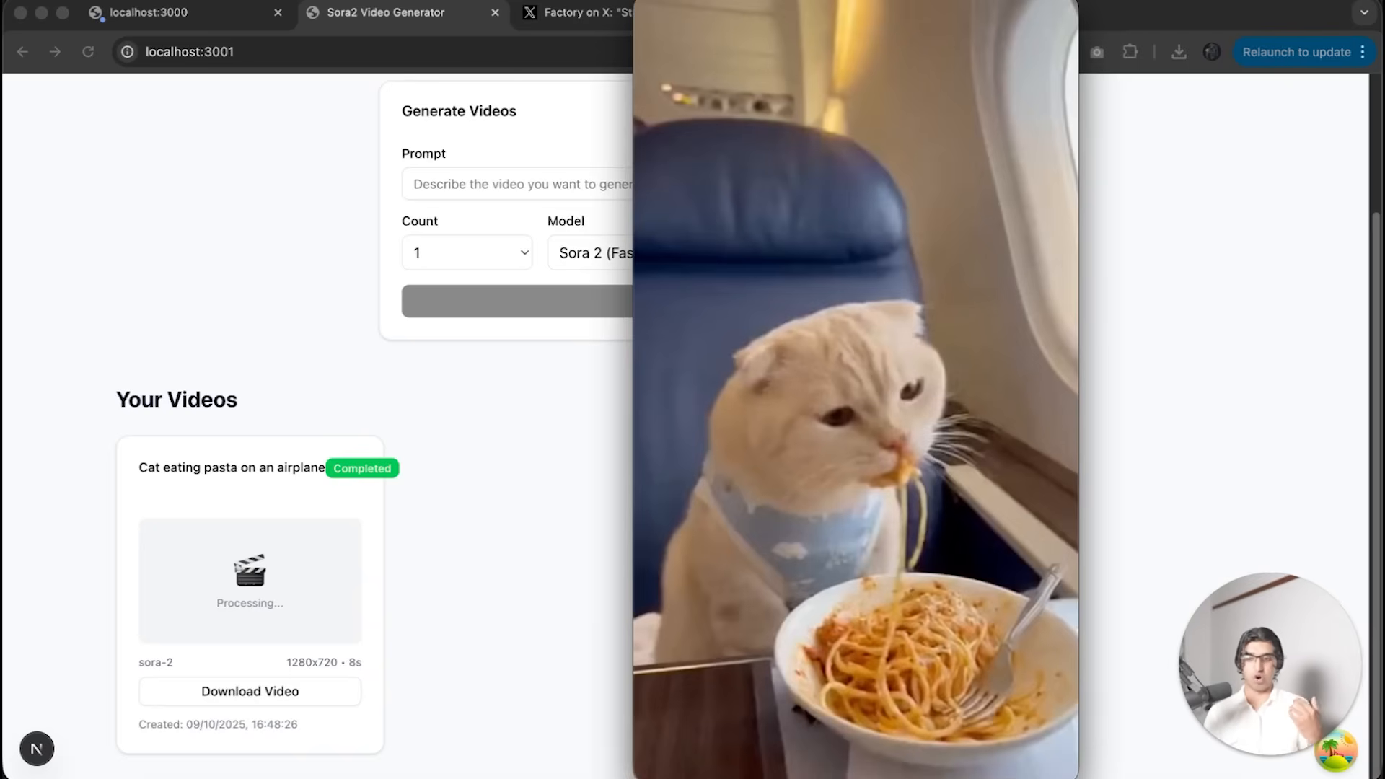
mouse_move(611, 118)
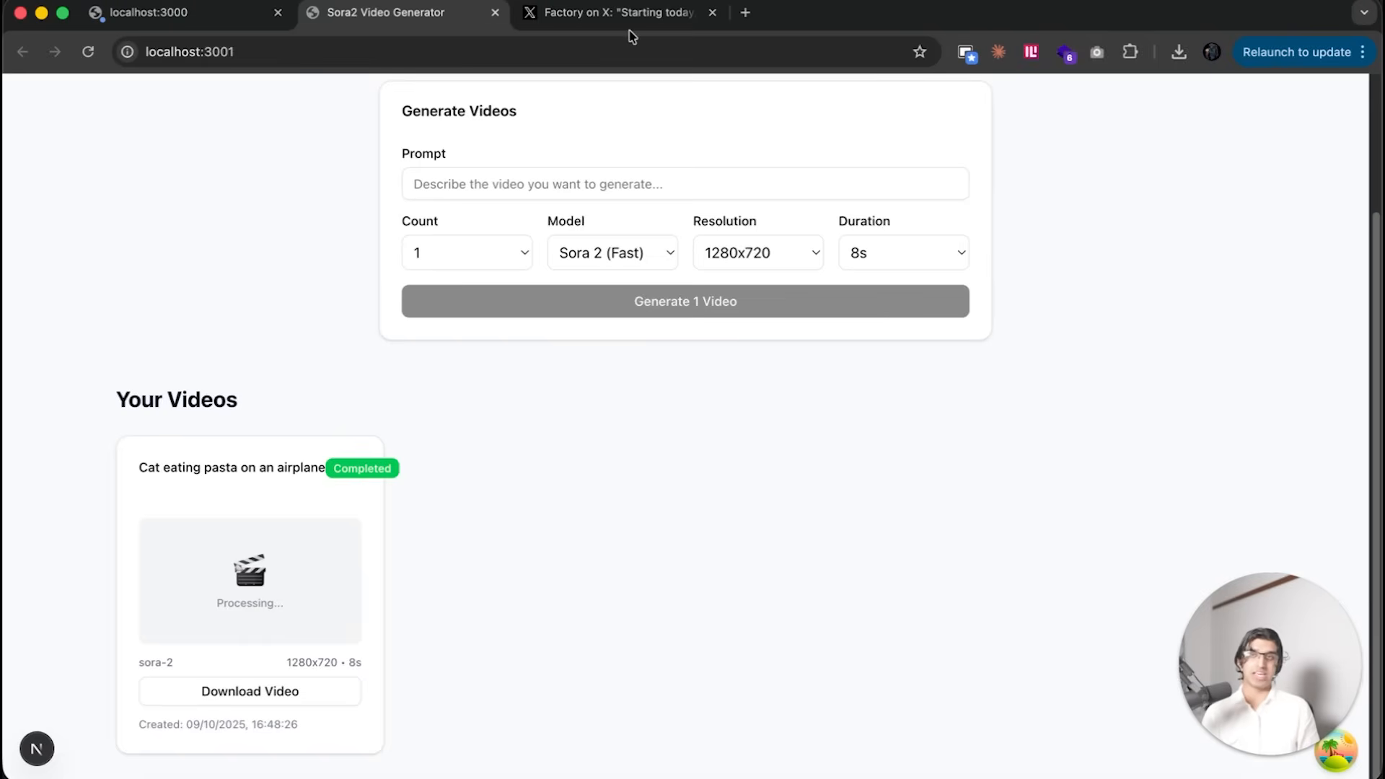
Step: Read Factory's open-source models post with the Terminal-Bench chart, then go to skool.com/ai-startup-school
click(618, 12)
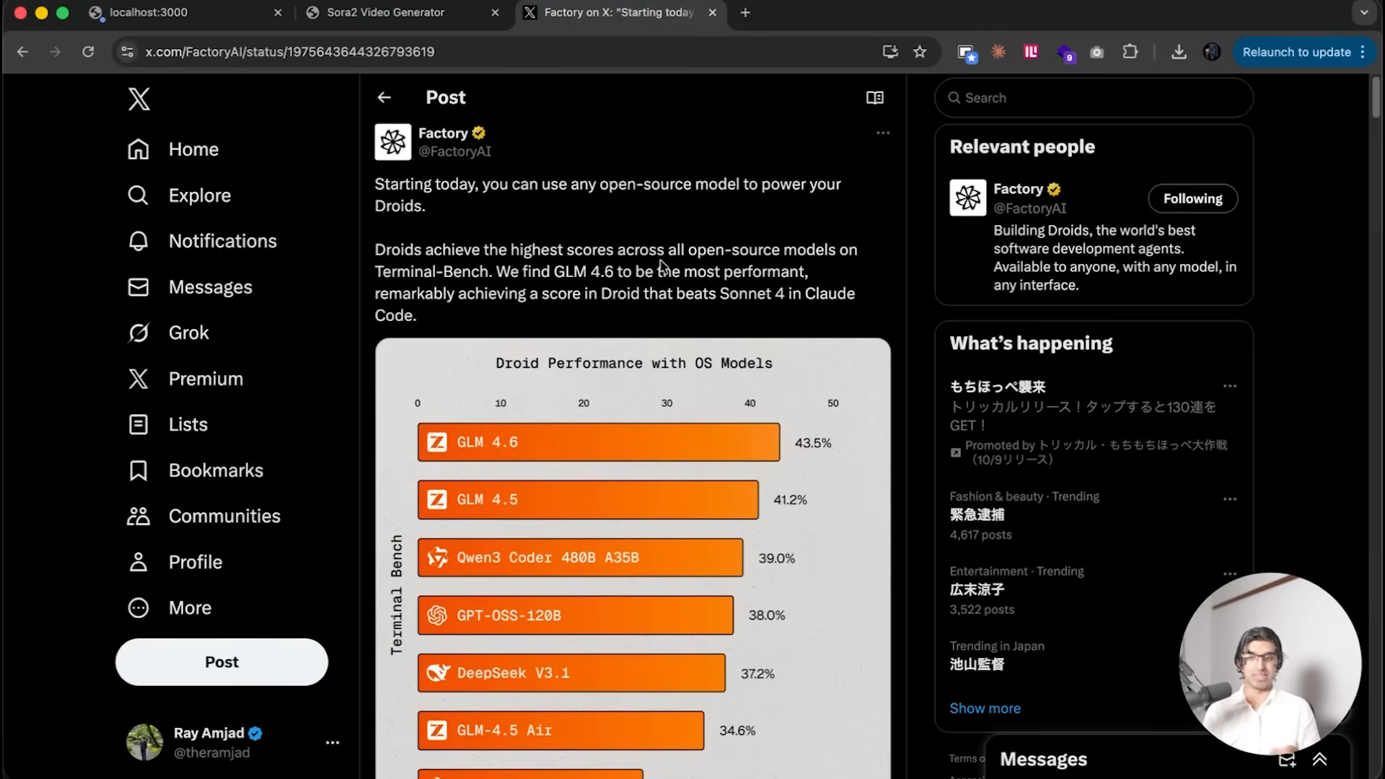
scroll(down, 3)
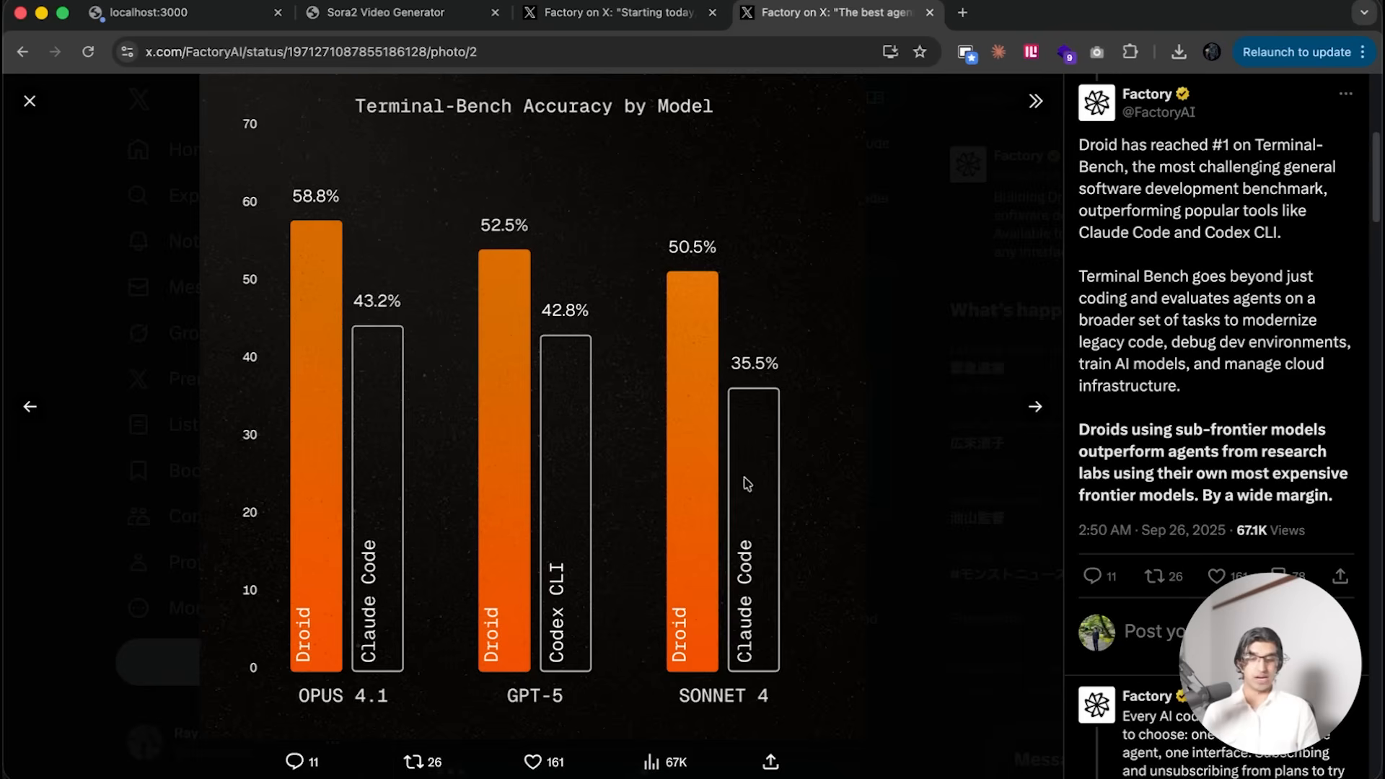
mouse_move(562, 609)
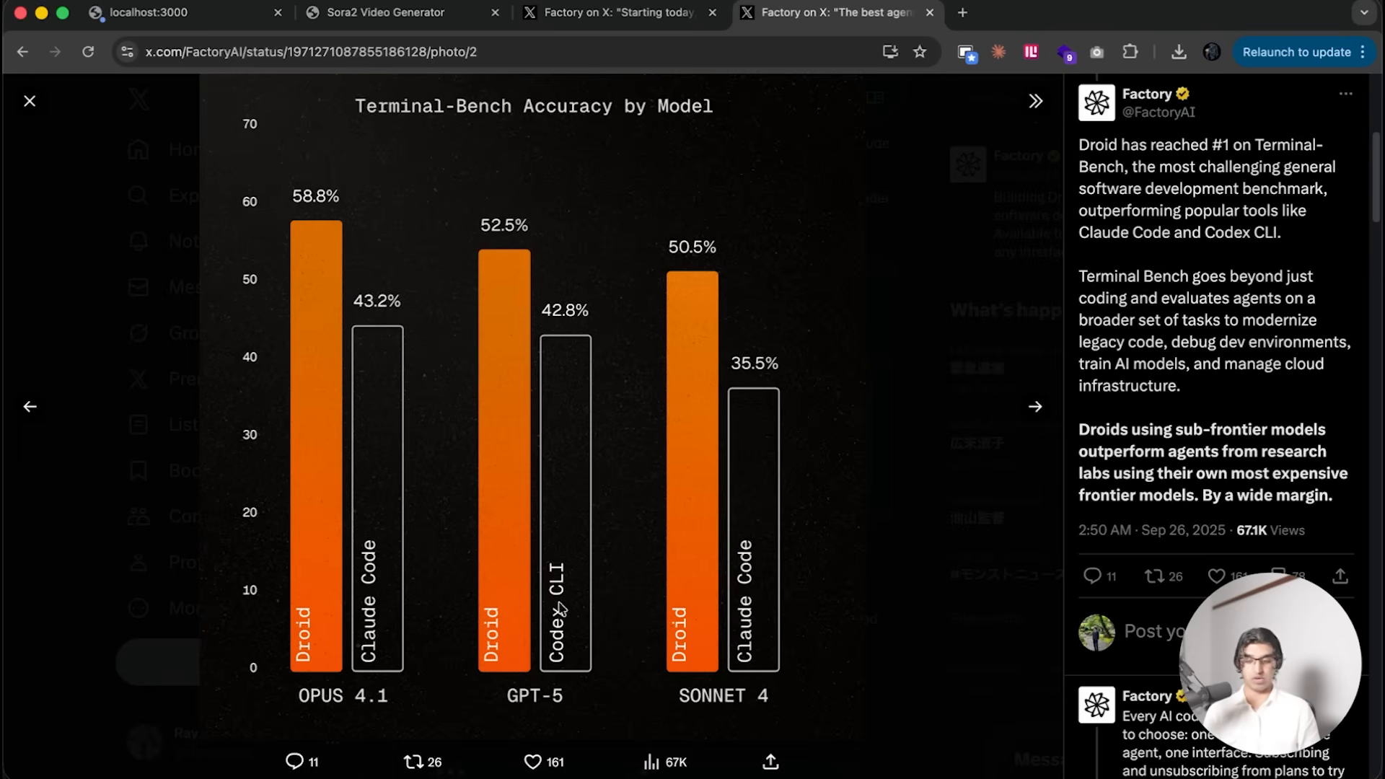
click(961, 12)
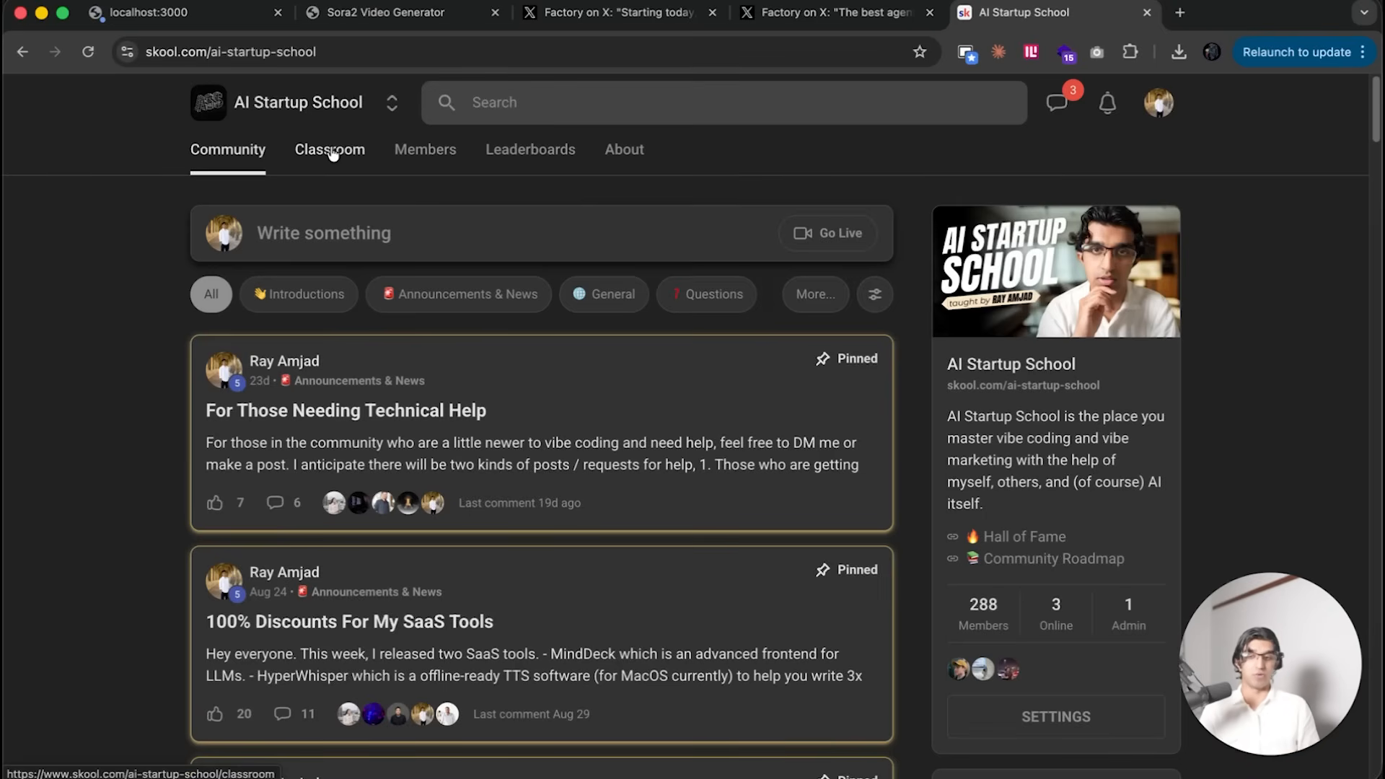
Step: Browse the Classroom courses, then view the About page's Wins screenshot and close it
click(330, 149)
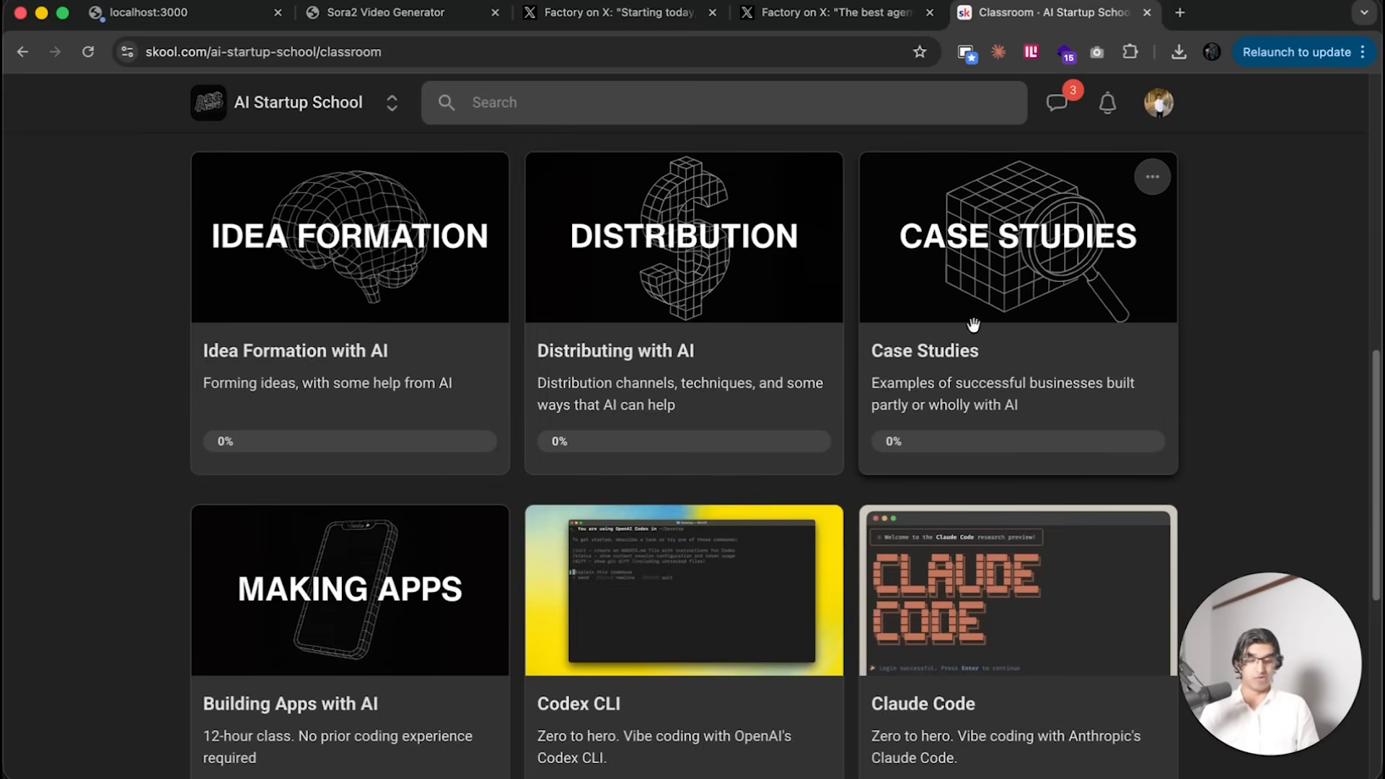
mouse_move(999, 319)
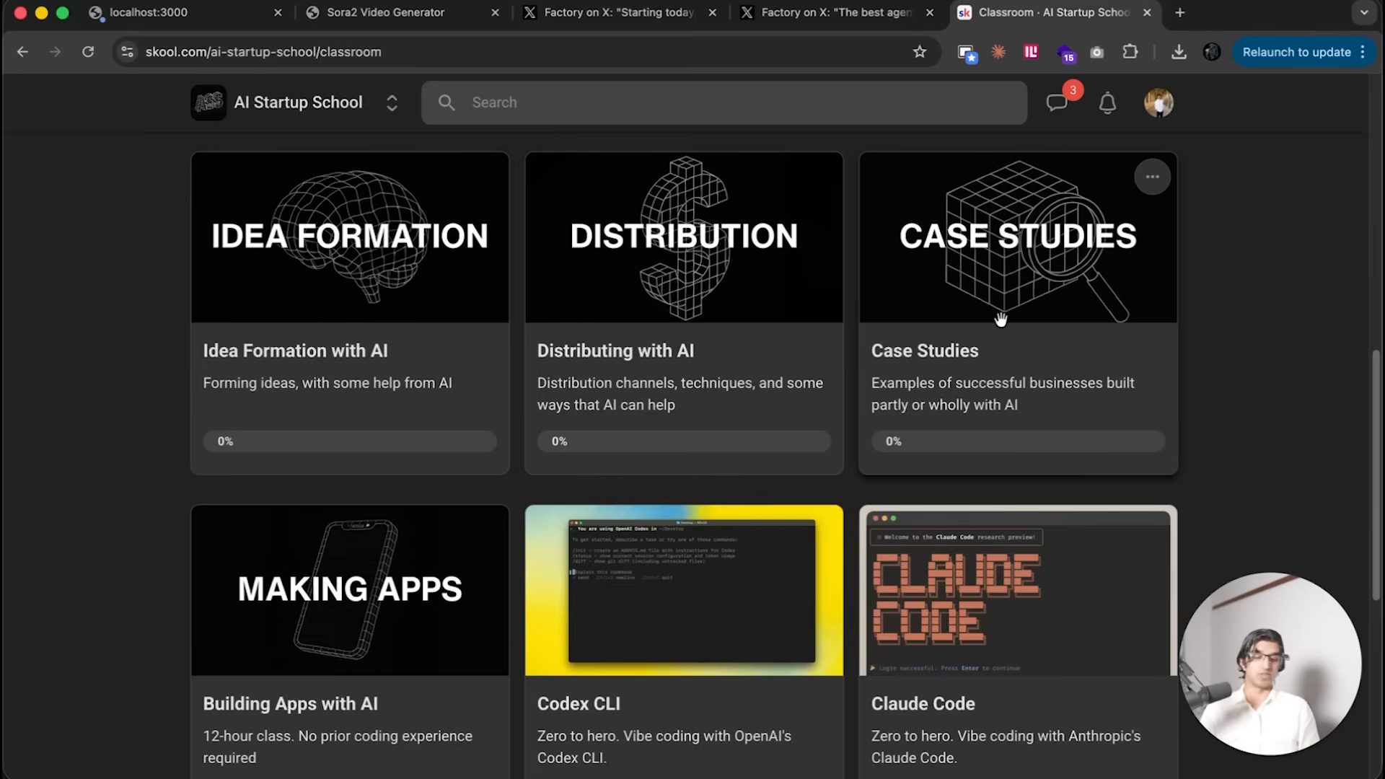
scroll(down, 3)
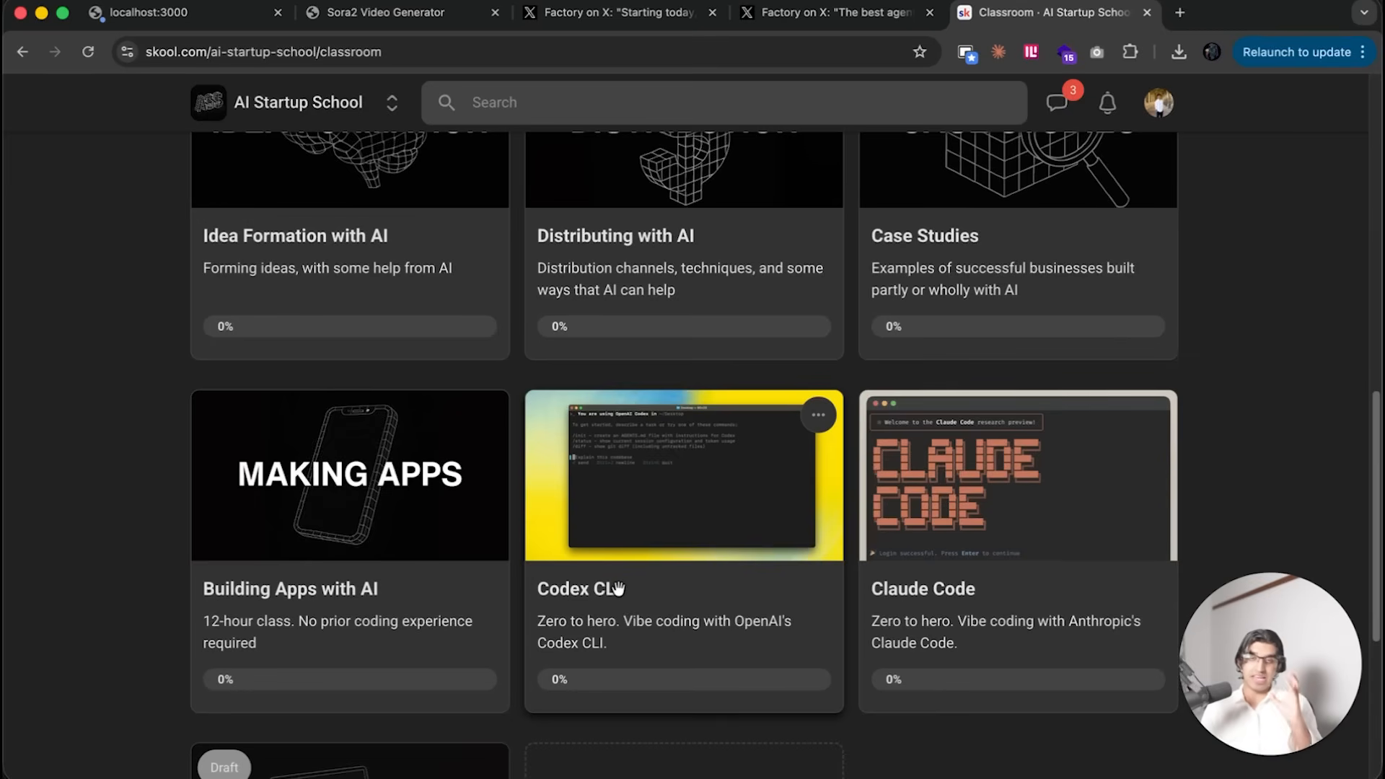
mouse_move(1037, 600)
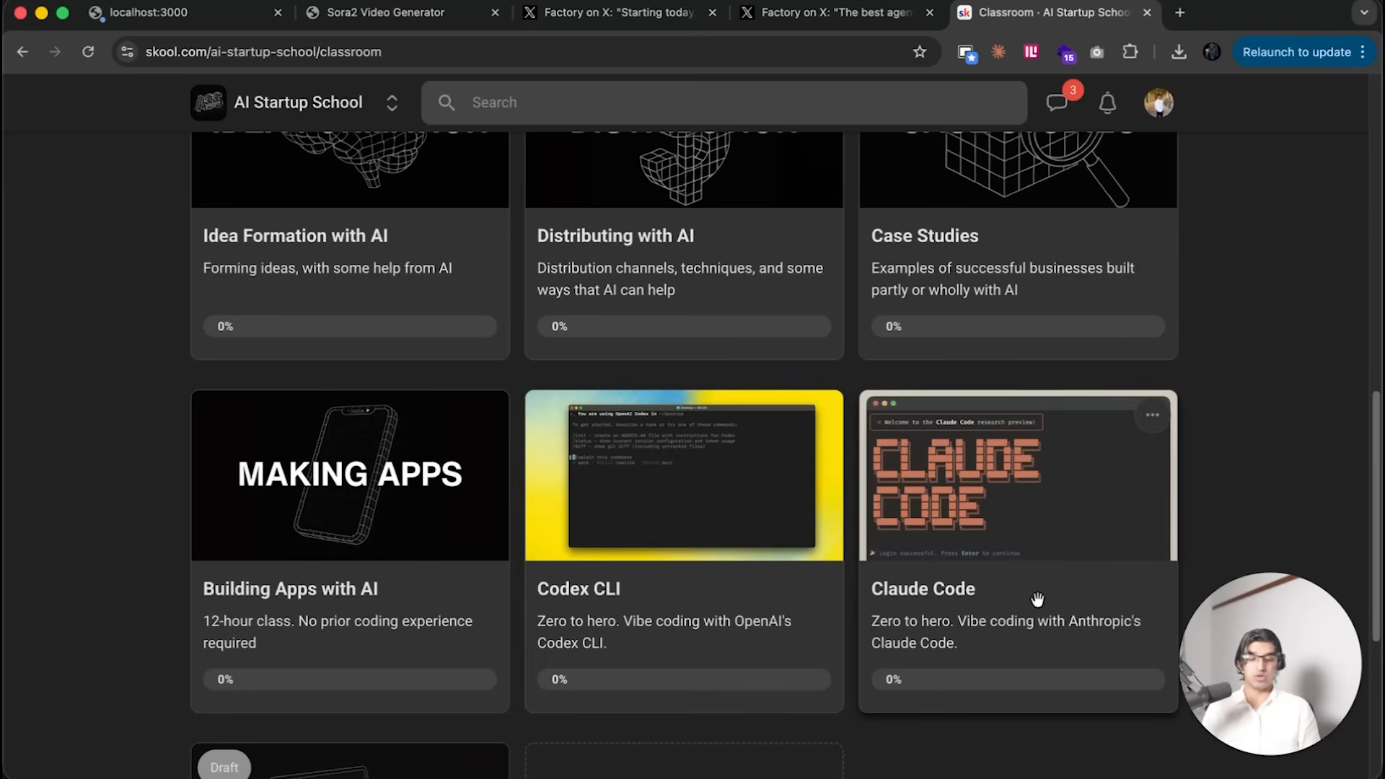
mouse_move(1016, 545)
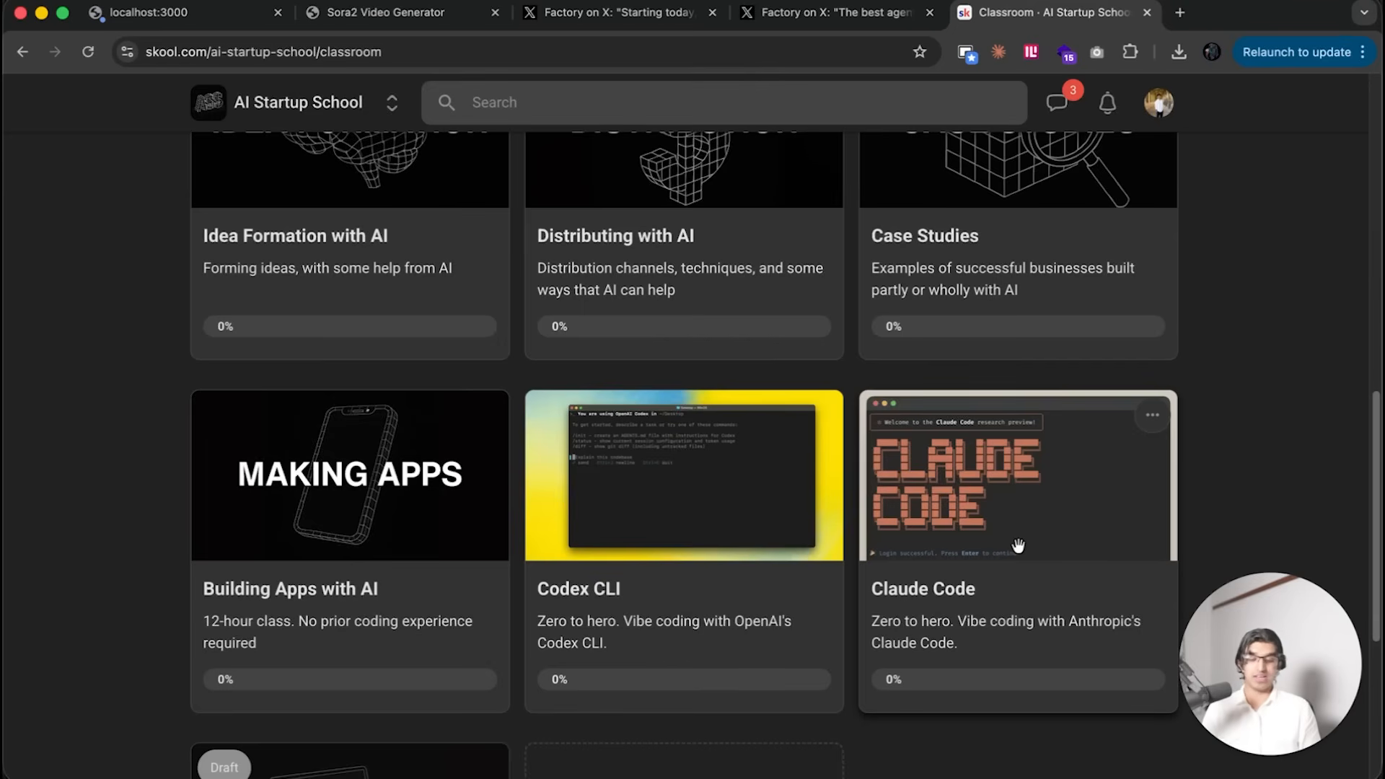
scroll(up, 3)
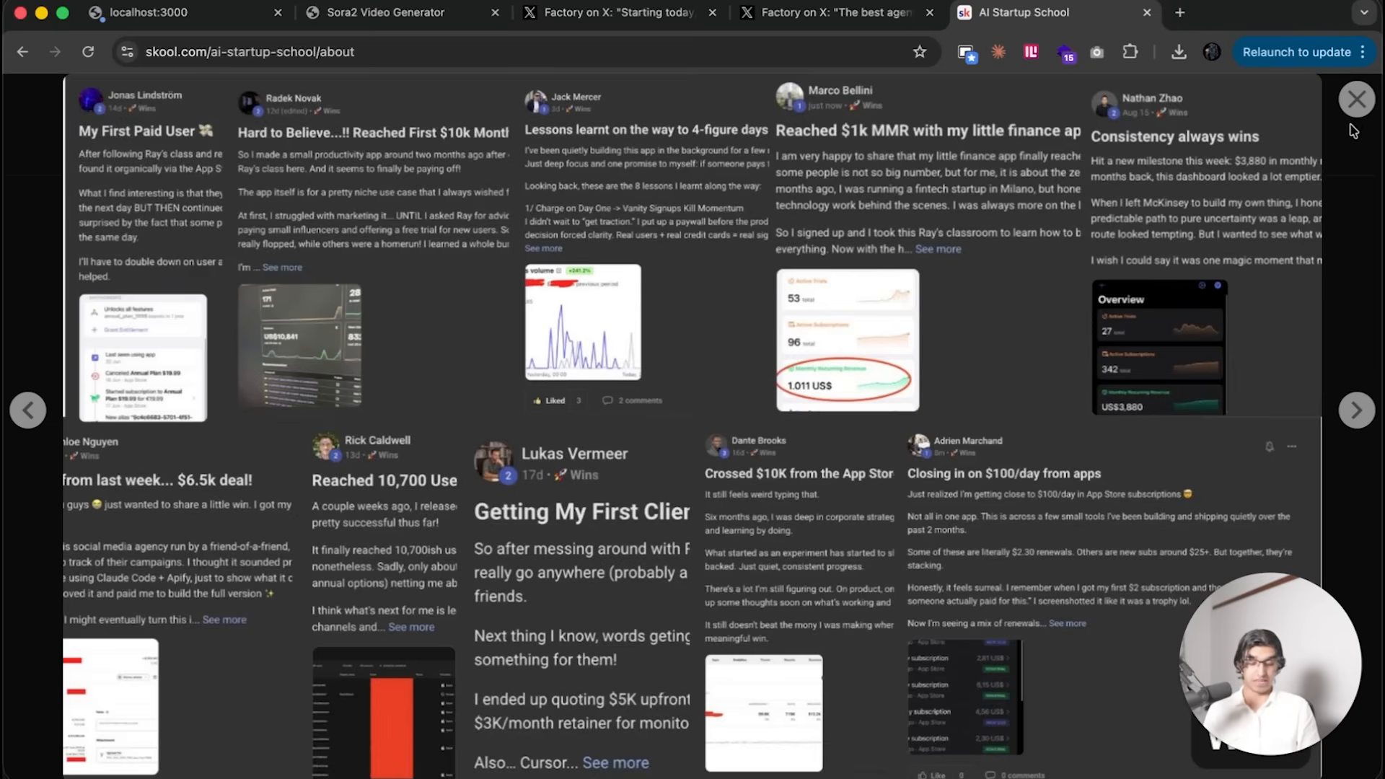
click(1357, 99)
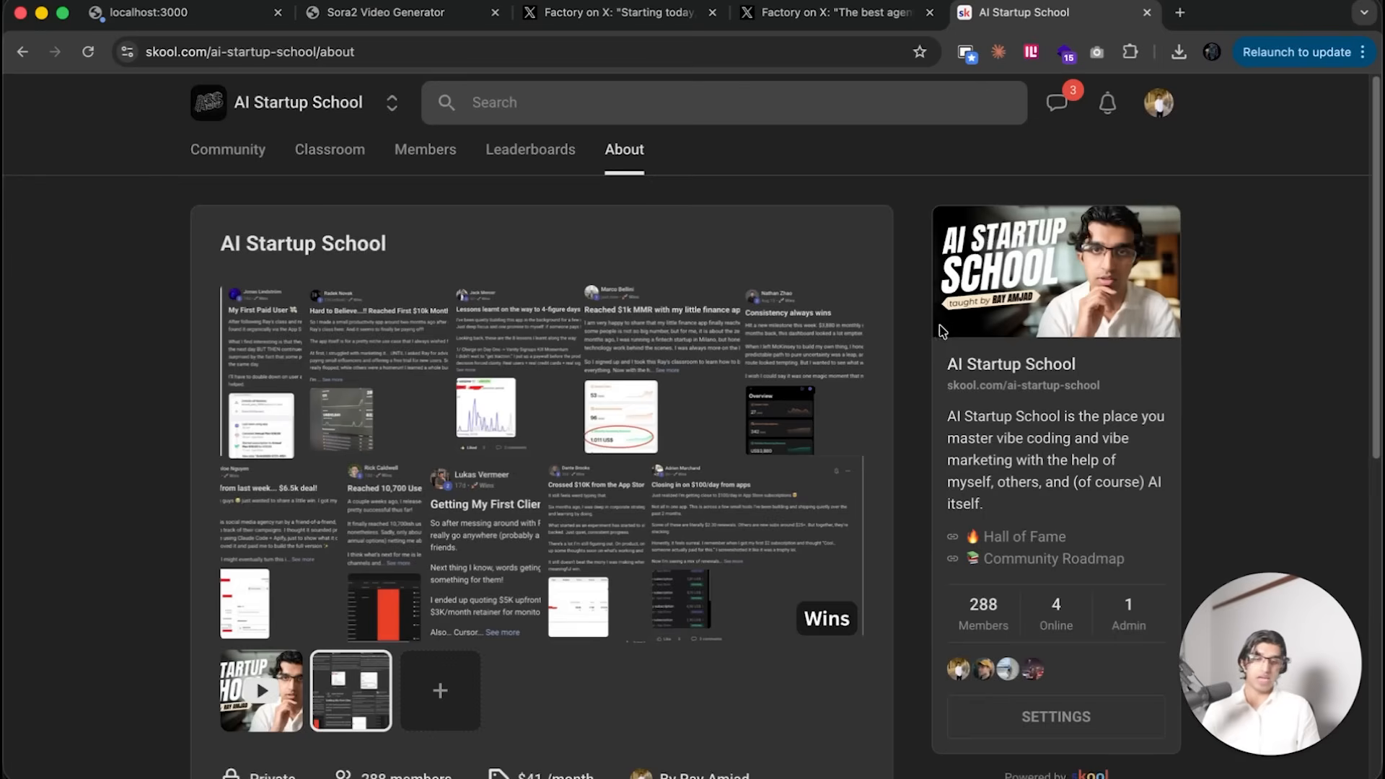
mouse_move(904, 371)
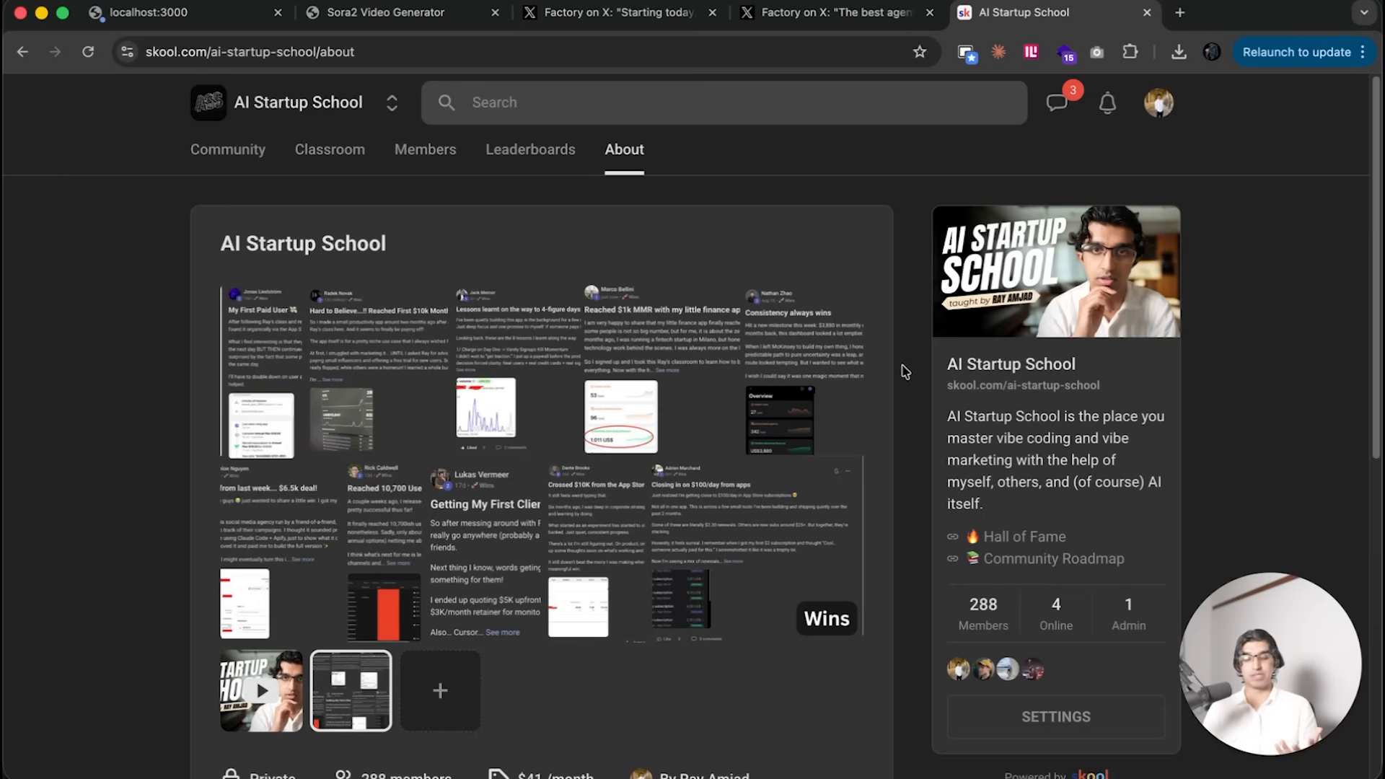